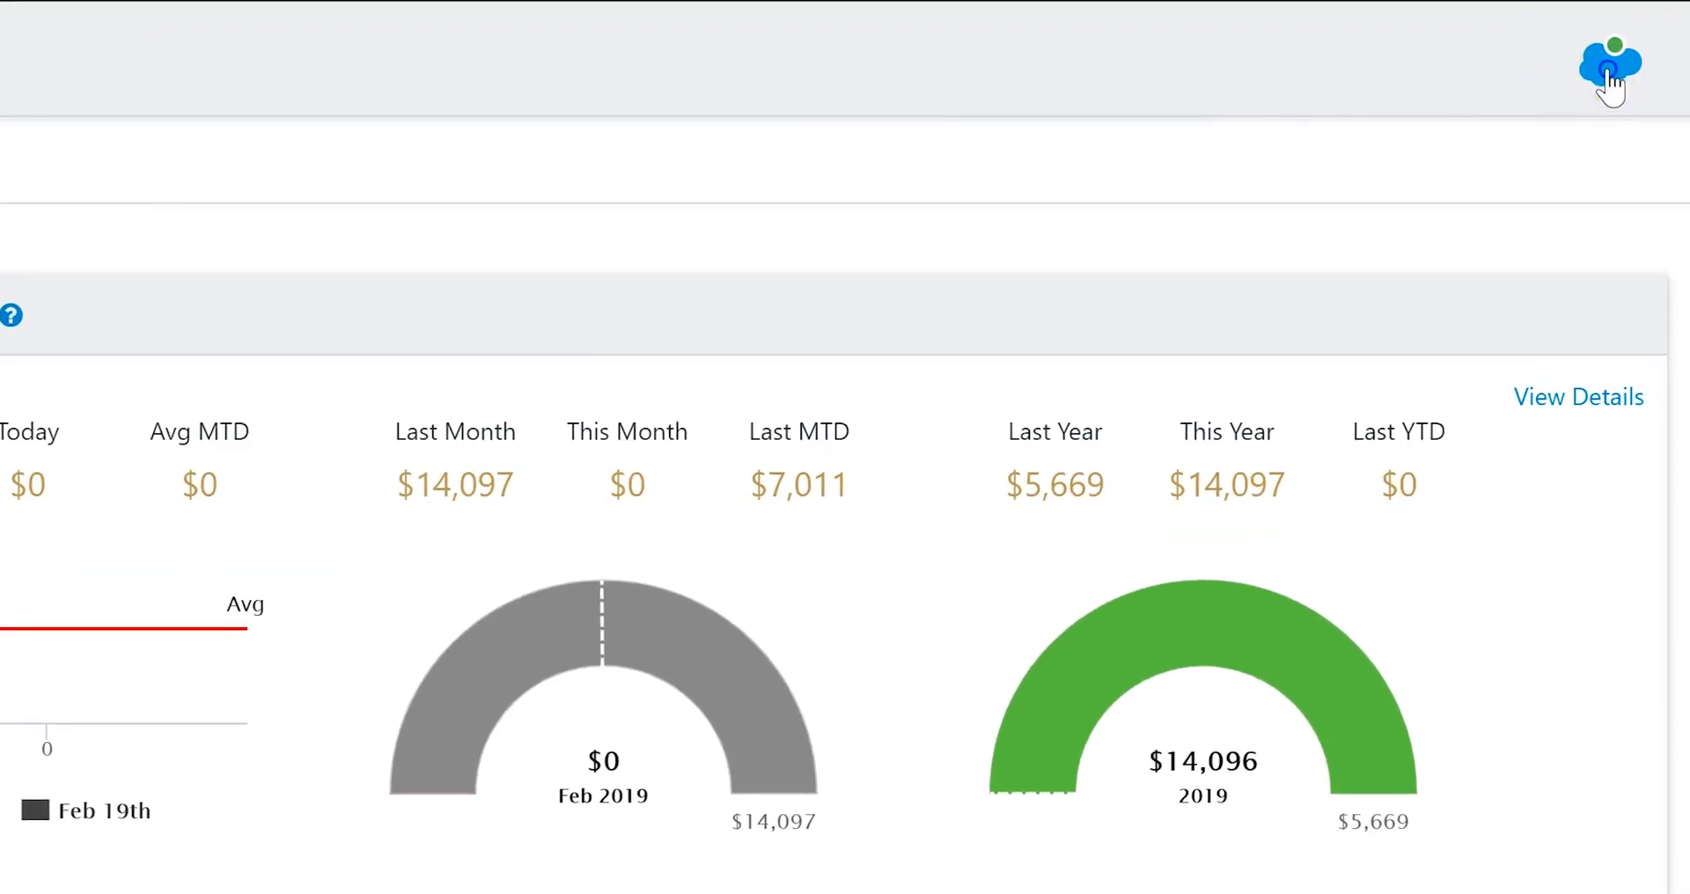
# Step: Open the catalog Plans list and show premiumplan's setup fee and base charge products
pyautogui.click(1606, 68)
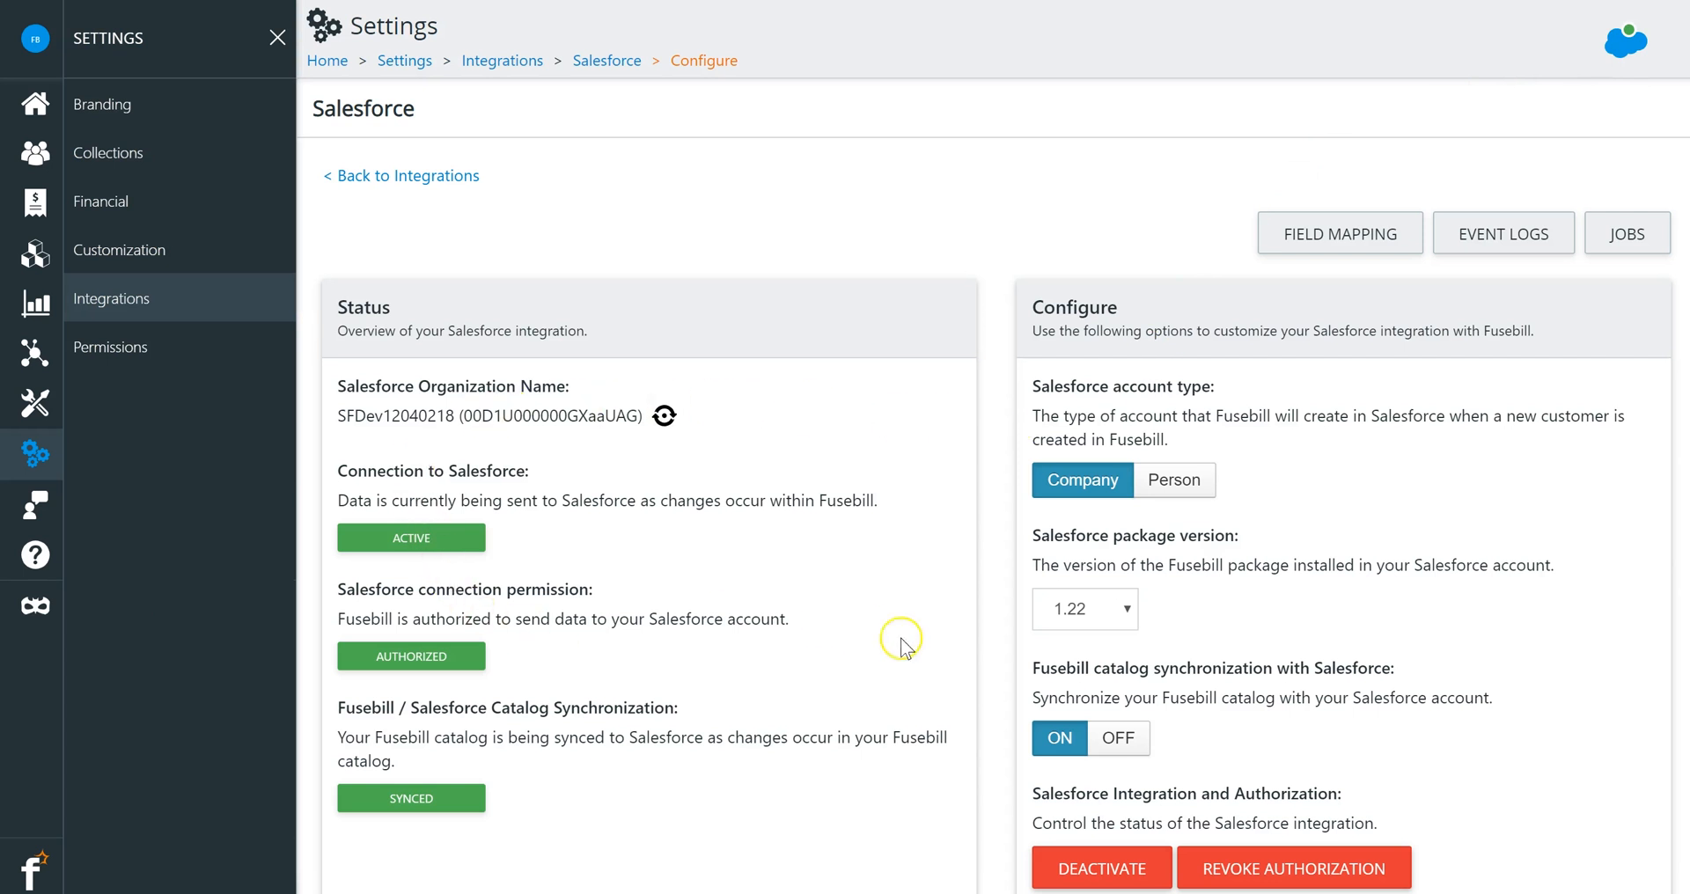
pyautogui.moveTo(30, 876)
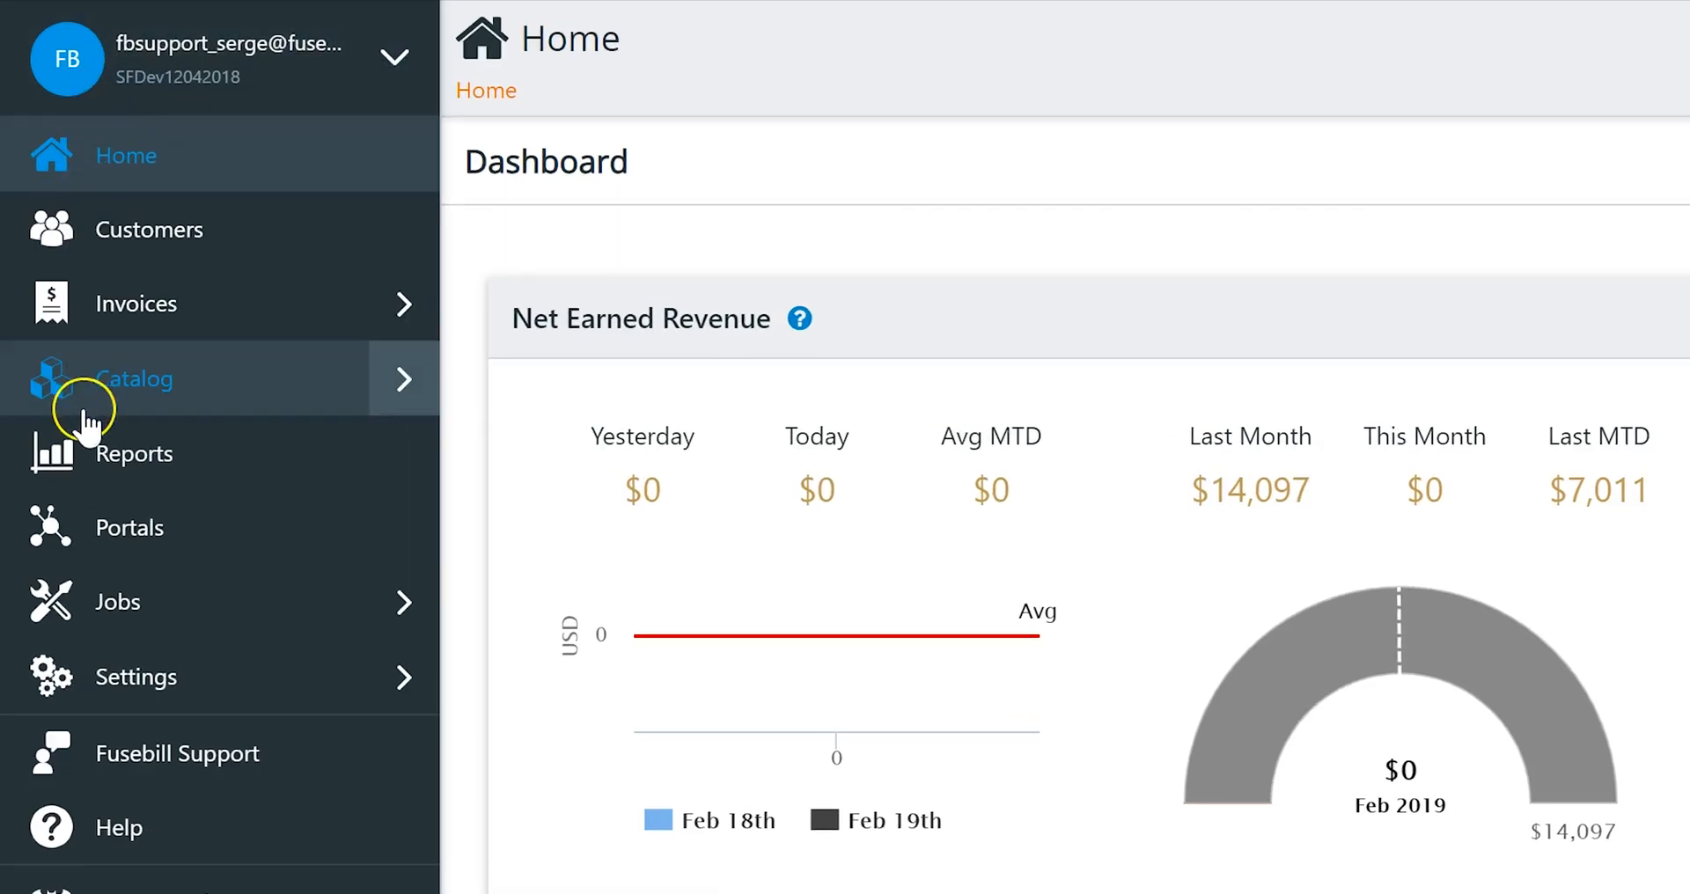
pyautogui.click(134, 379)
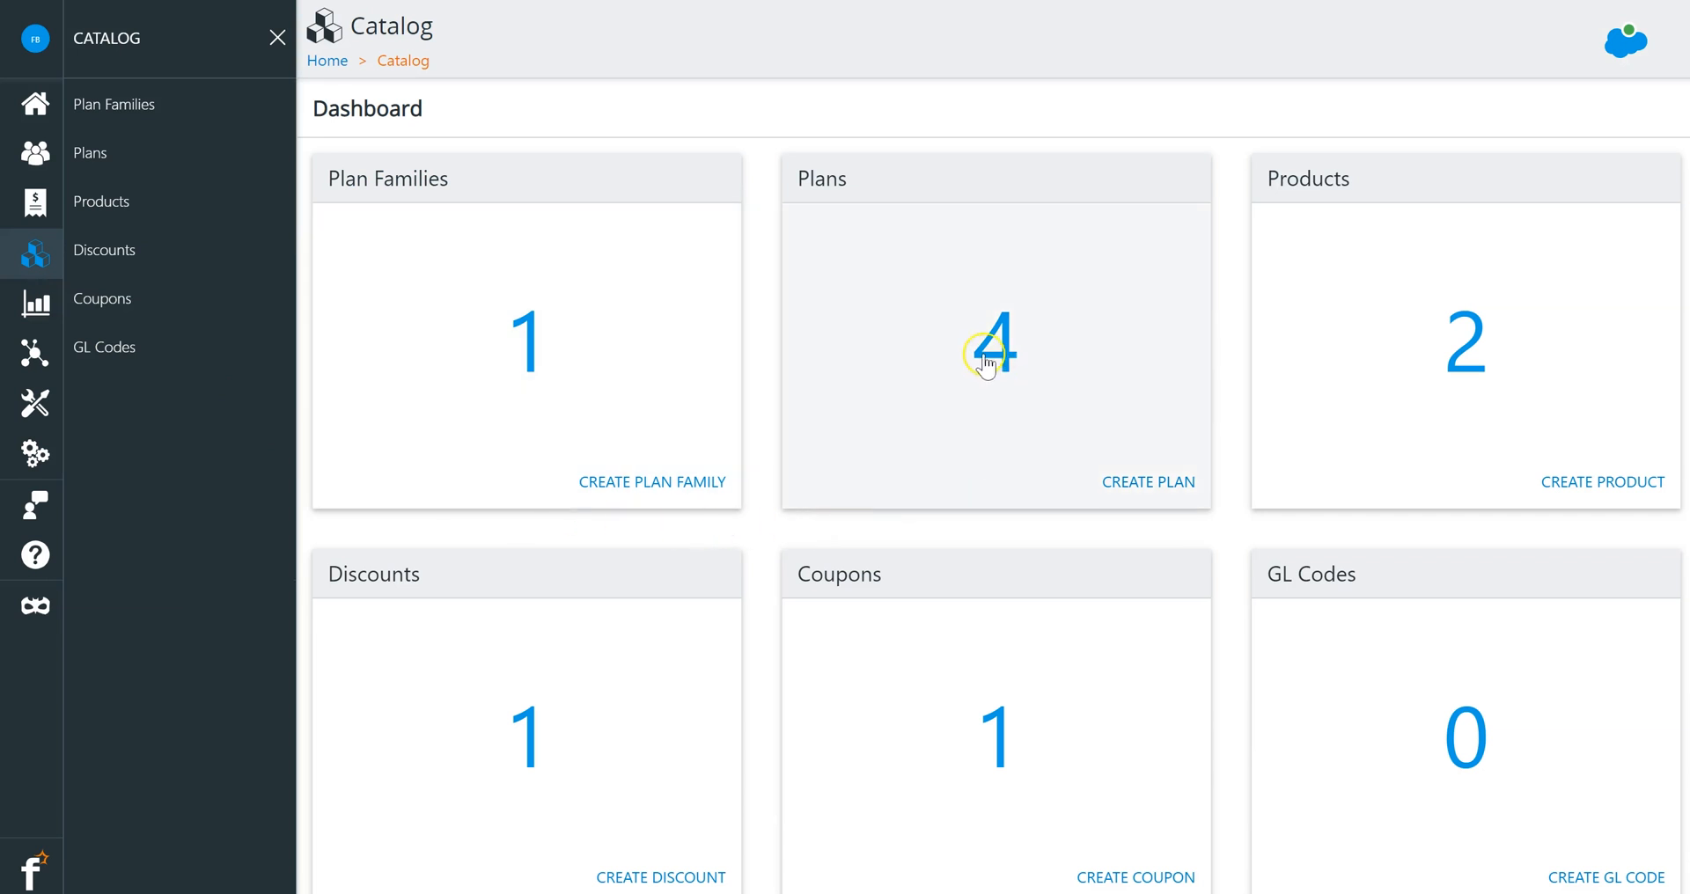
pyautogui.click(989, 347)
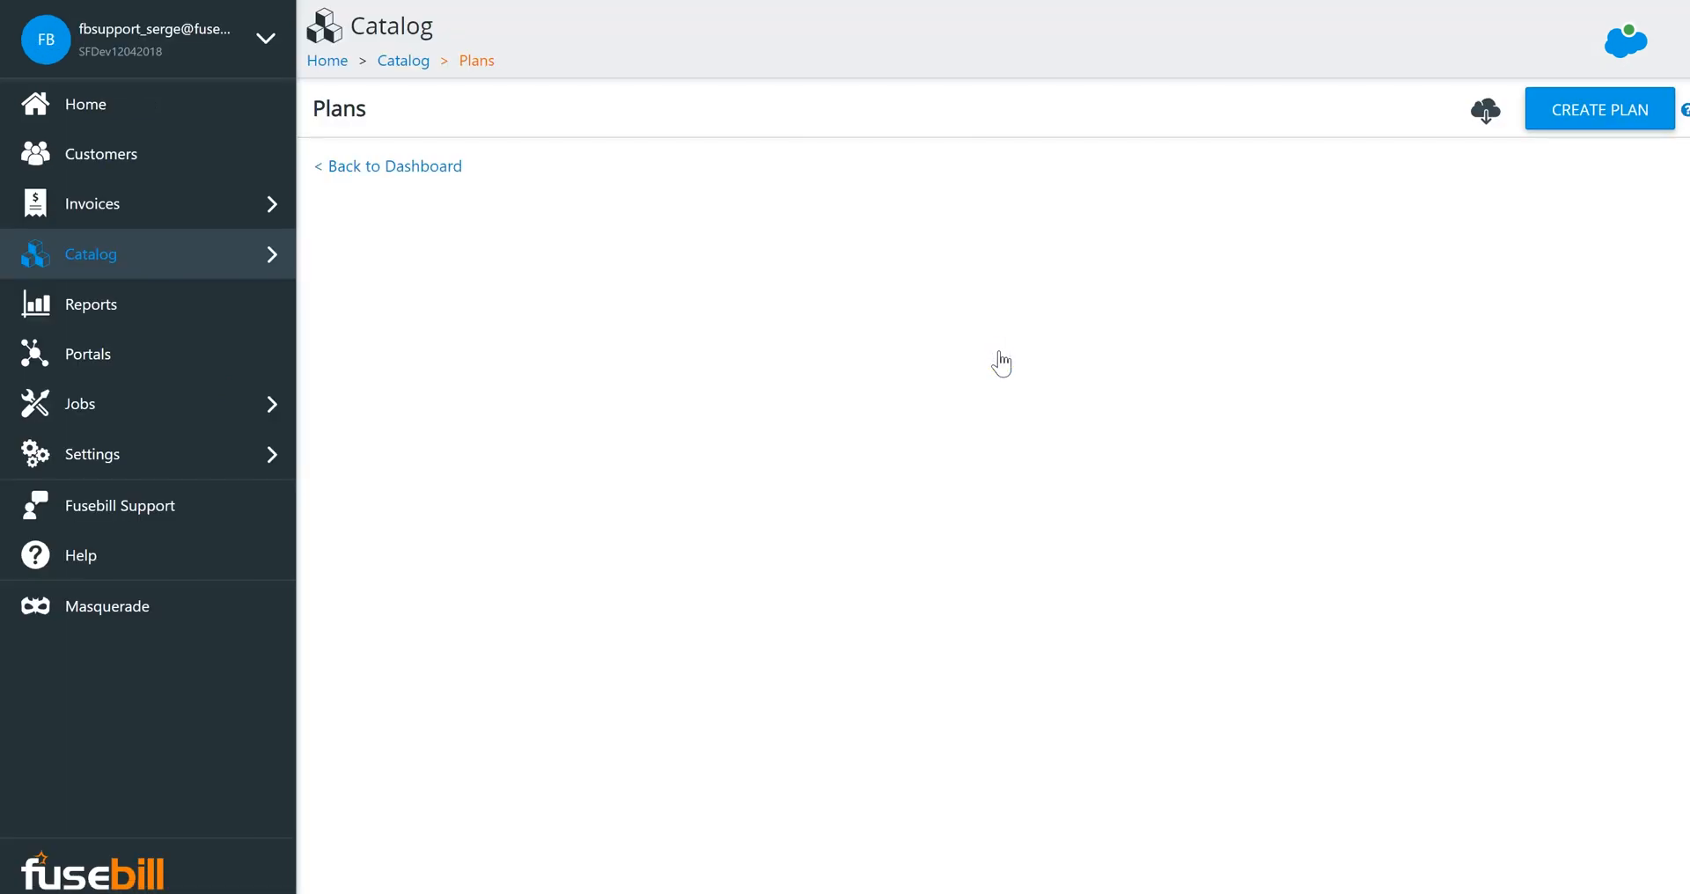
pyautogui.click(90, 253)
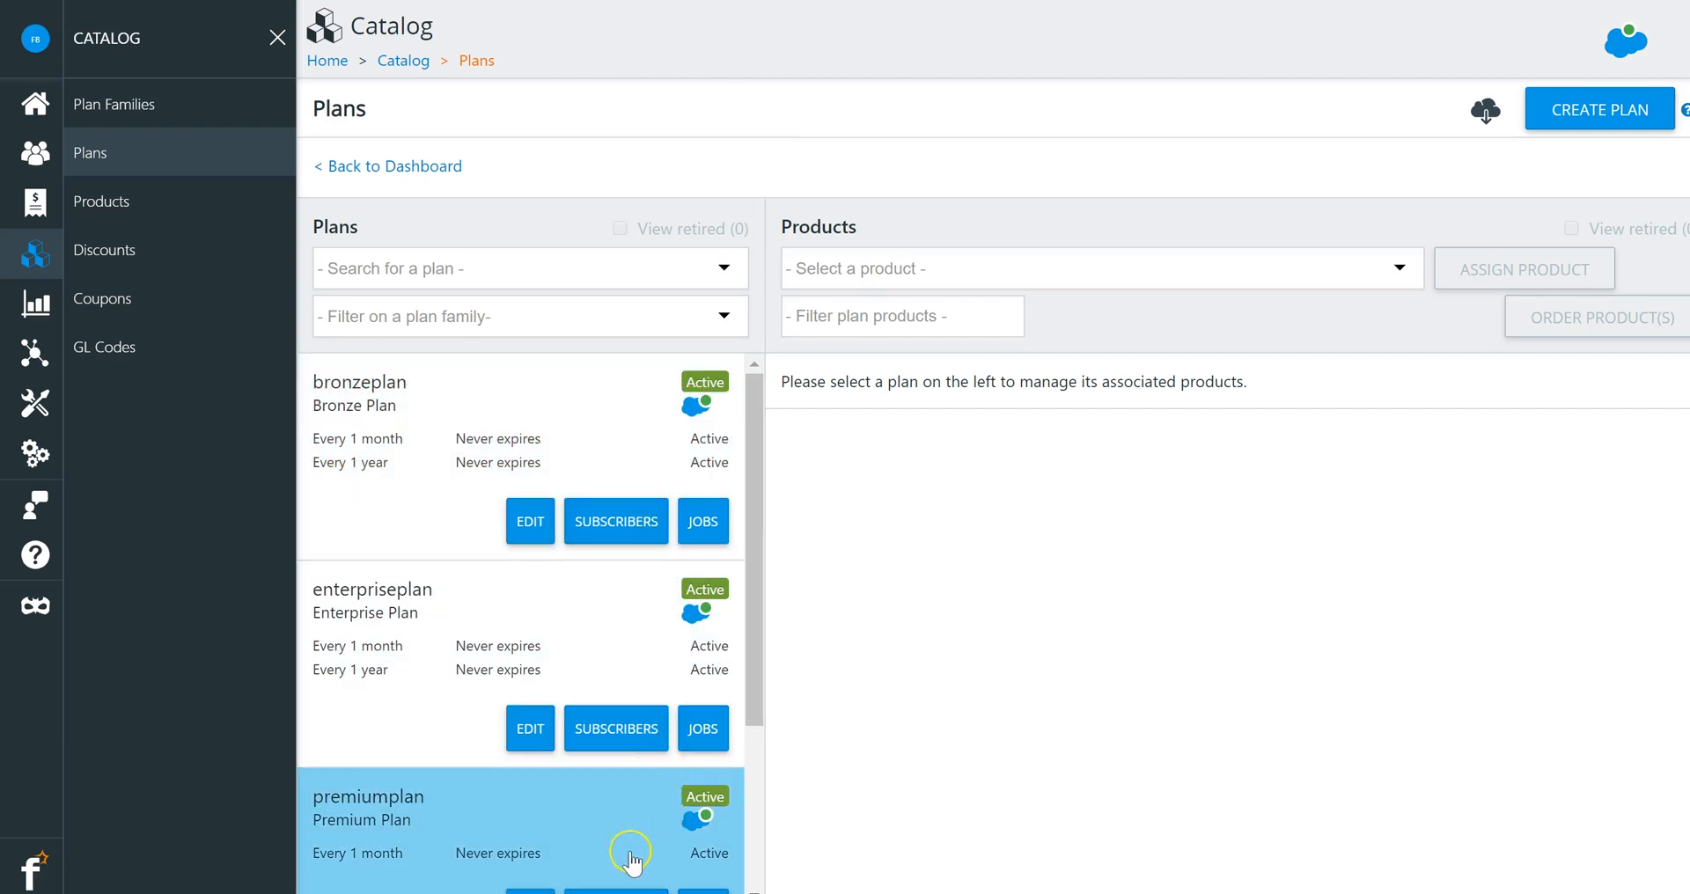
pyautogui.click(631, 855)
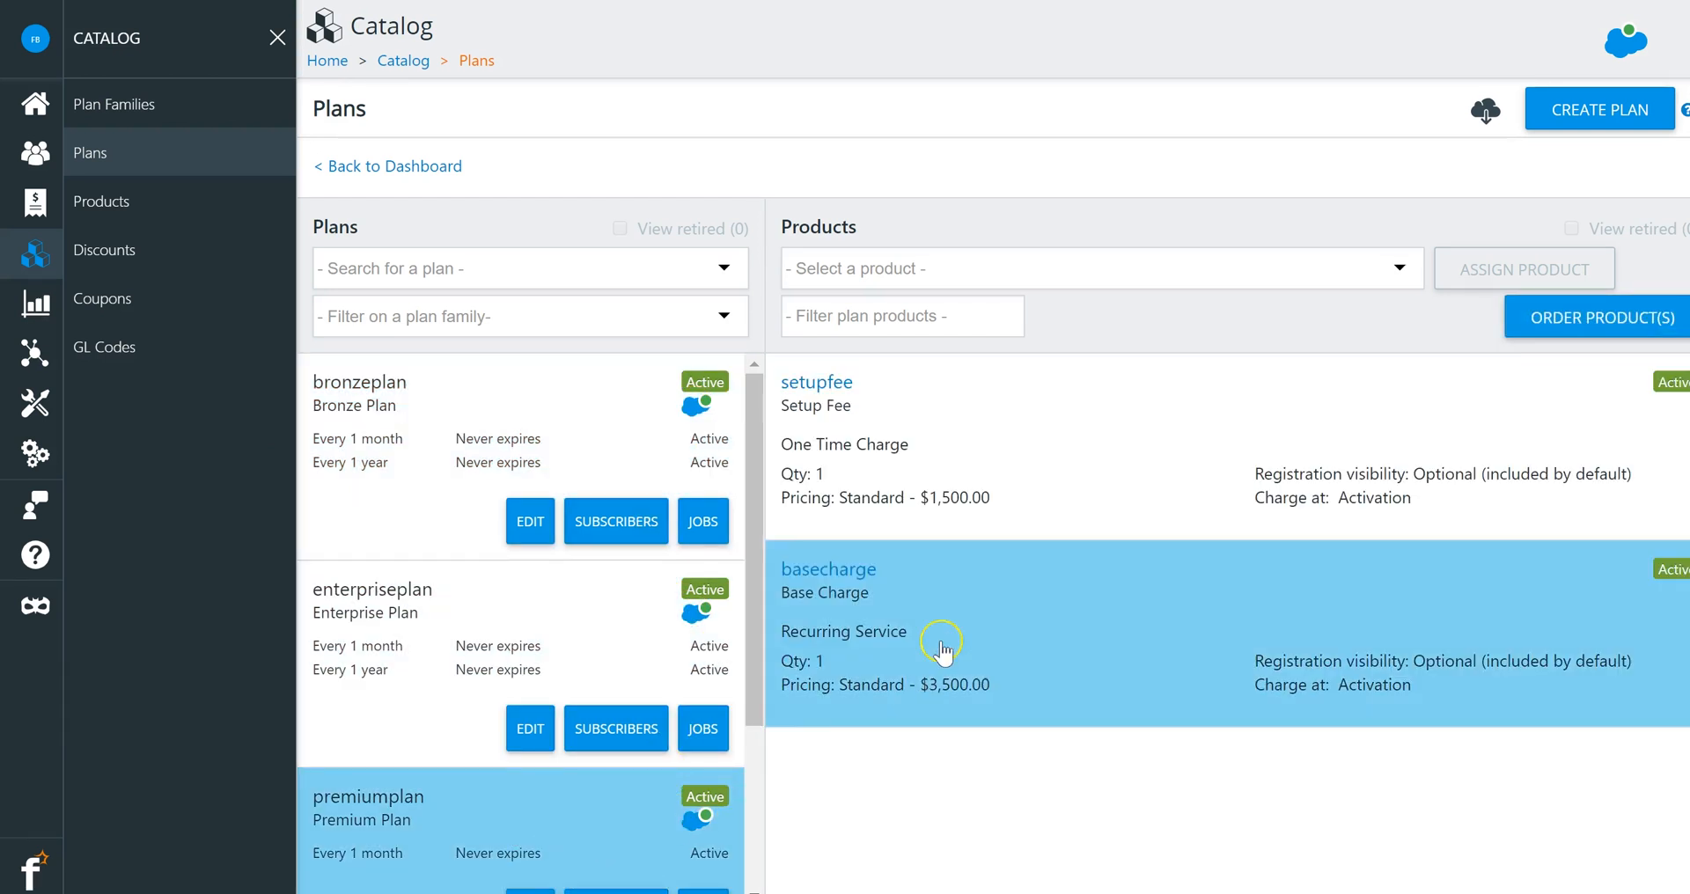
pyautogui.moveTo(944, 612)
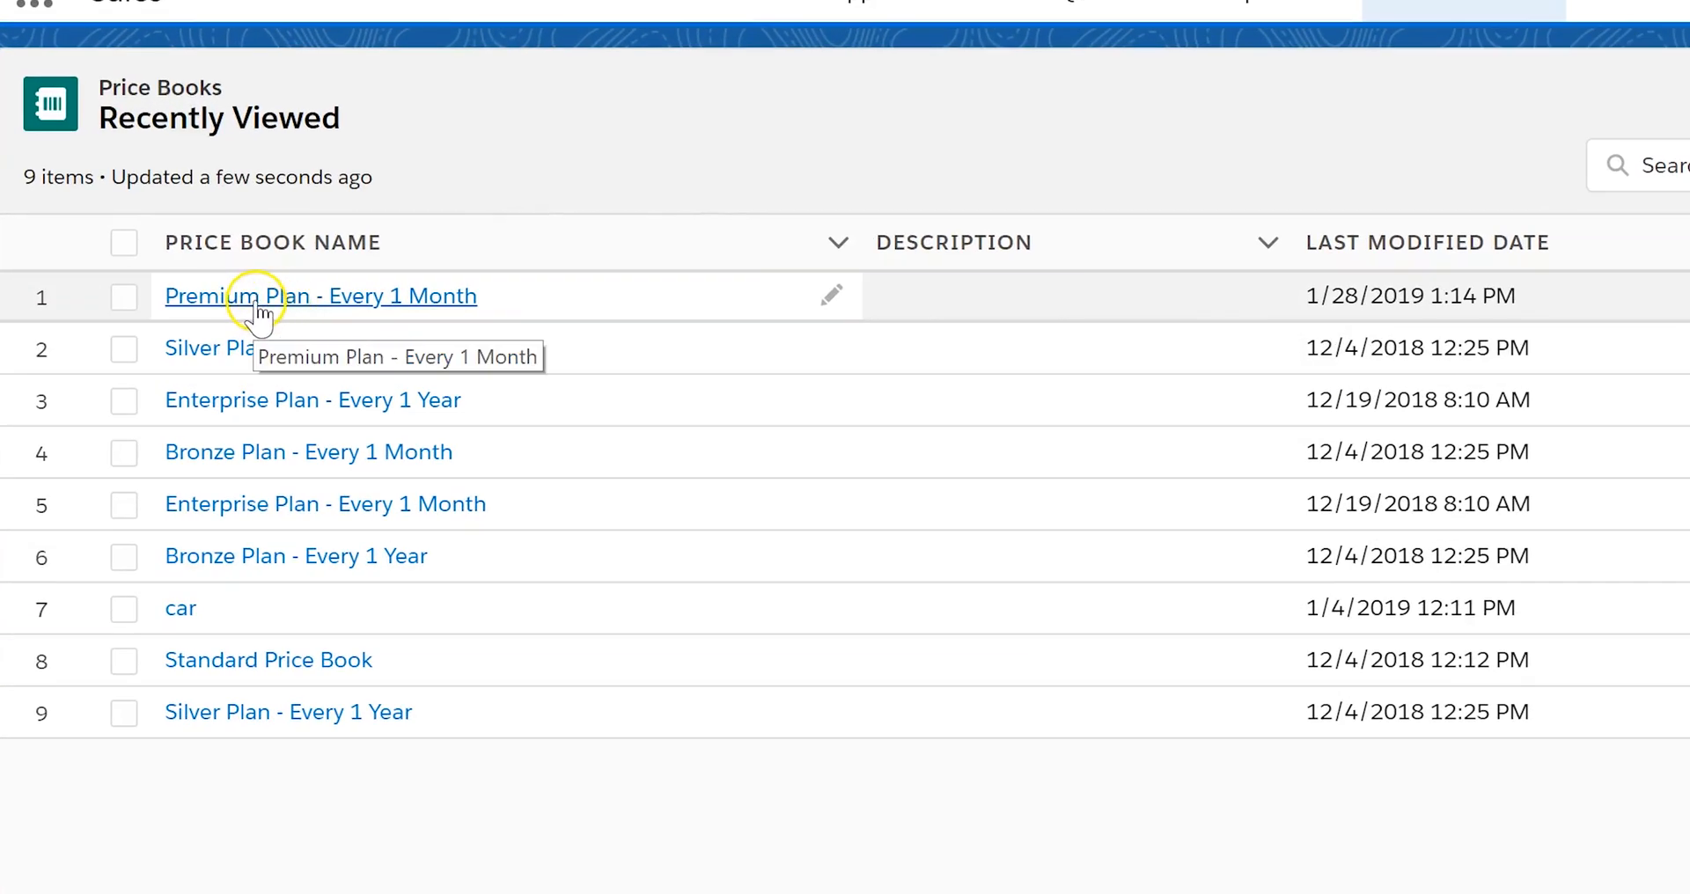
# Step: Open the Premium Plan - Every 1 Month price book's Related records
pyautogui.click(258, 297)
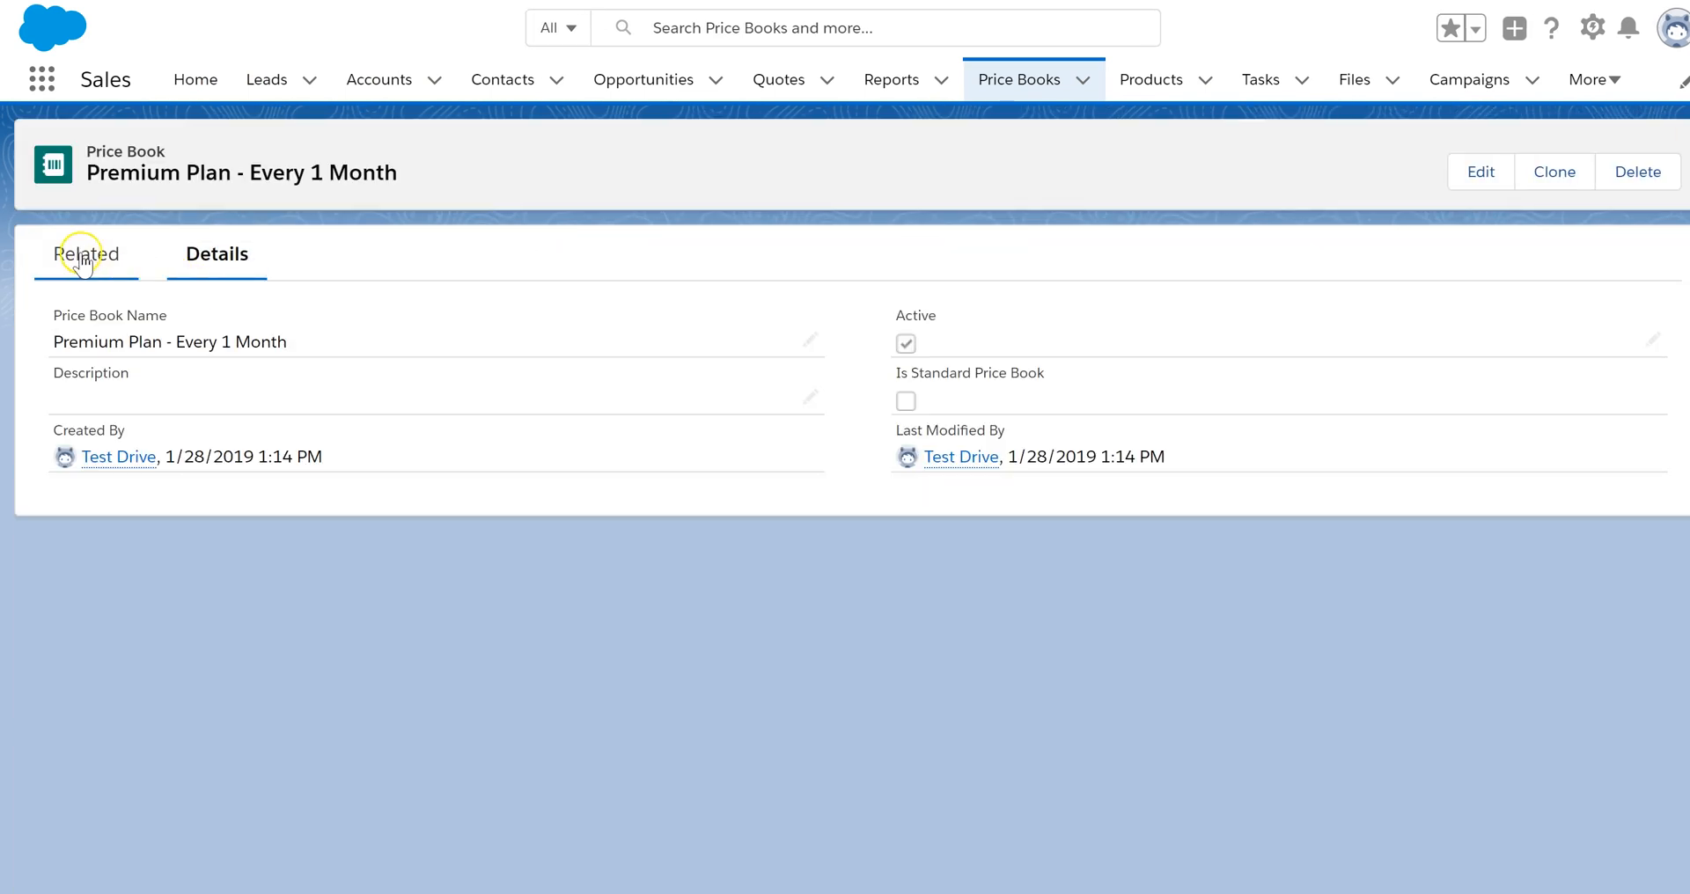
pyautogui.click(86, 253)
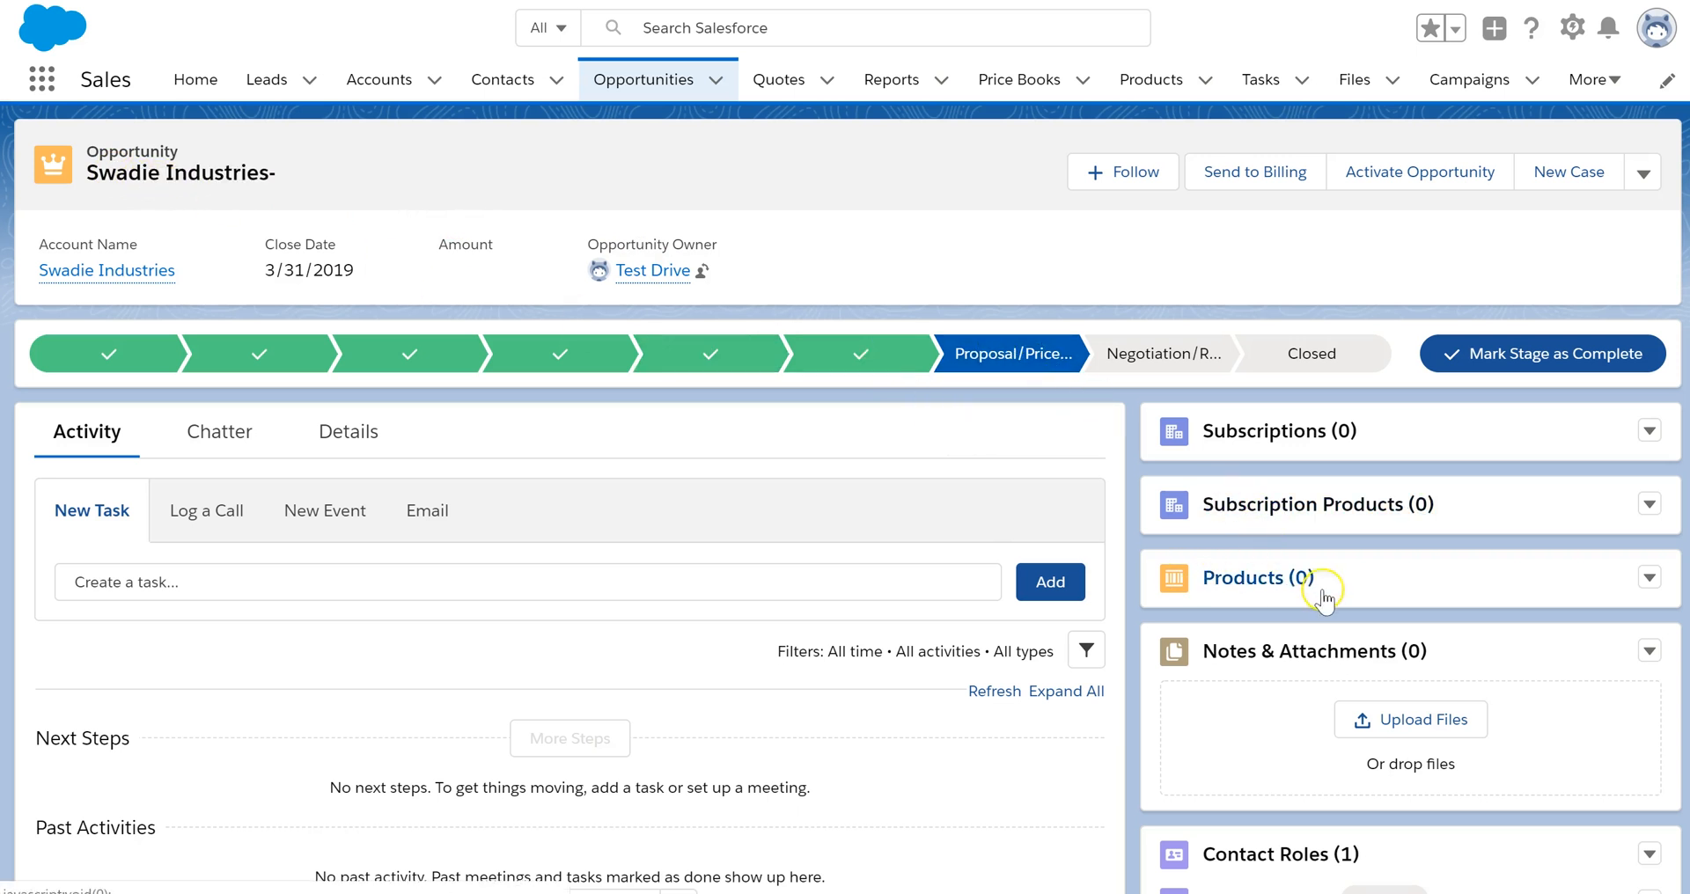
# Step: Set Swadie Industries' opportunity price book to Premium Plan - Every 1 Month
pyautogui.click(1648, 576)
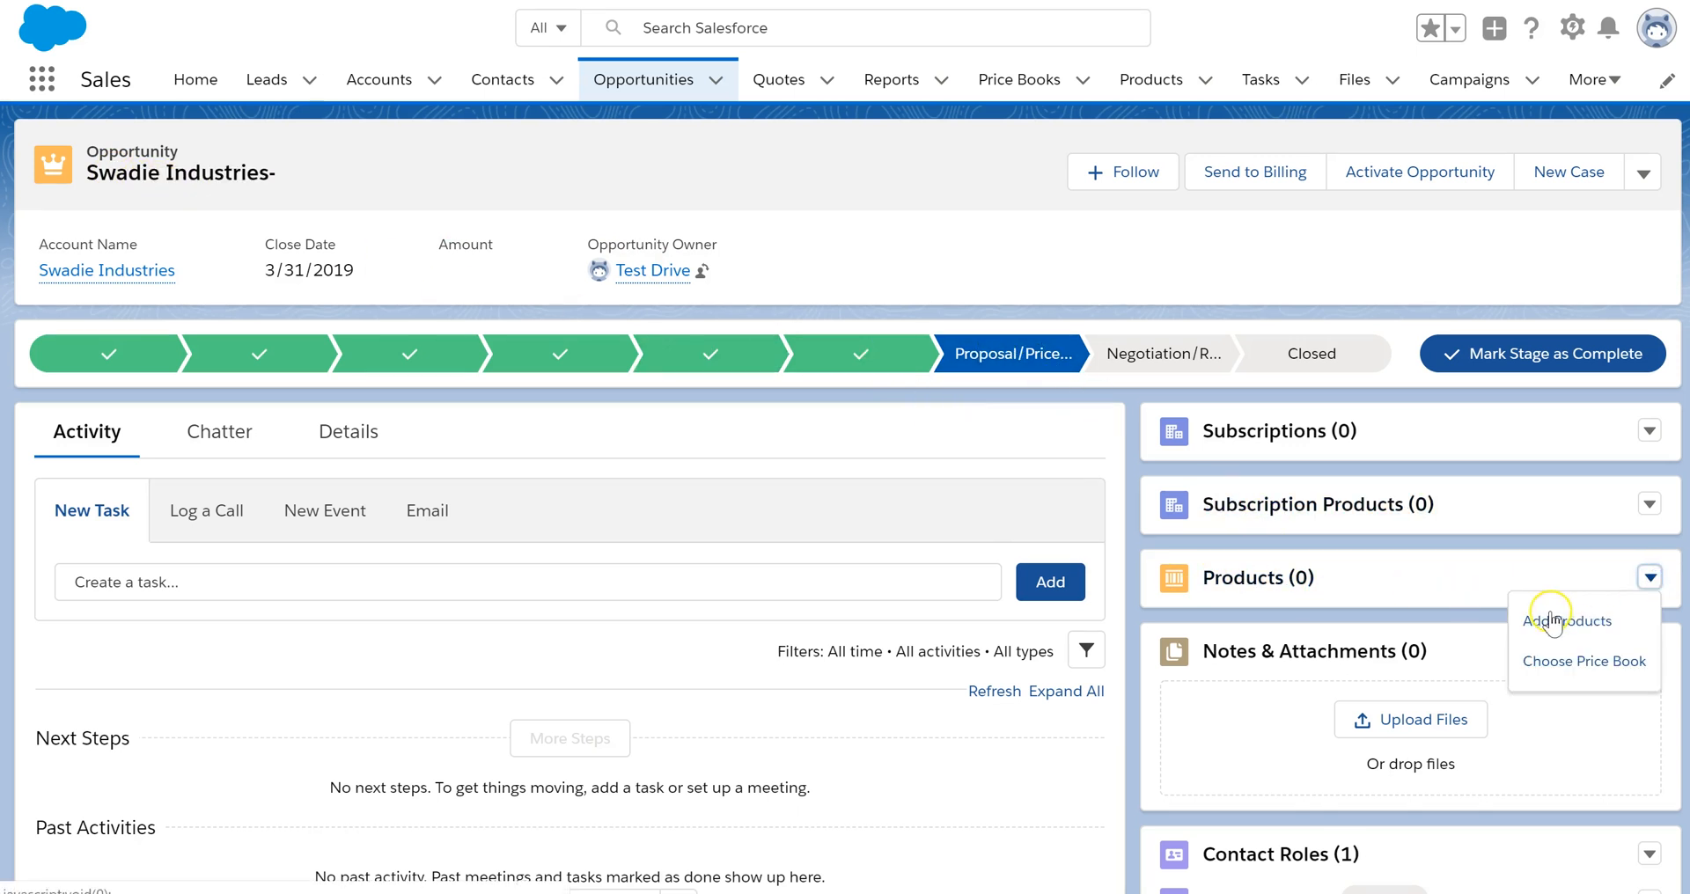
pyautogui.click(1585, 661)
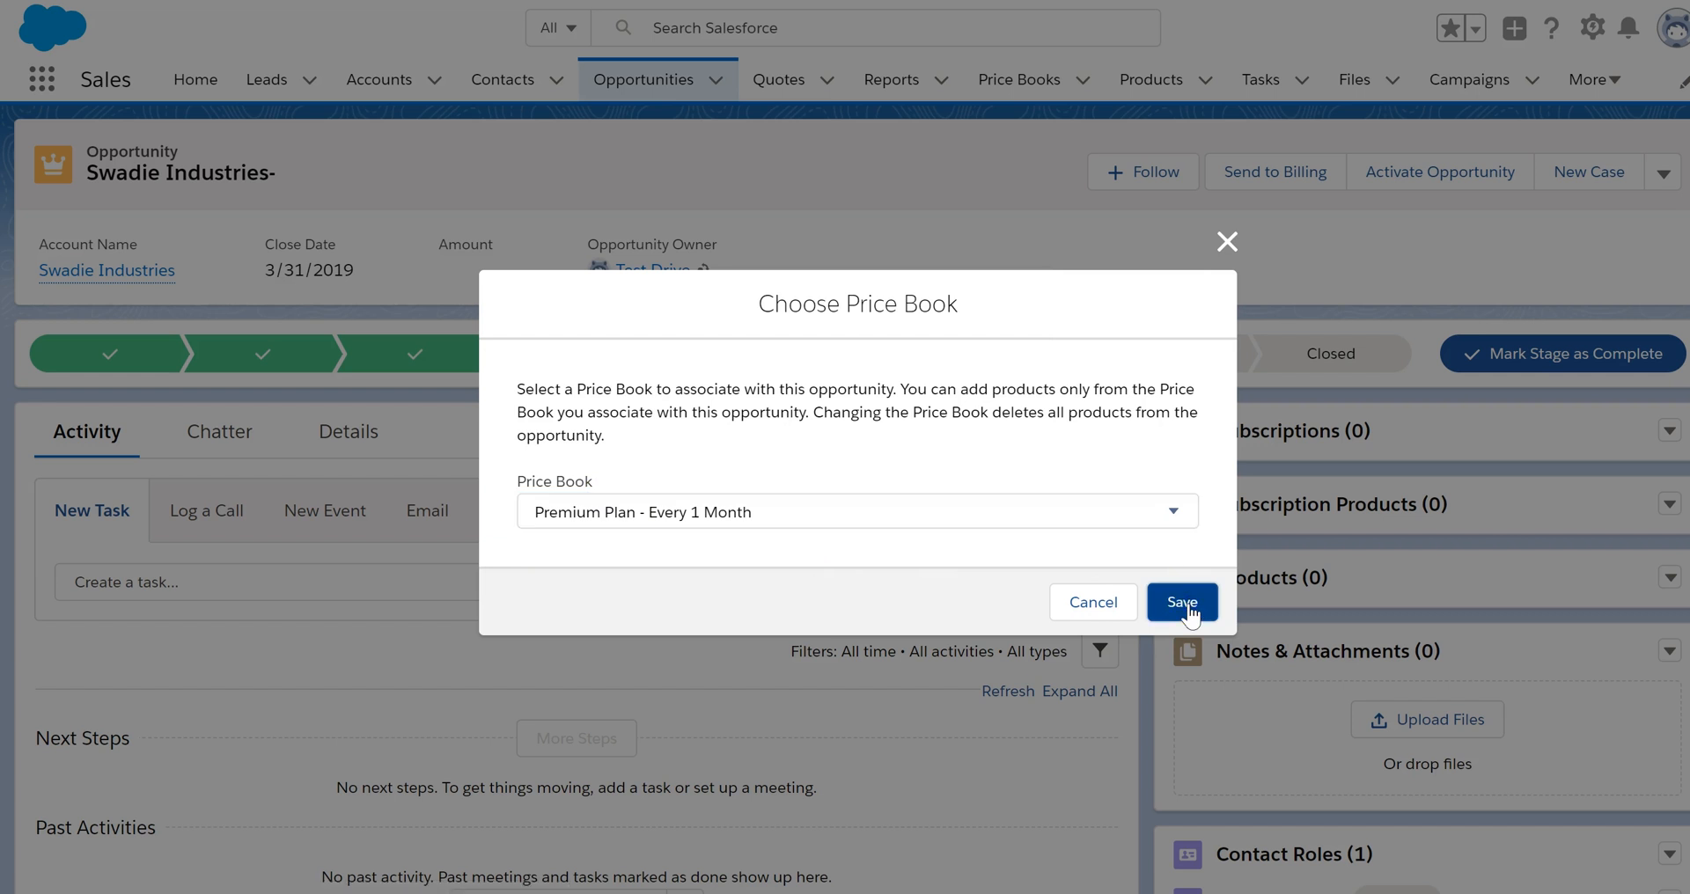
pyautogui.click(1182, 603)
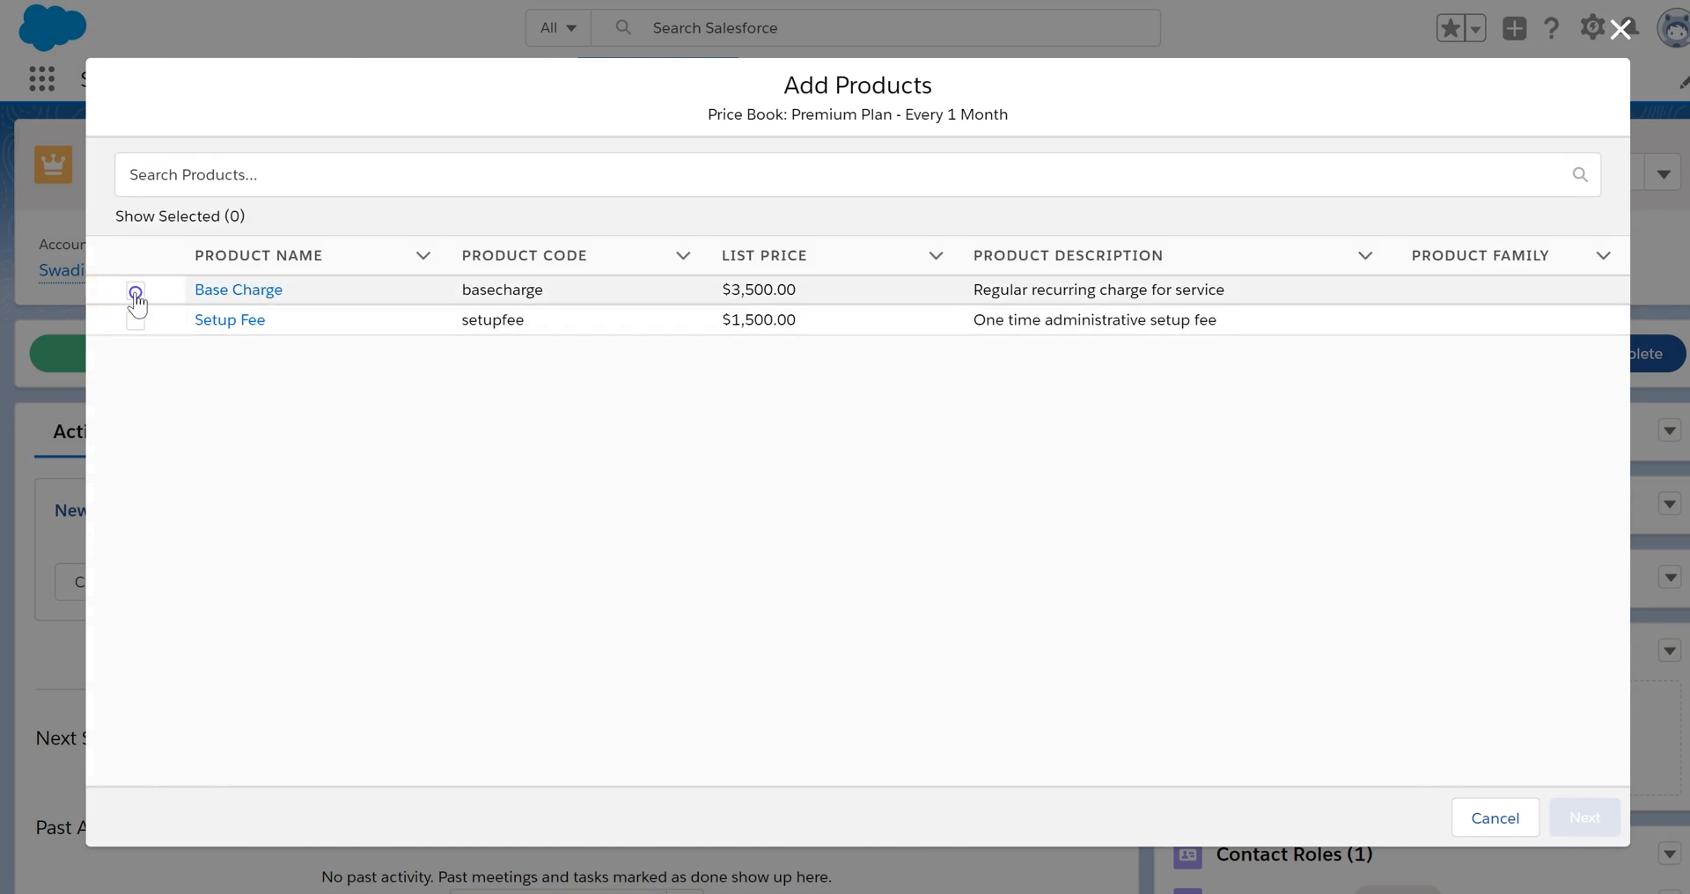
# Step: Add Base Charge at $2,500 and Setup Fee, quantity 1 each, to the opportunity
pyautogui.click(136, 321)
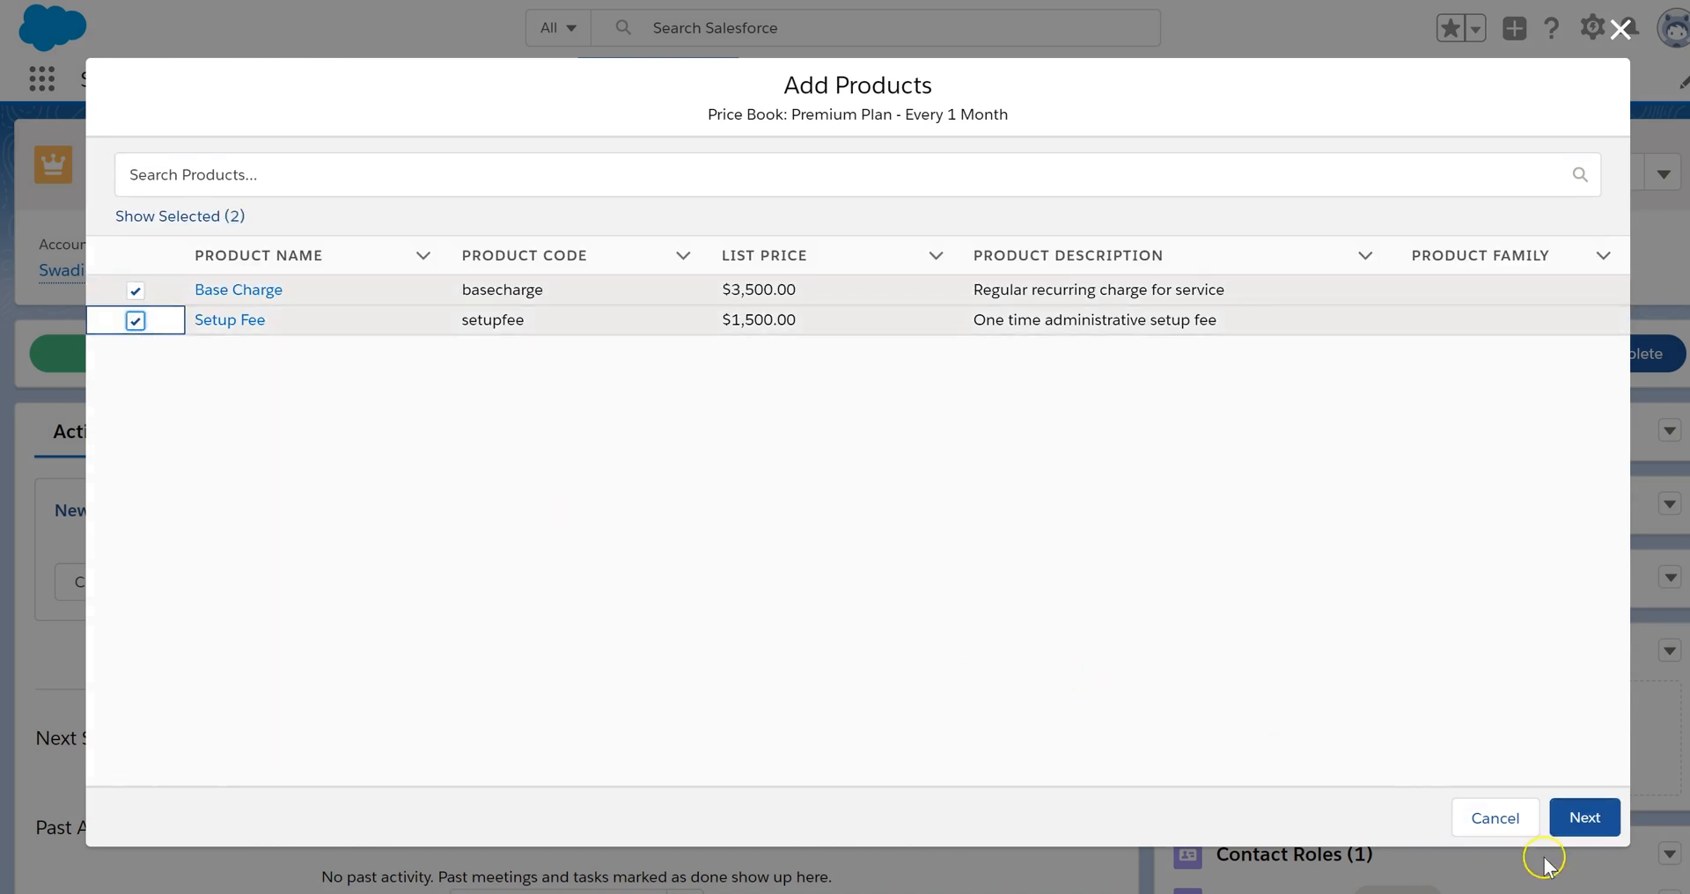
pyautogui.click(1584, 818)
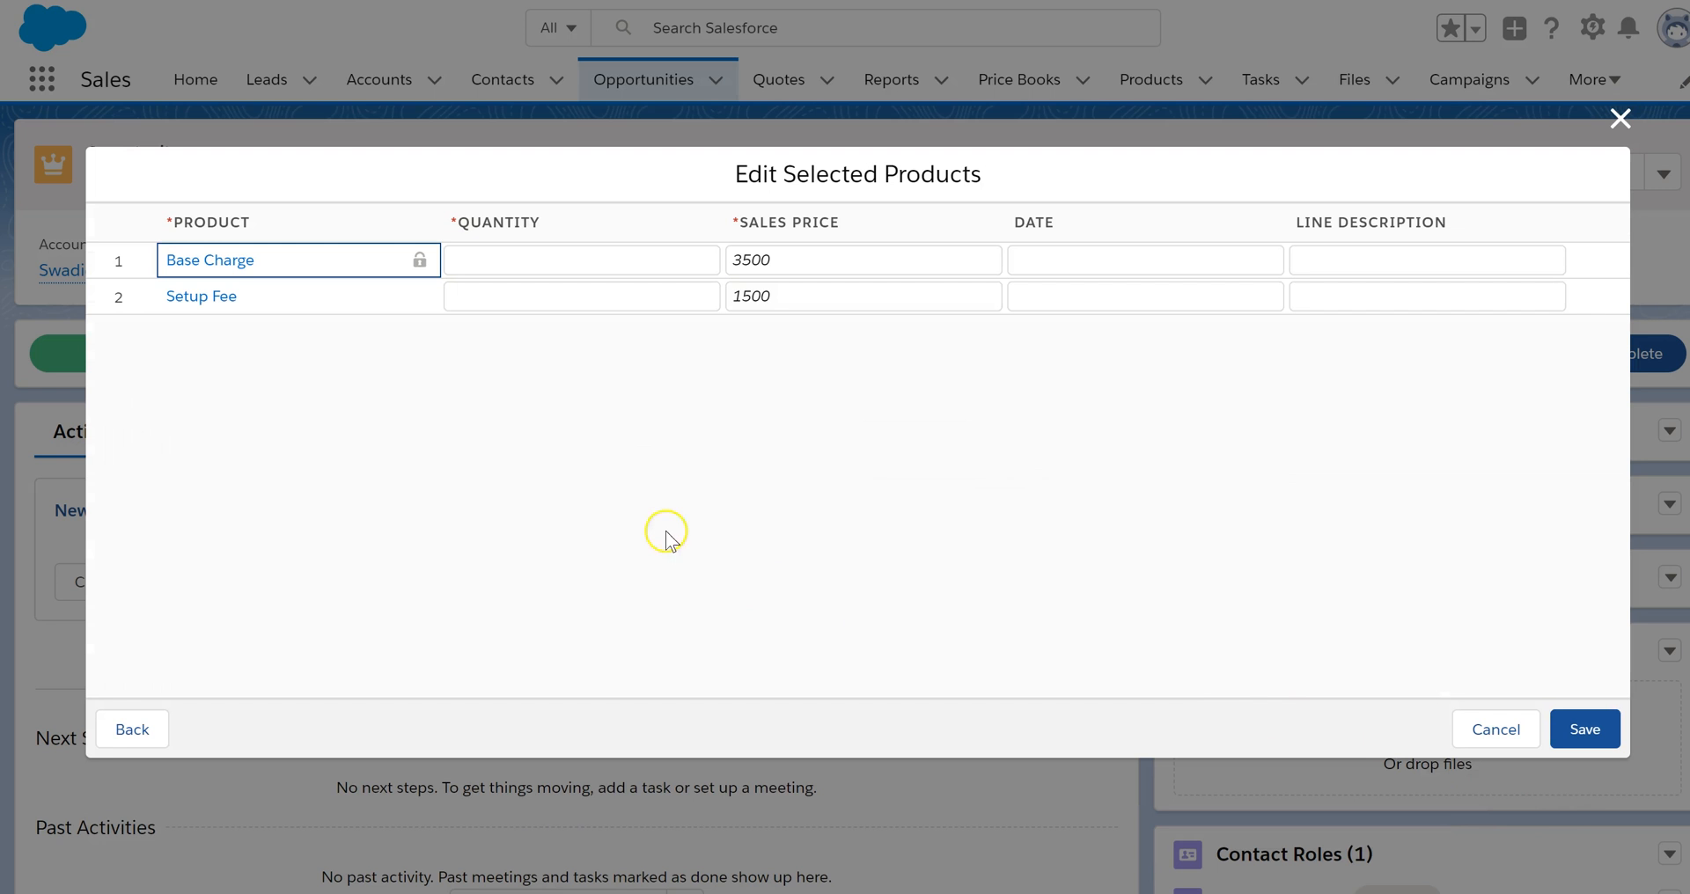
pyautogui.write('1.00')
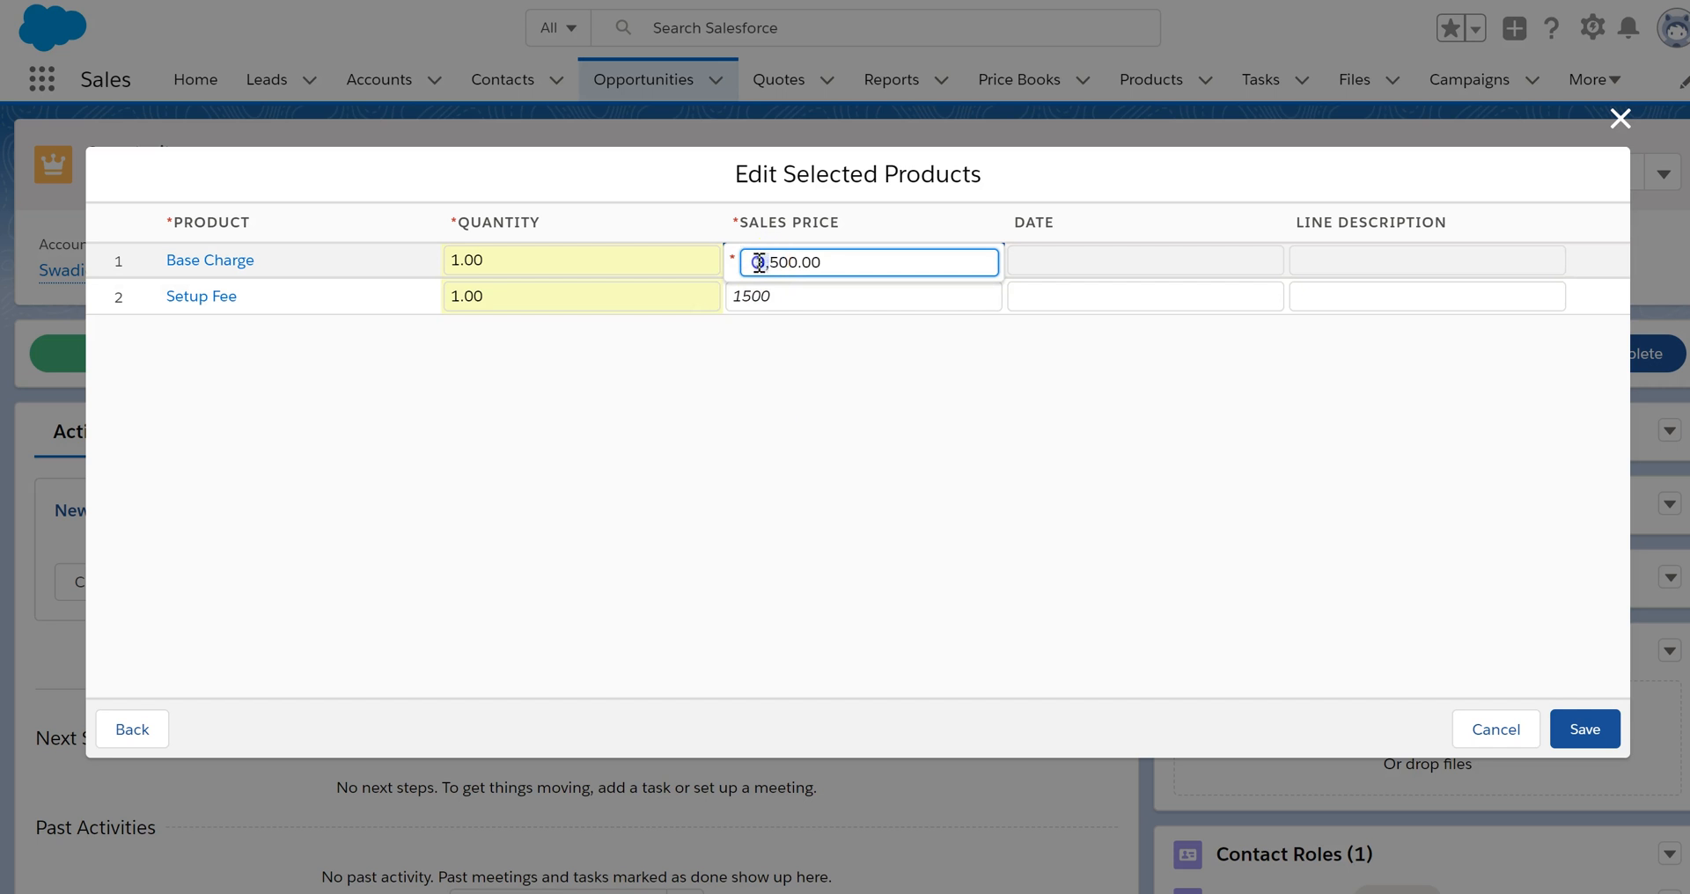
pyautogui.write('2500.00')
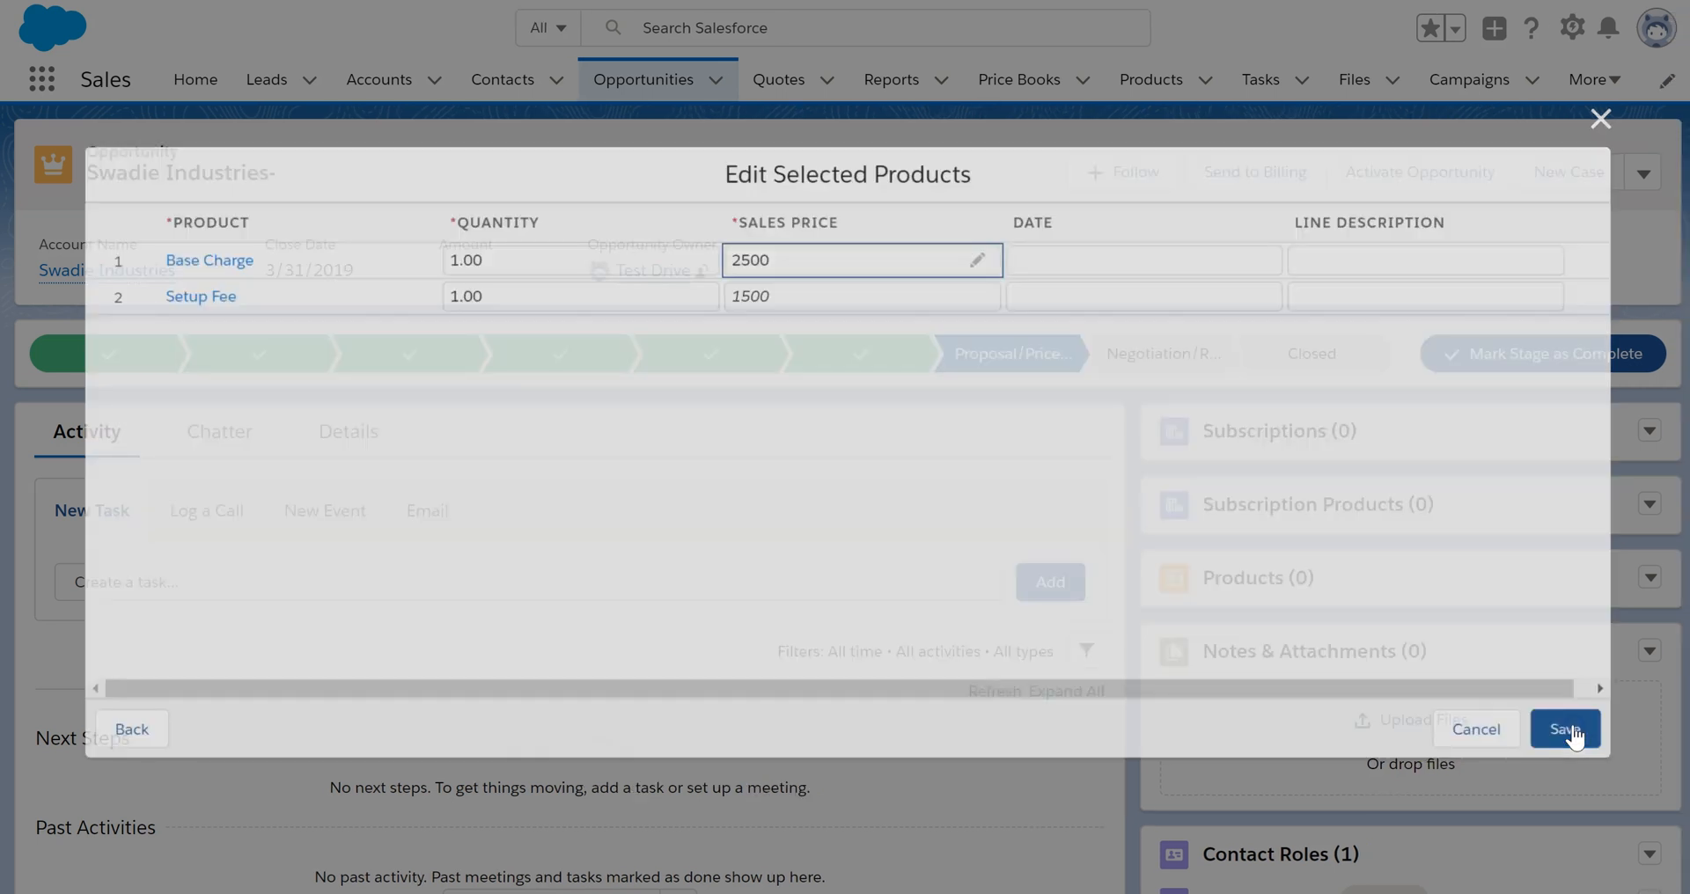
pyautogui.click(1565, 730)
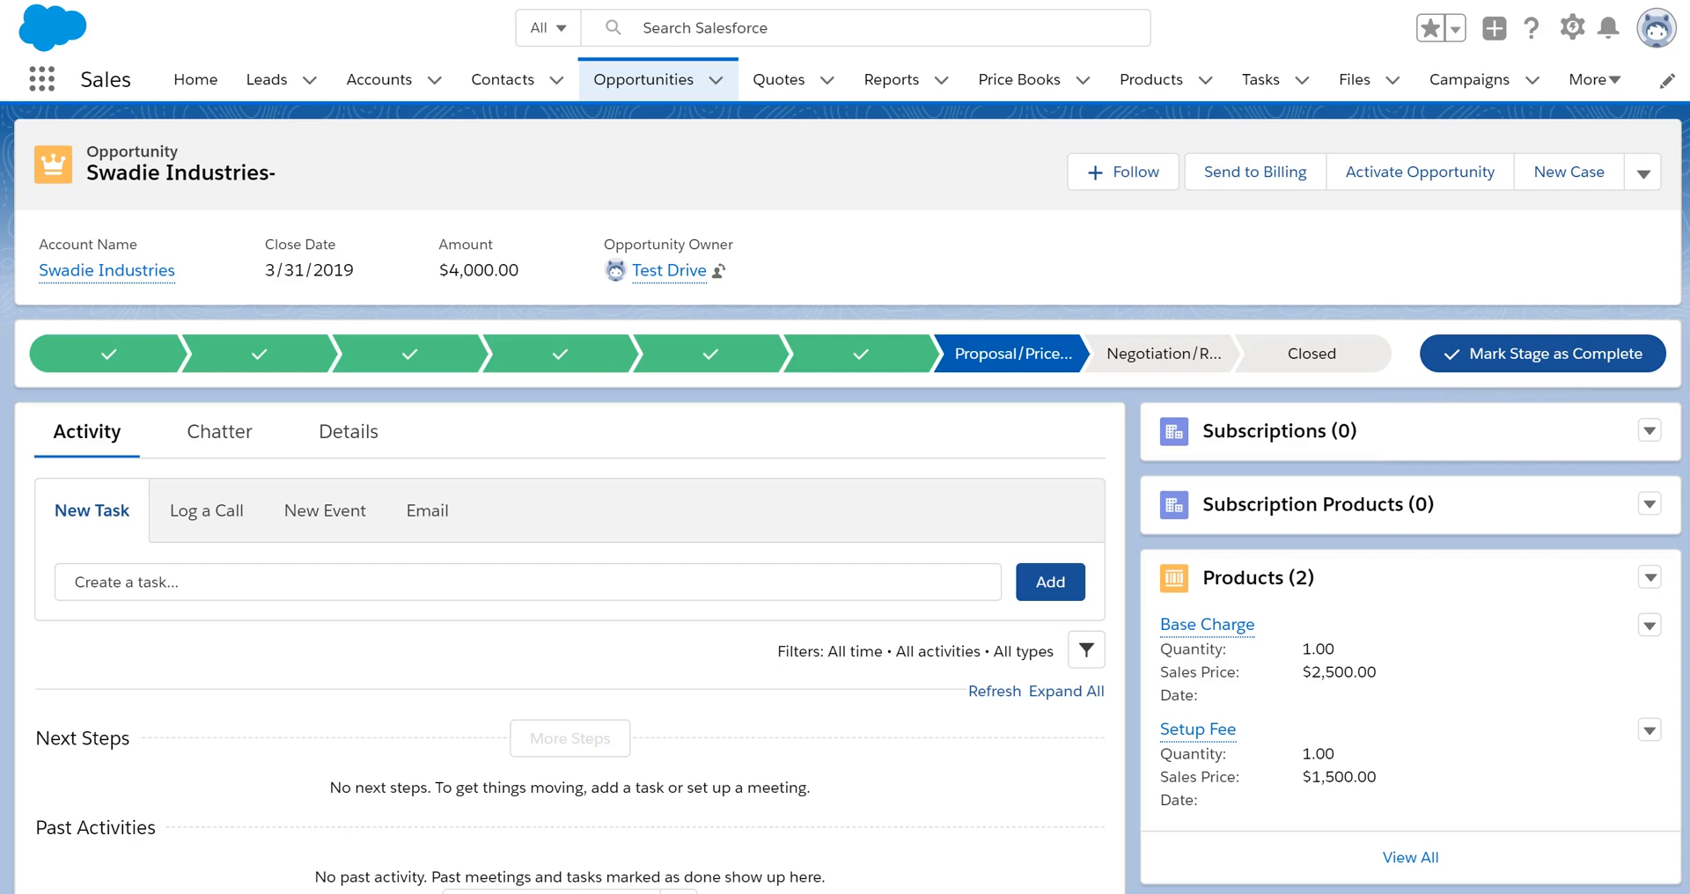
# Step: Create the $4,000 Swadie Industries quote PDF and attach it to the quote
pyautogui.scroll(-3)
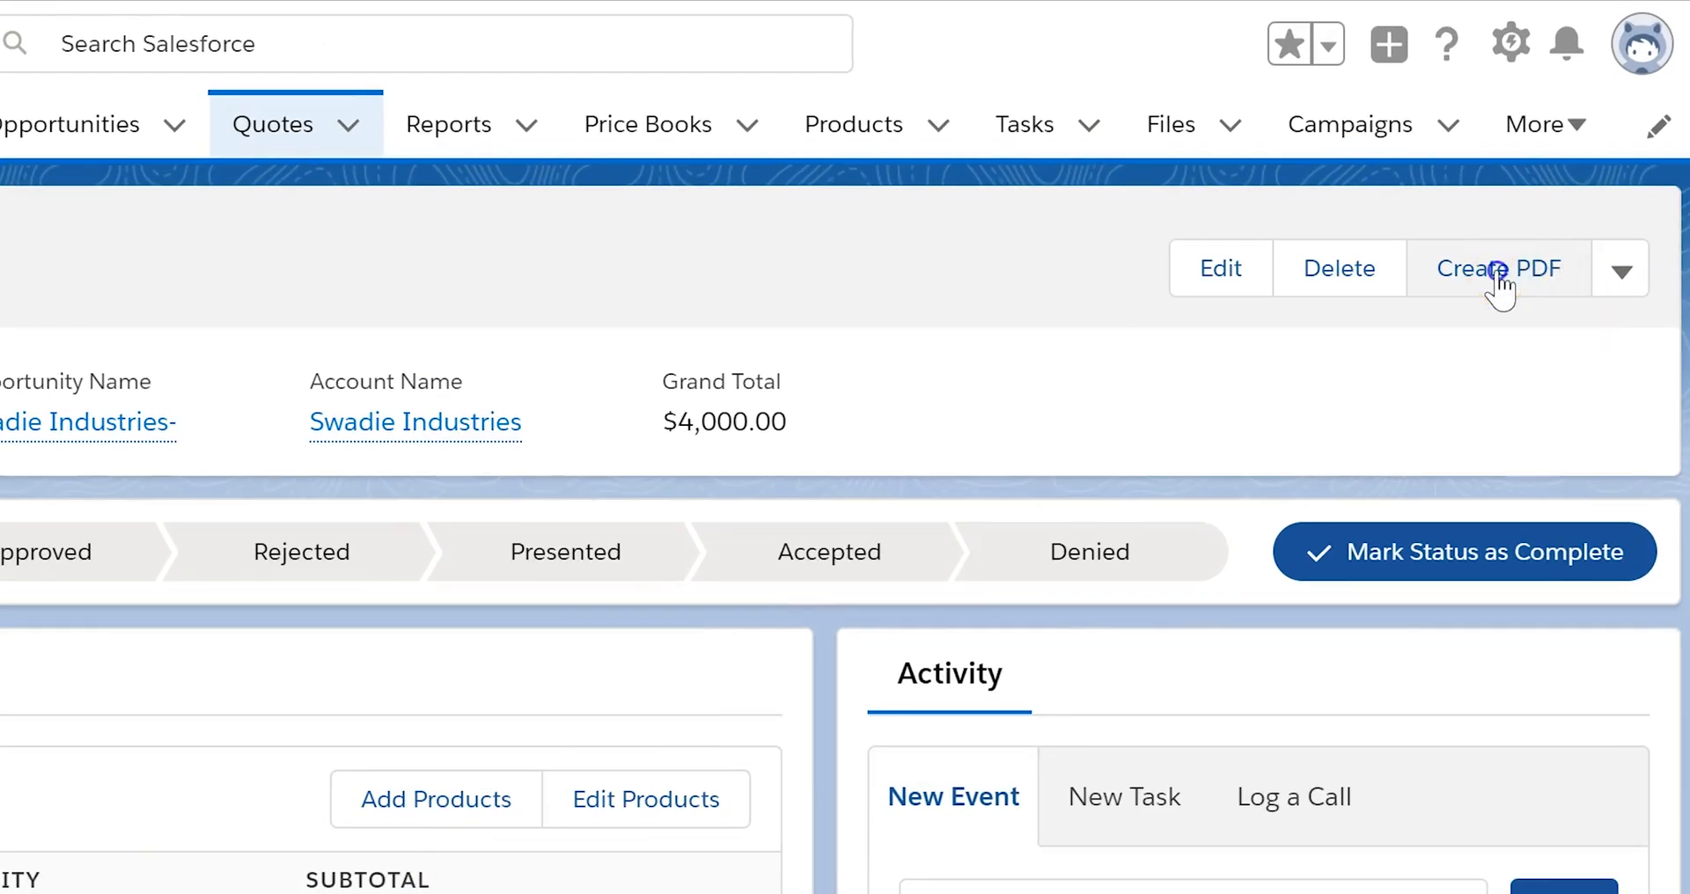
pyautogui.click(1500, 268)
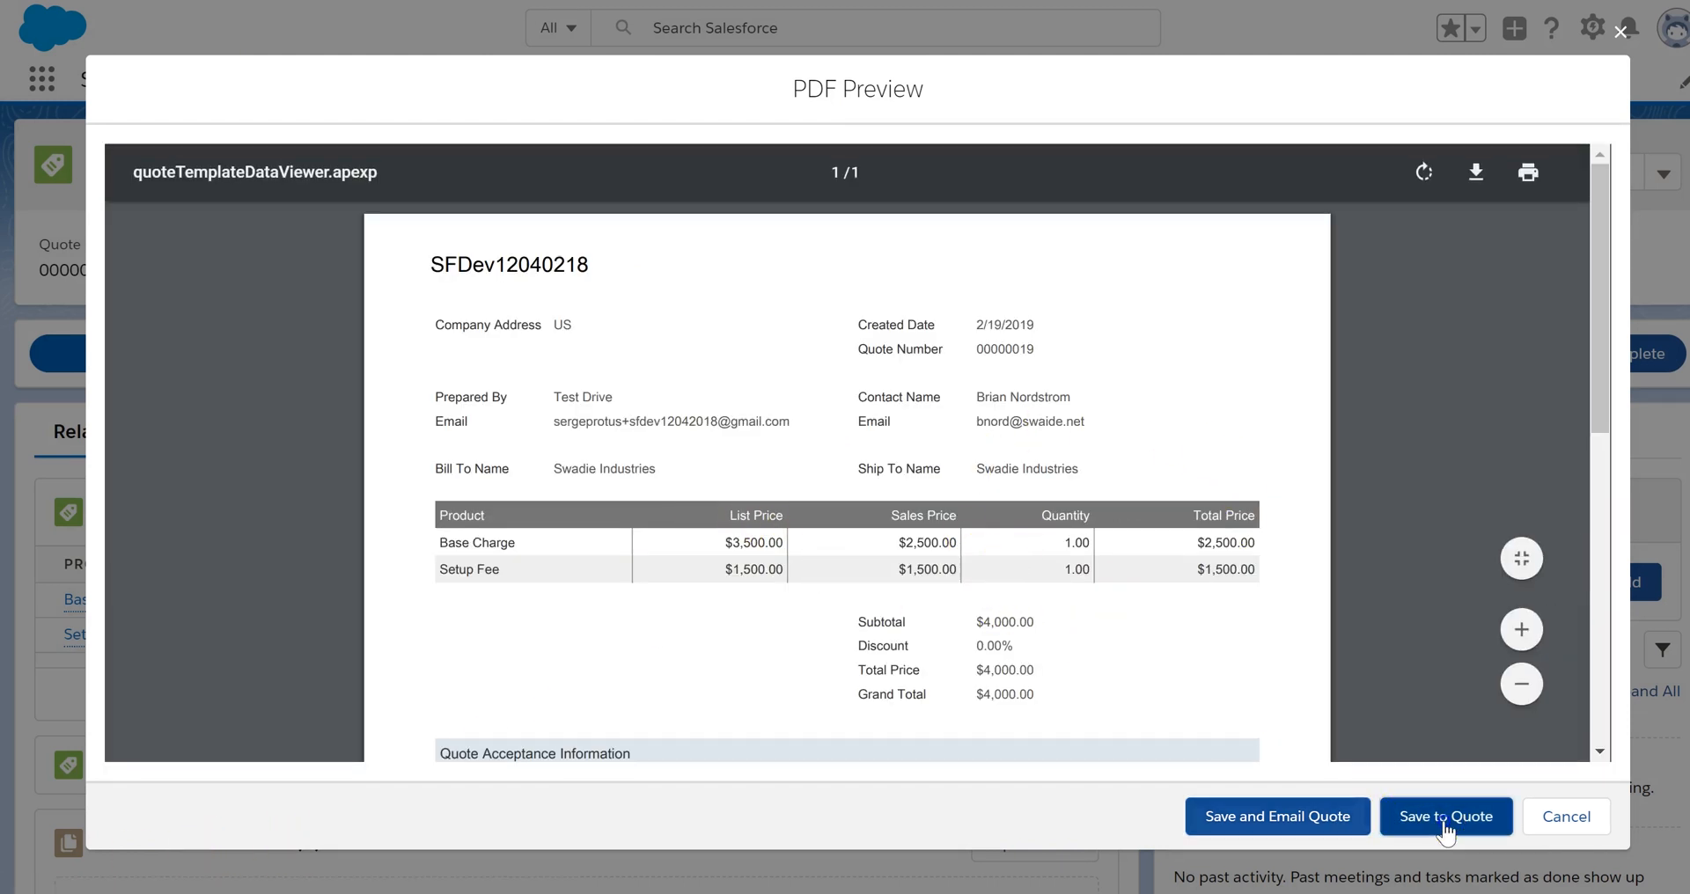
pyautogui.click(1446, 816)
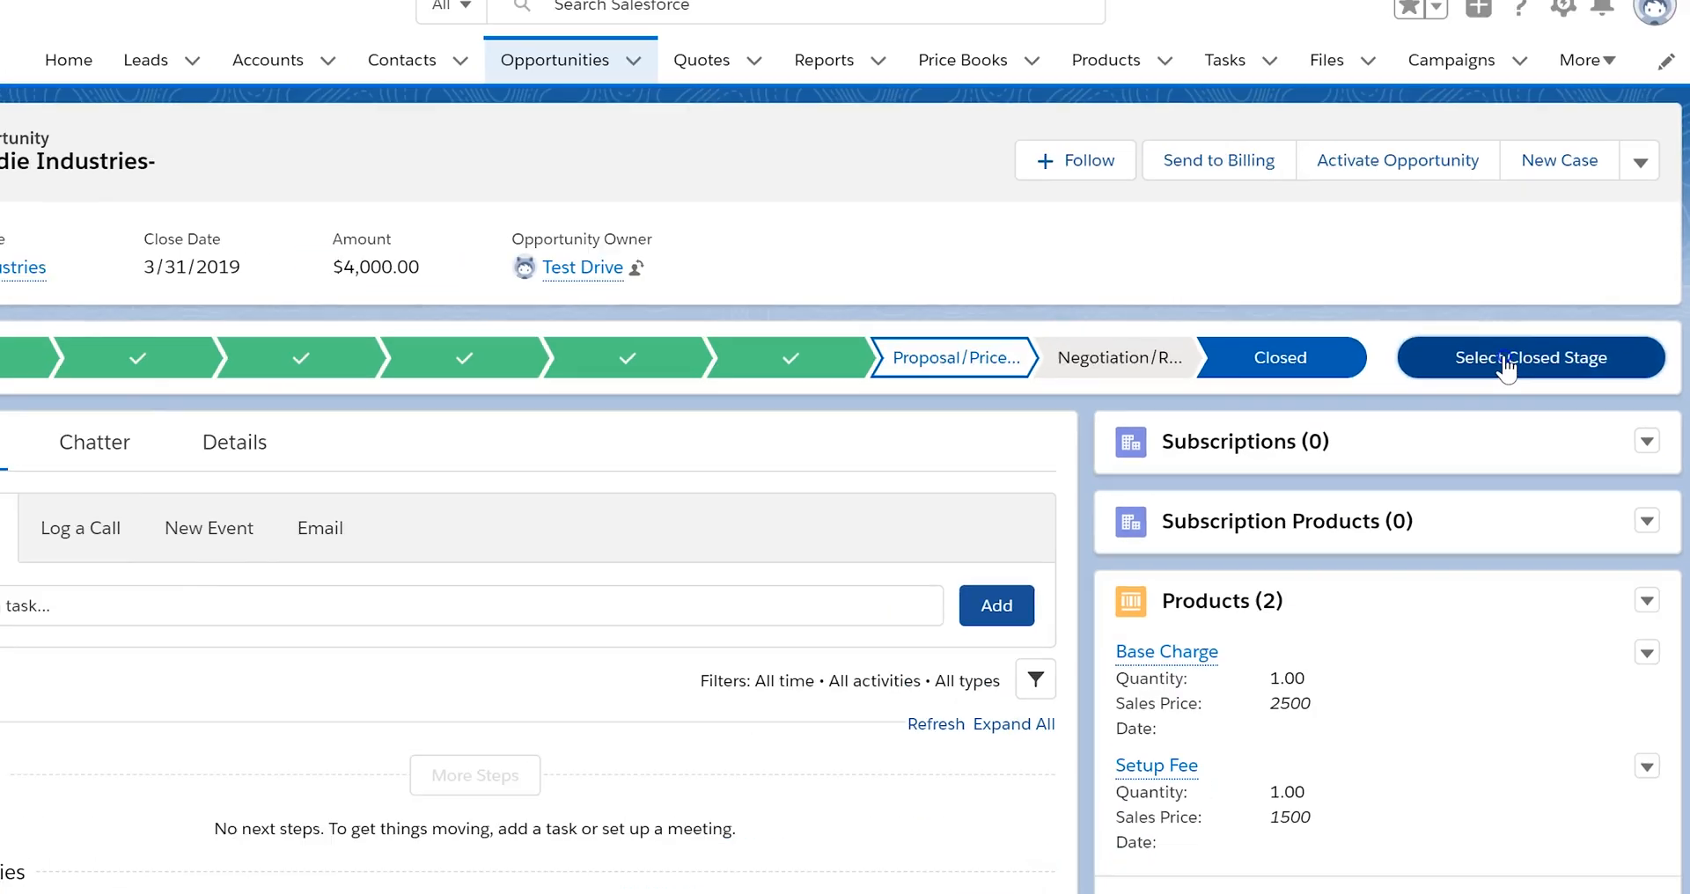
# Step: Close the Swadie Industries opportunity with stage Closed Won and save
pyautogui.click(1531, 358)
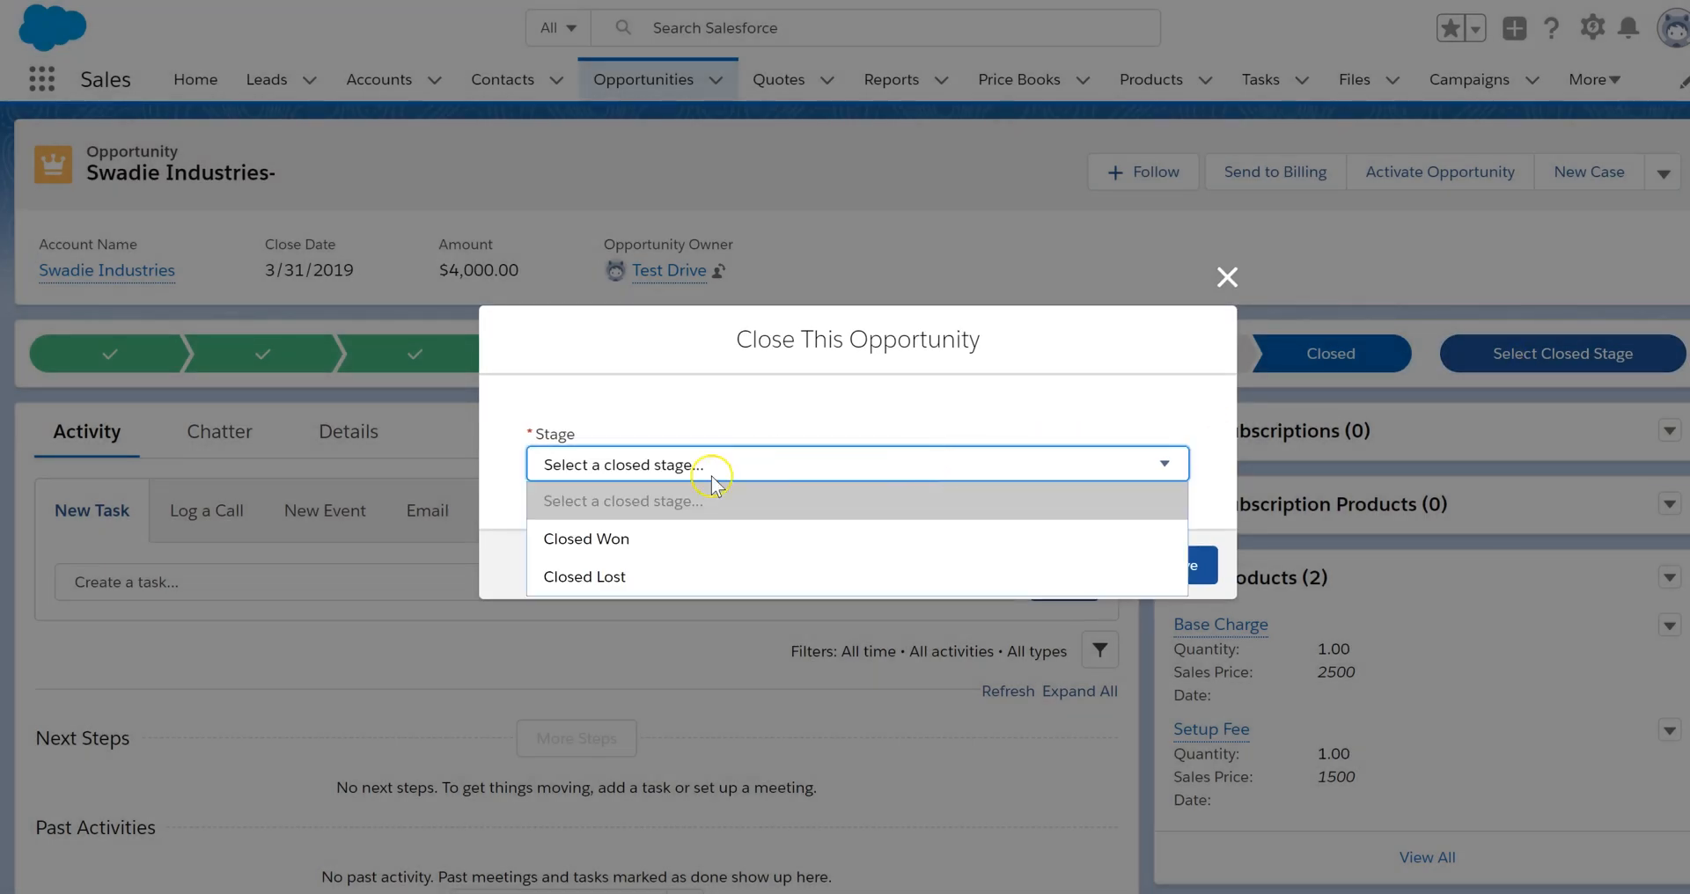
pyautogui.click(586, 539)
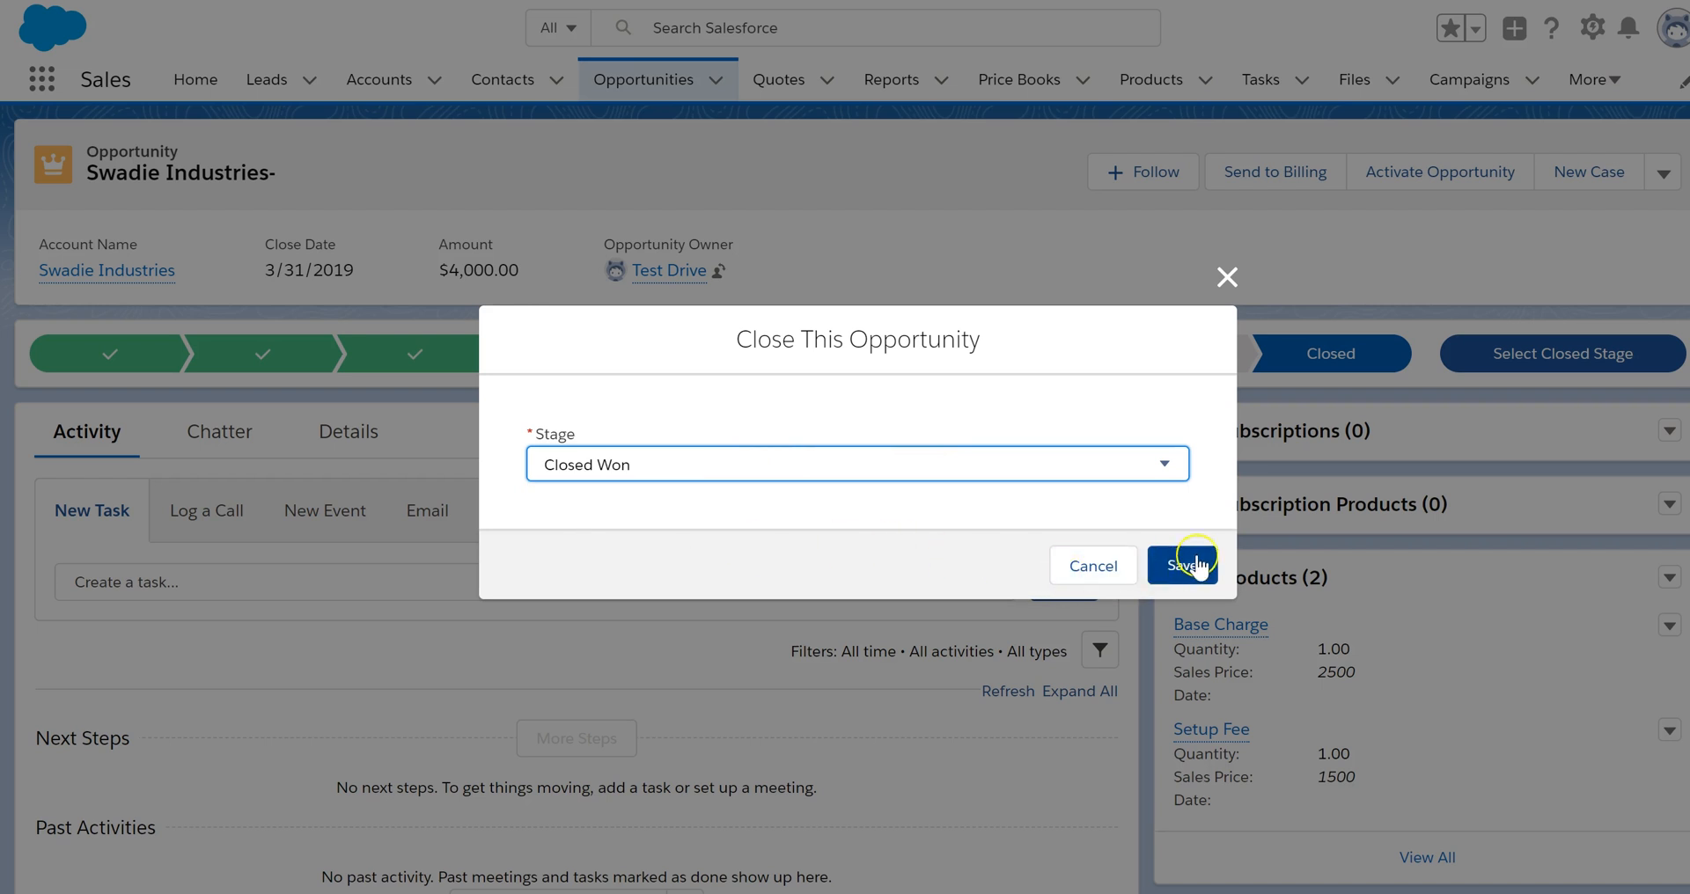
pyautogui.click(1183, 566)
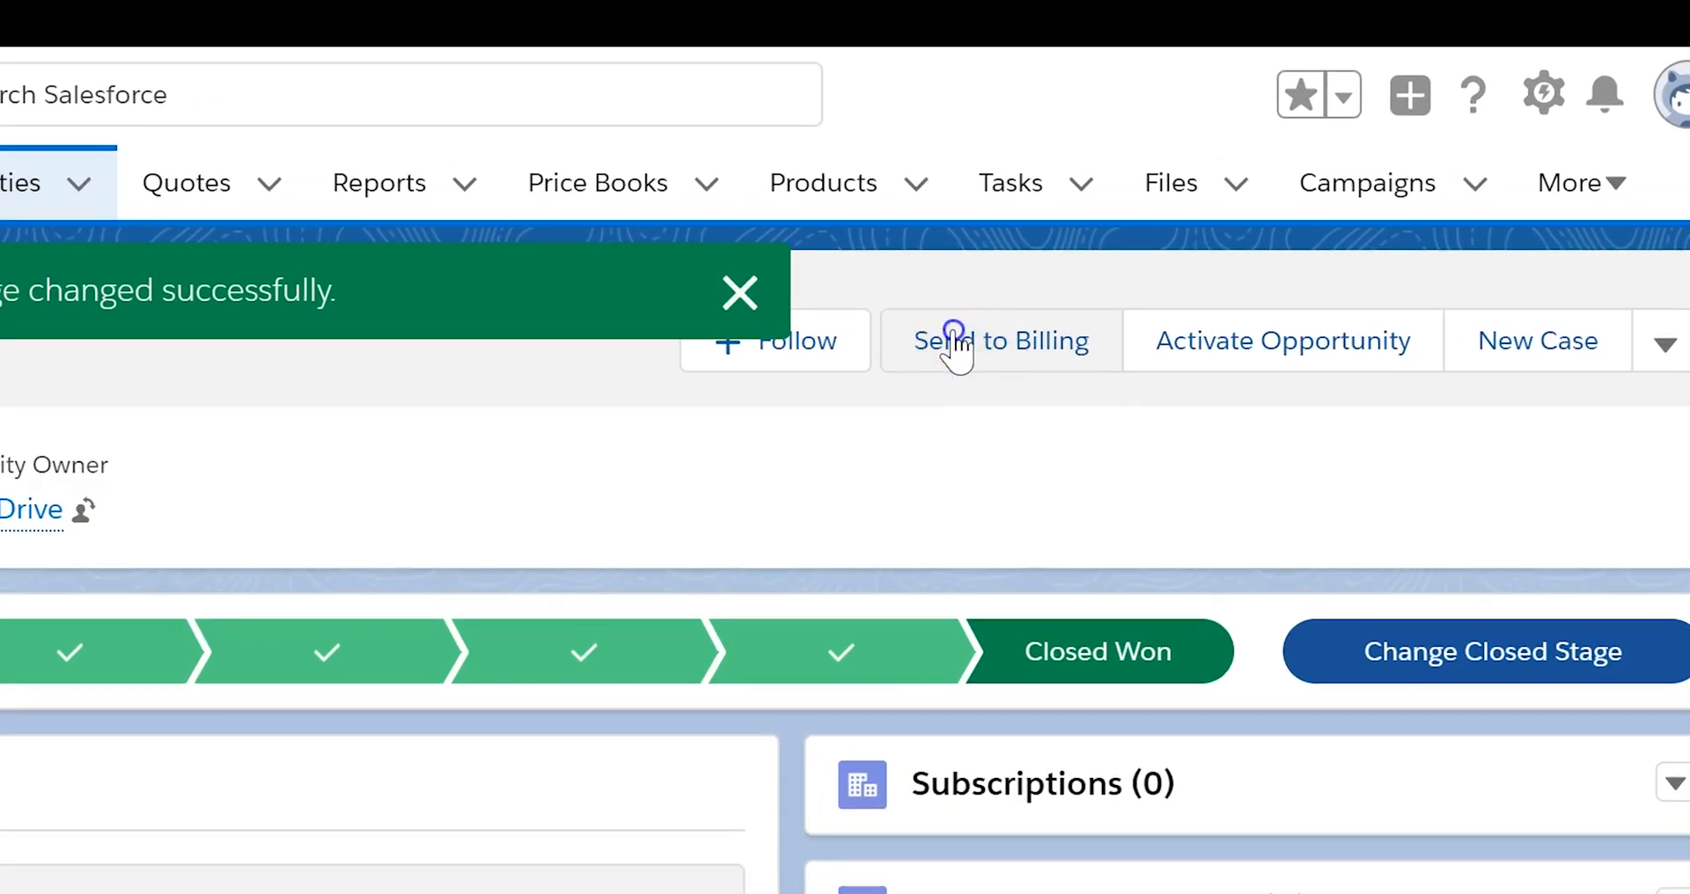
pyautogui.click(1001, 340)
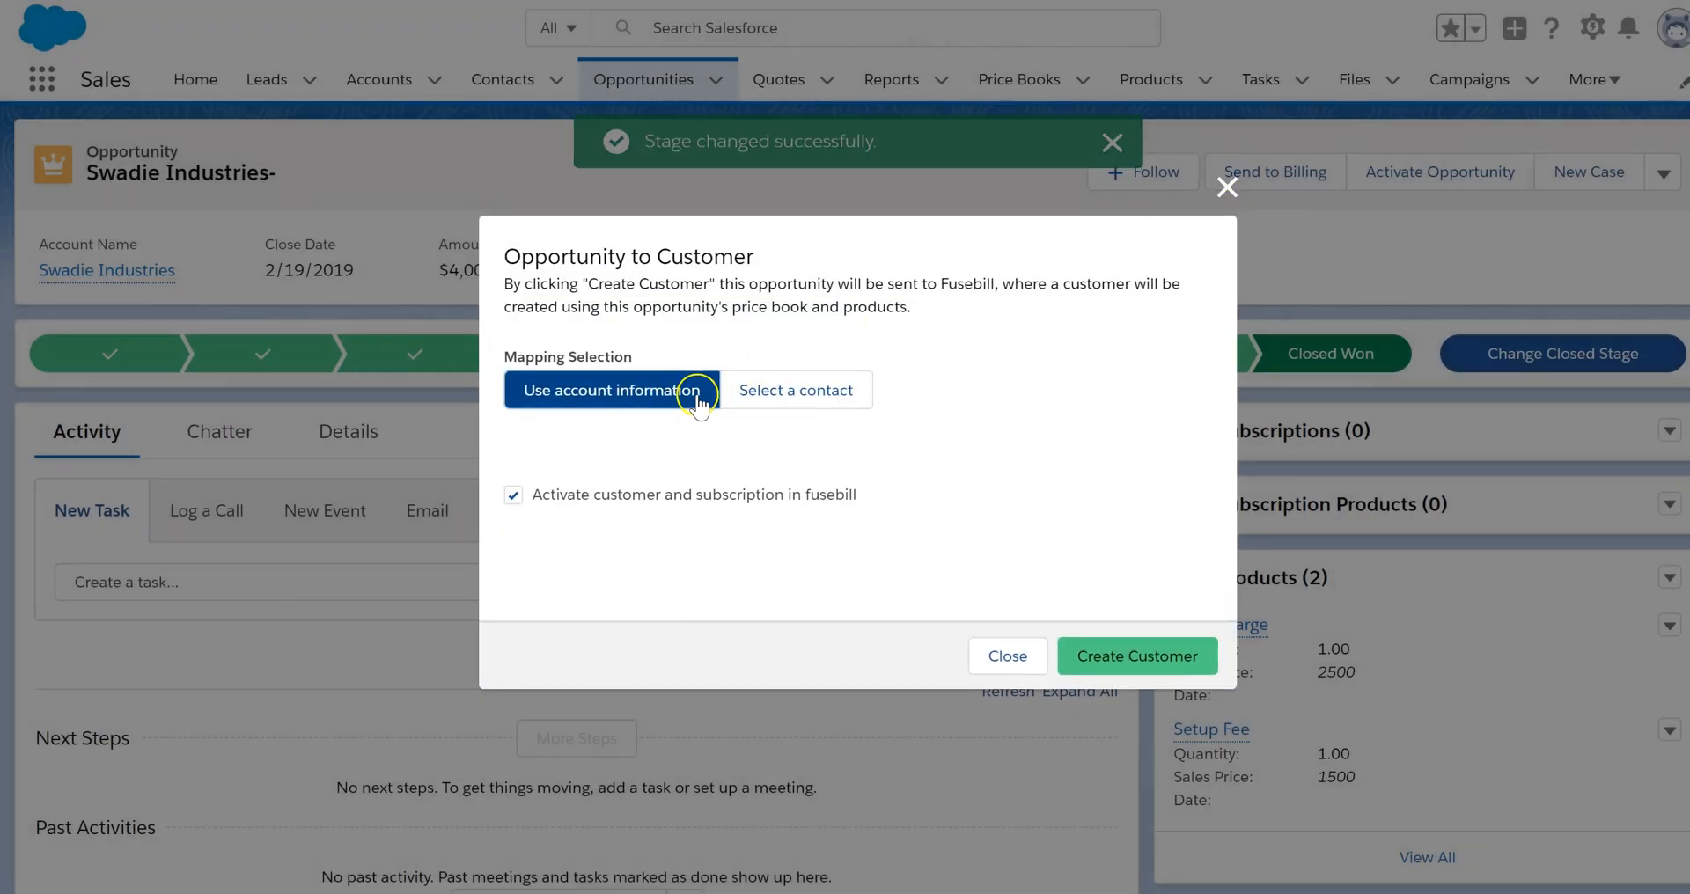
pyautogui.click(796, 390)
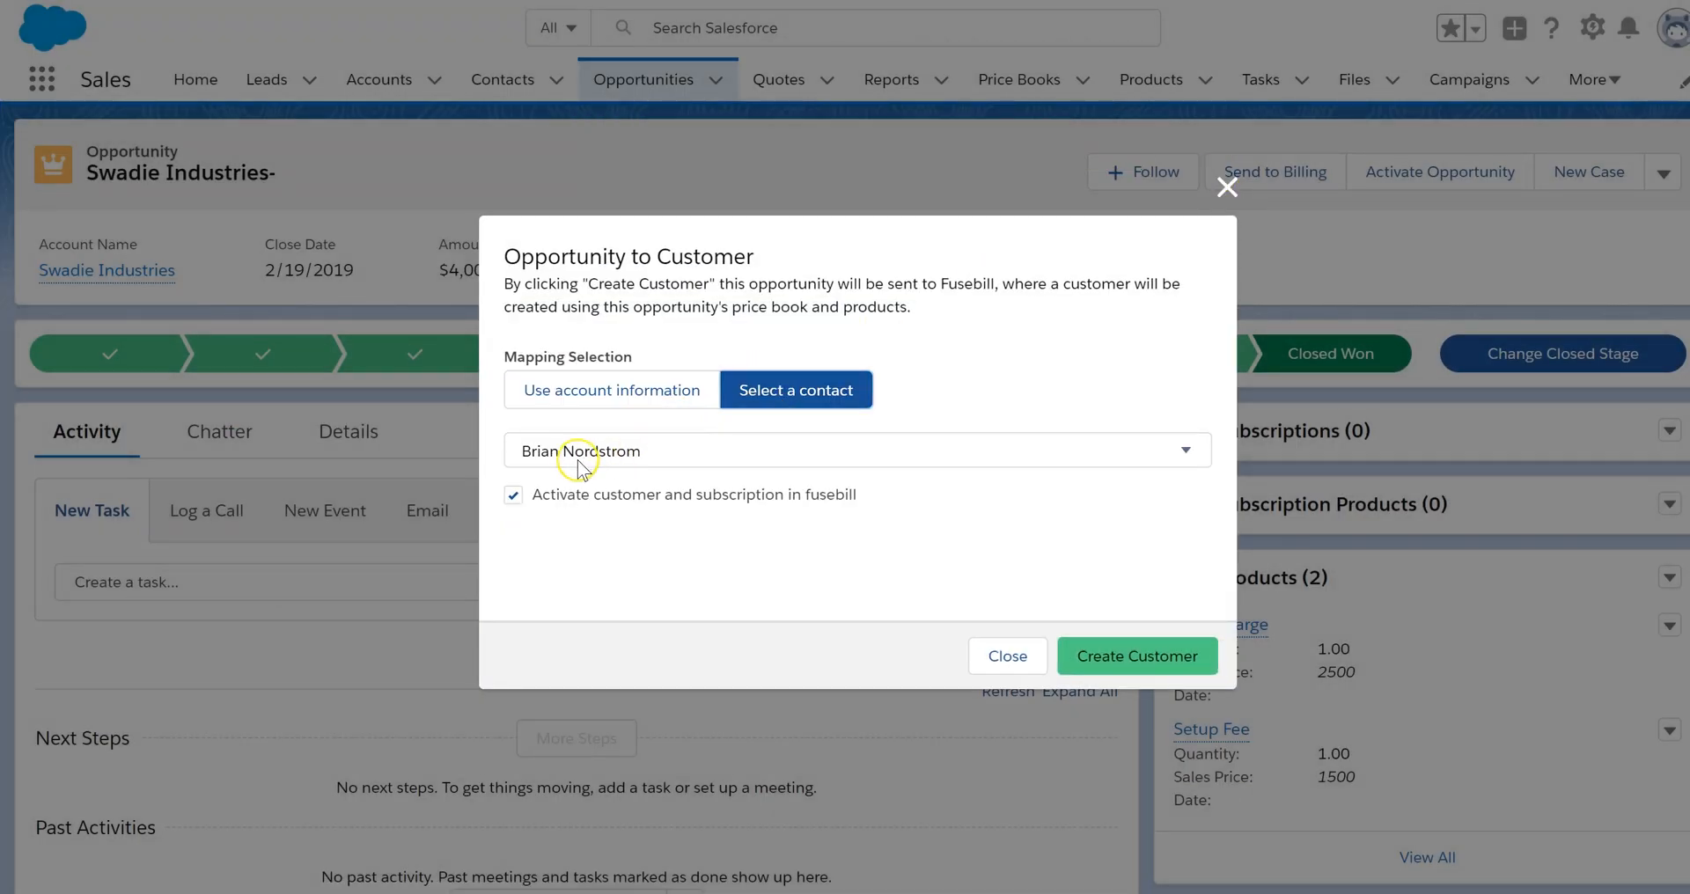
pyautogui.click(512, 495)
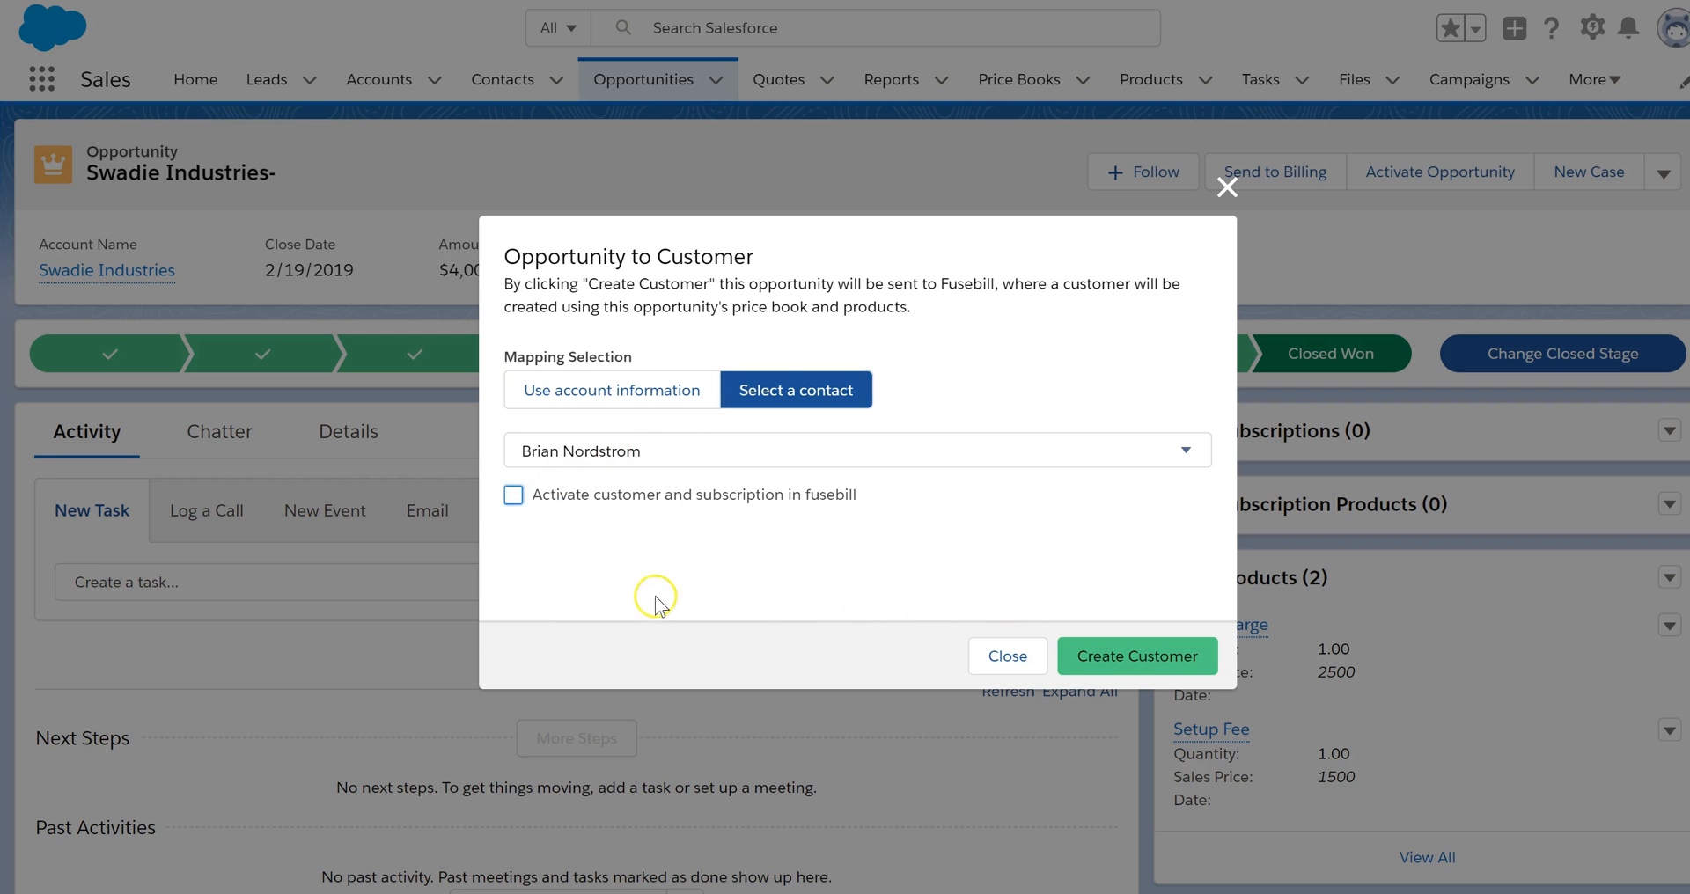
pyautogui.click(1138, 657)
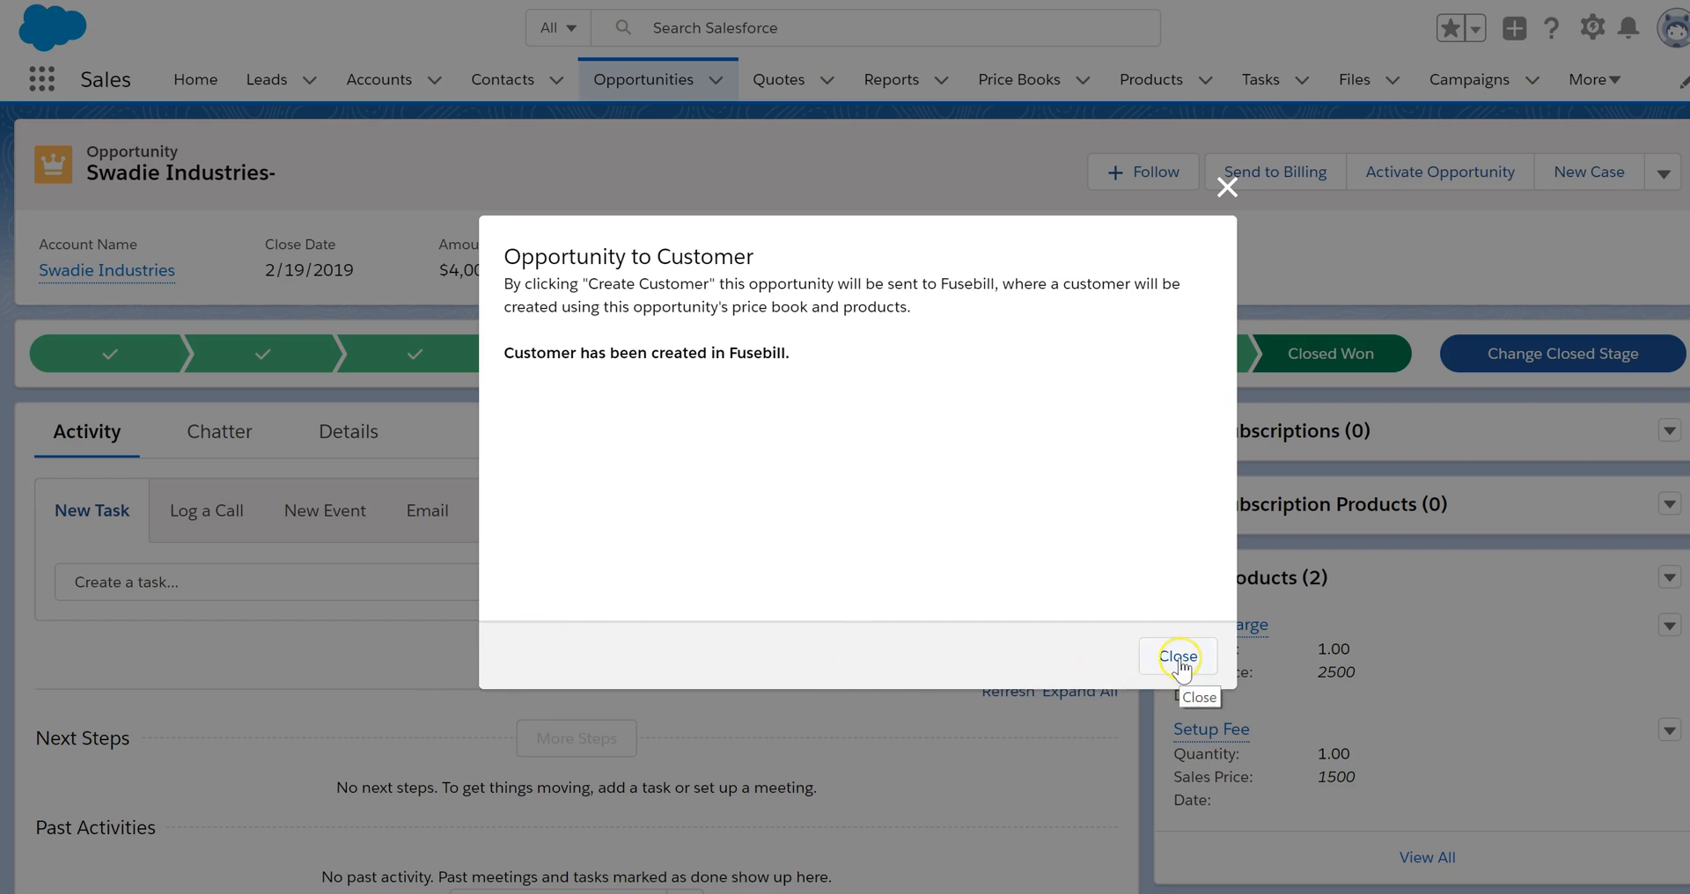
pyautogui.click(1178, 657)
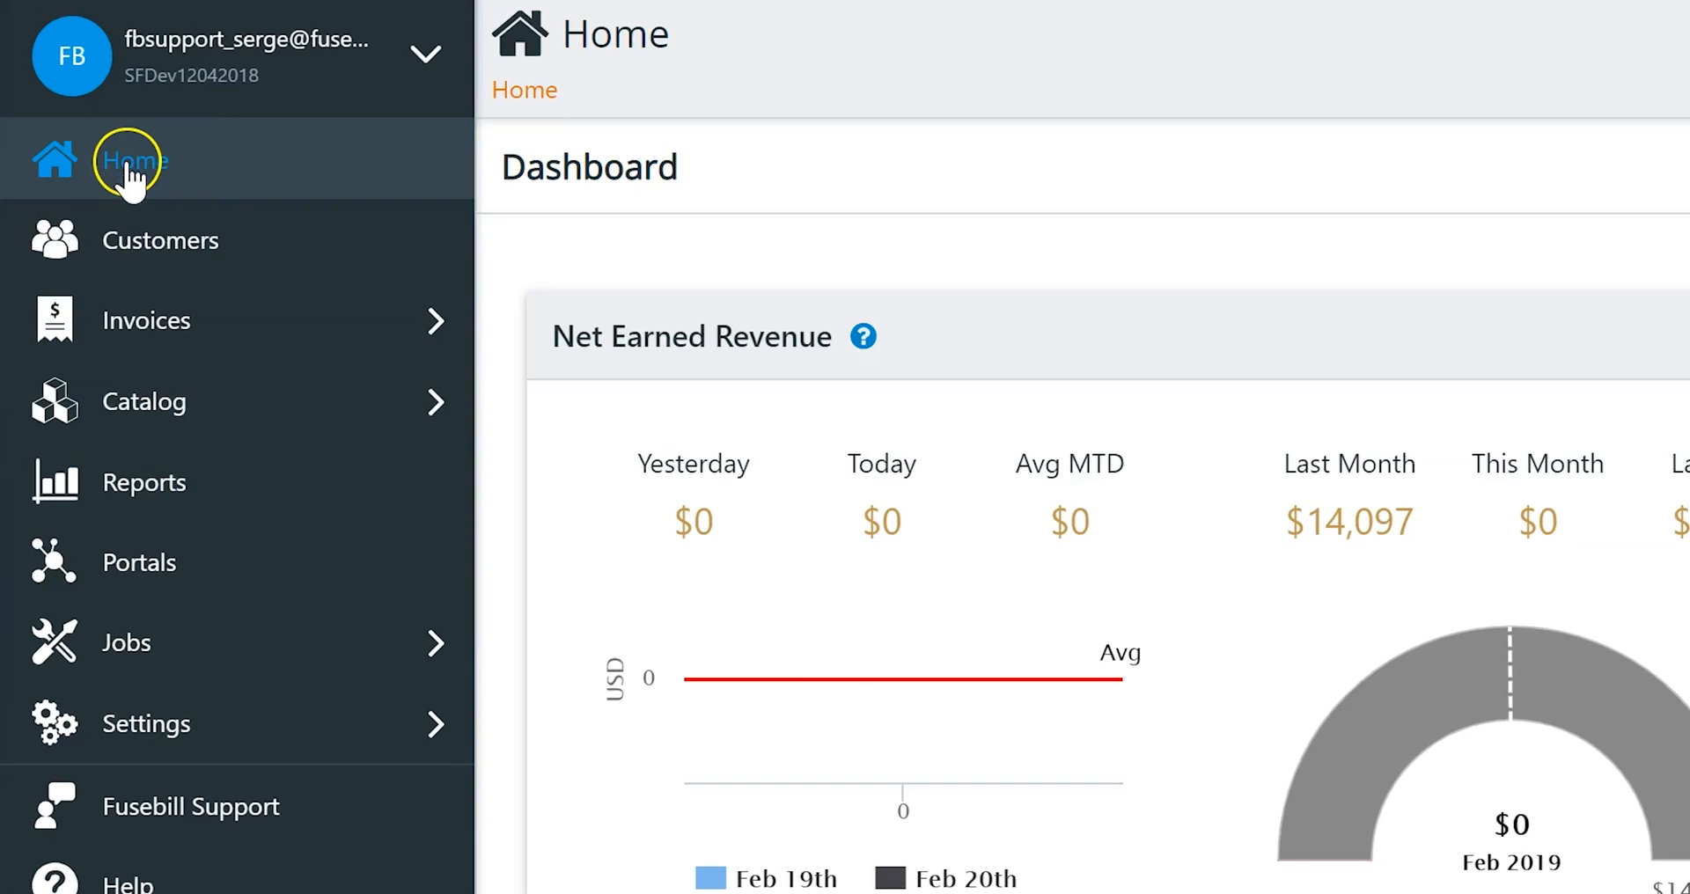
pyautogui.moveTo(95, 253)
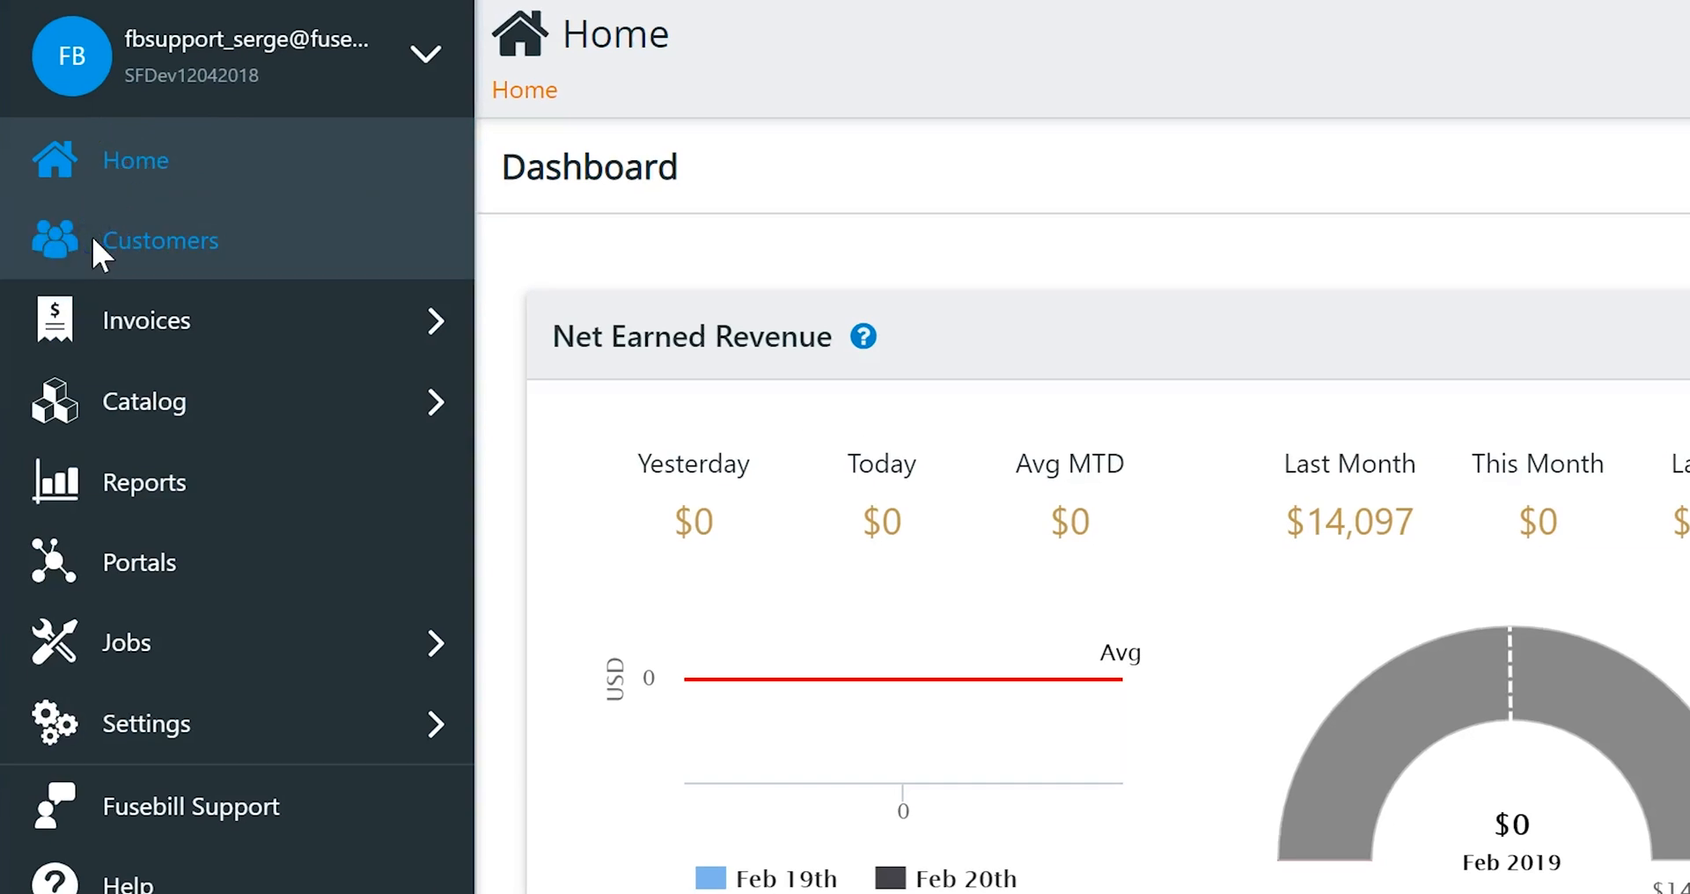
# Step: Activate the Swadie Industries draft customer, its subscriptions and $4,000 invoice
pyautogui.click(160, 240)
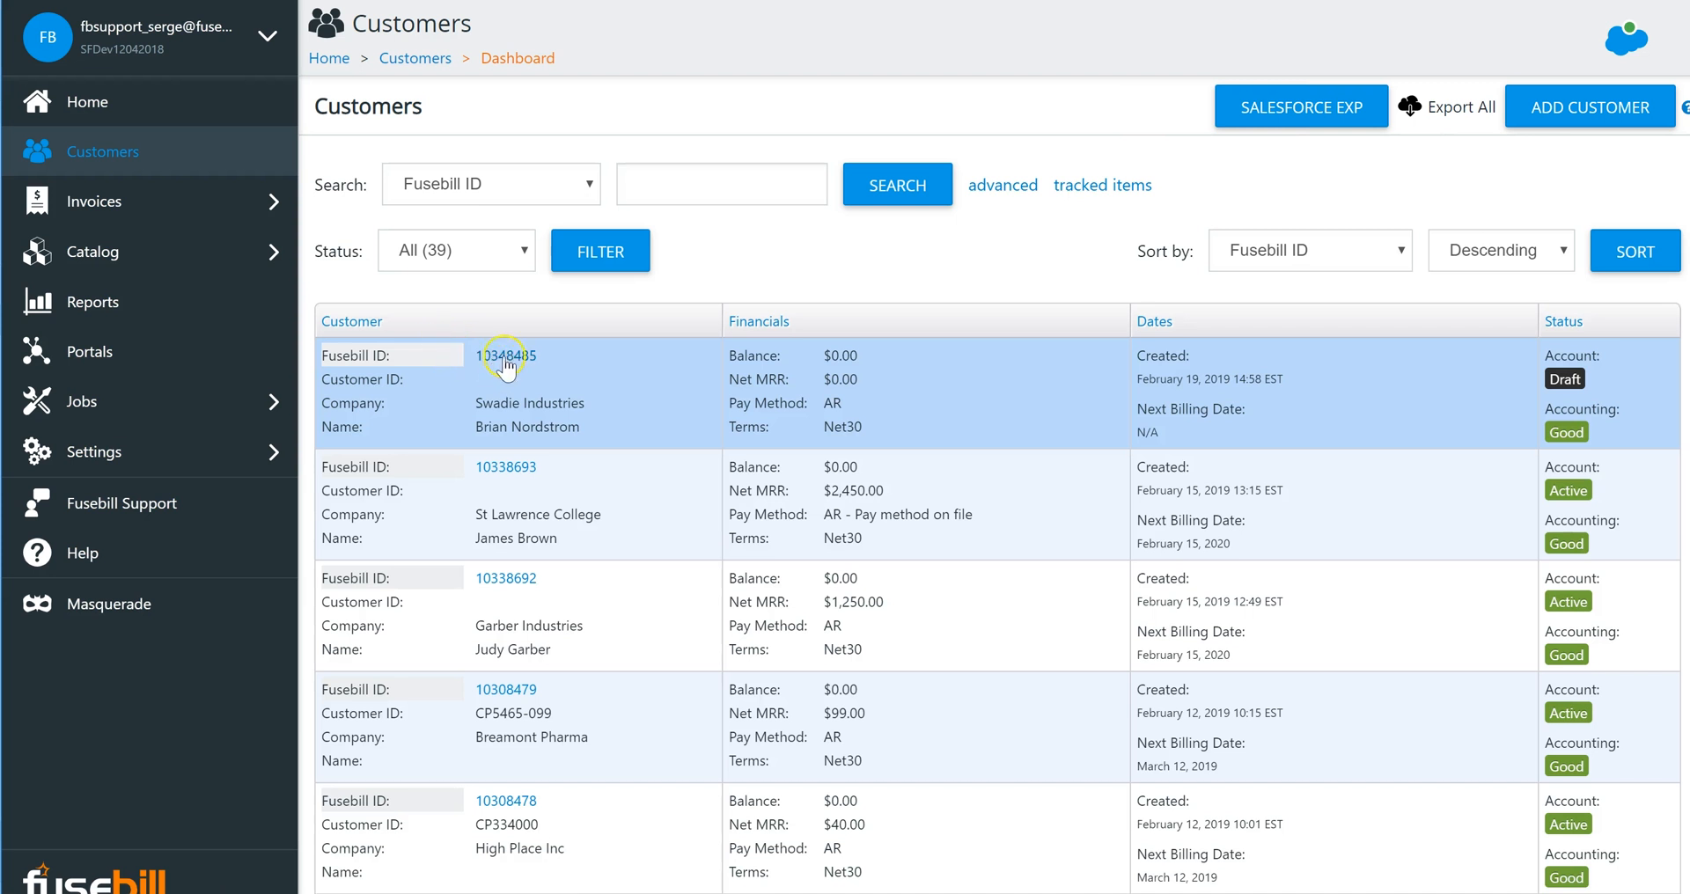
pyautogui.click(505, 356)
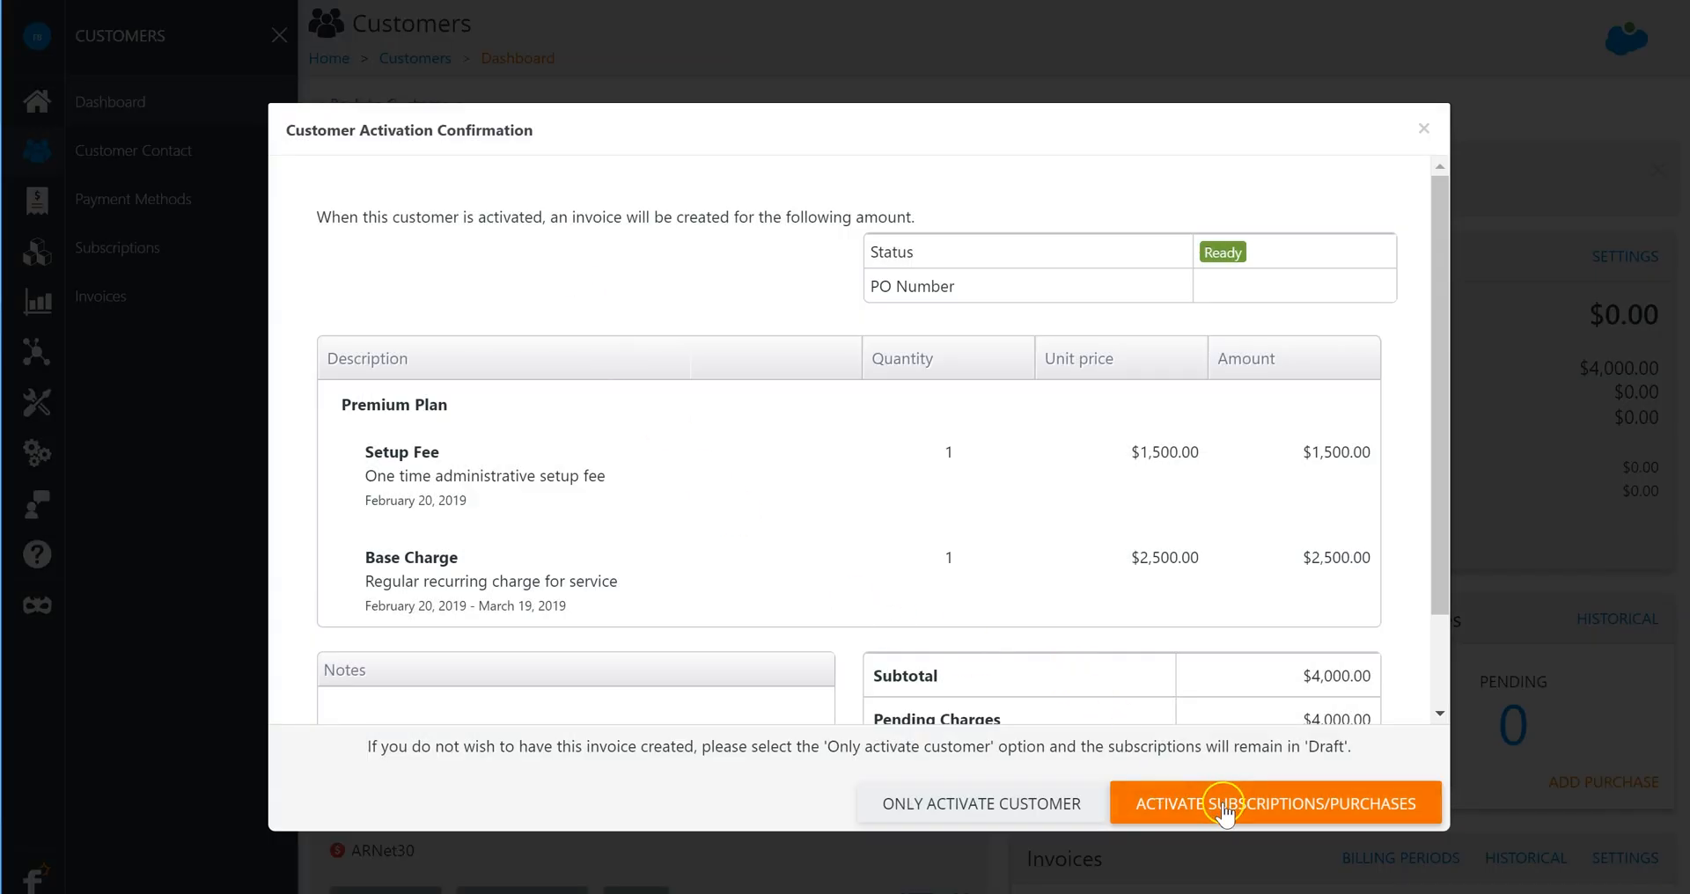
pyautogui.click(1230, 803)
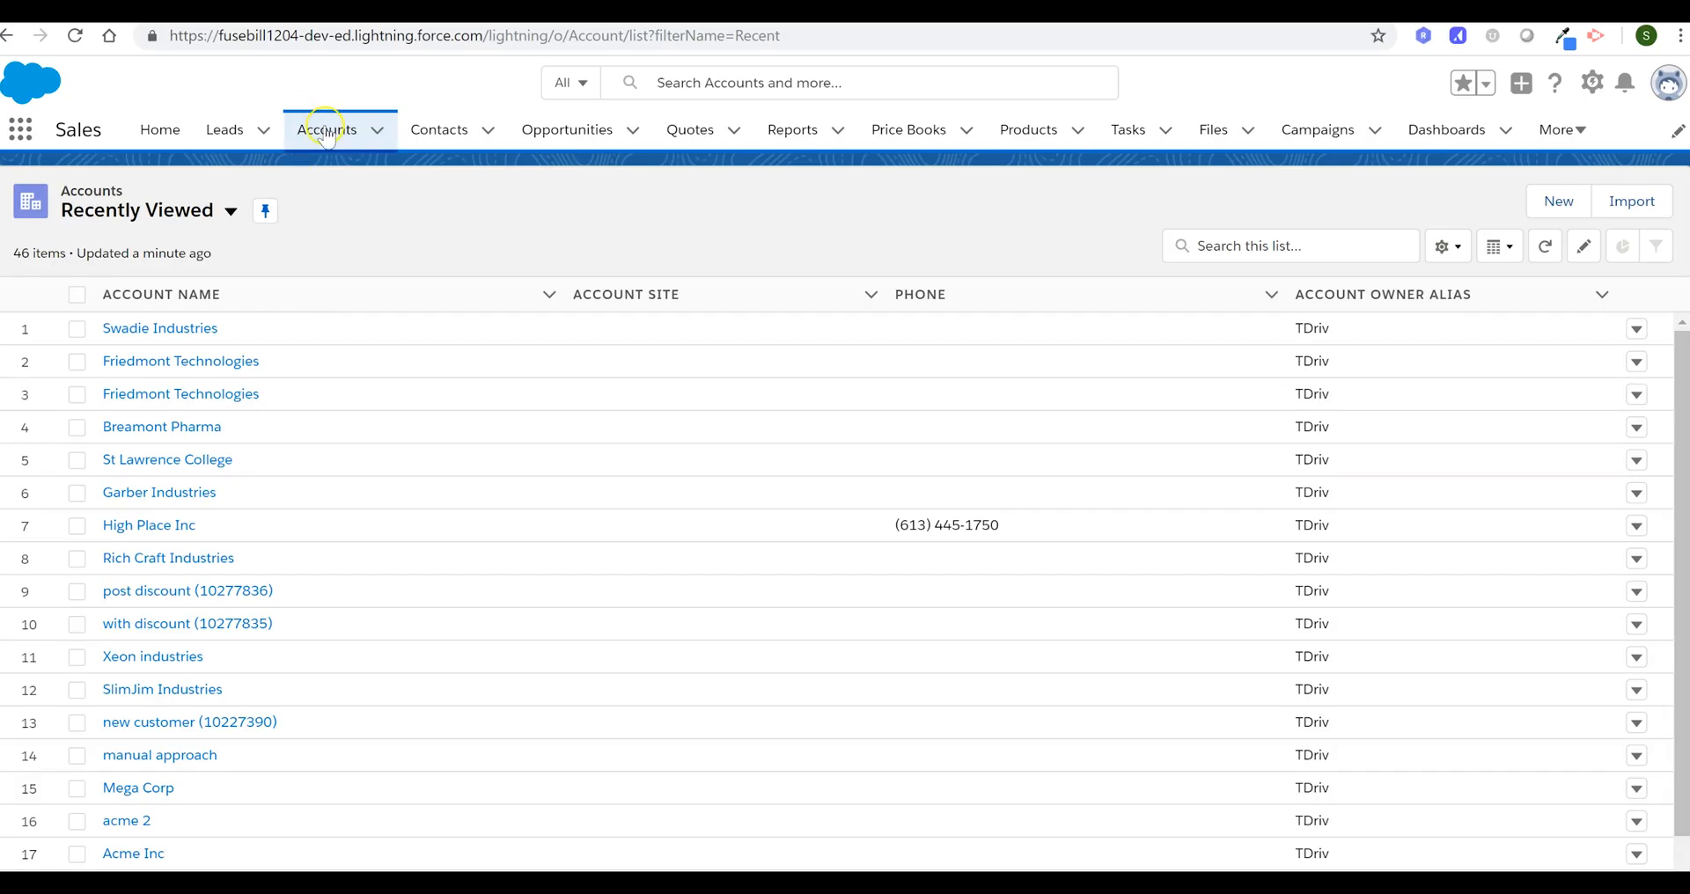
# Step: Review invoice 28 ($4,000) on the Swadie Industries account, then return to the account
pyautogui.click(160, 328)
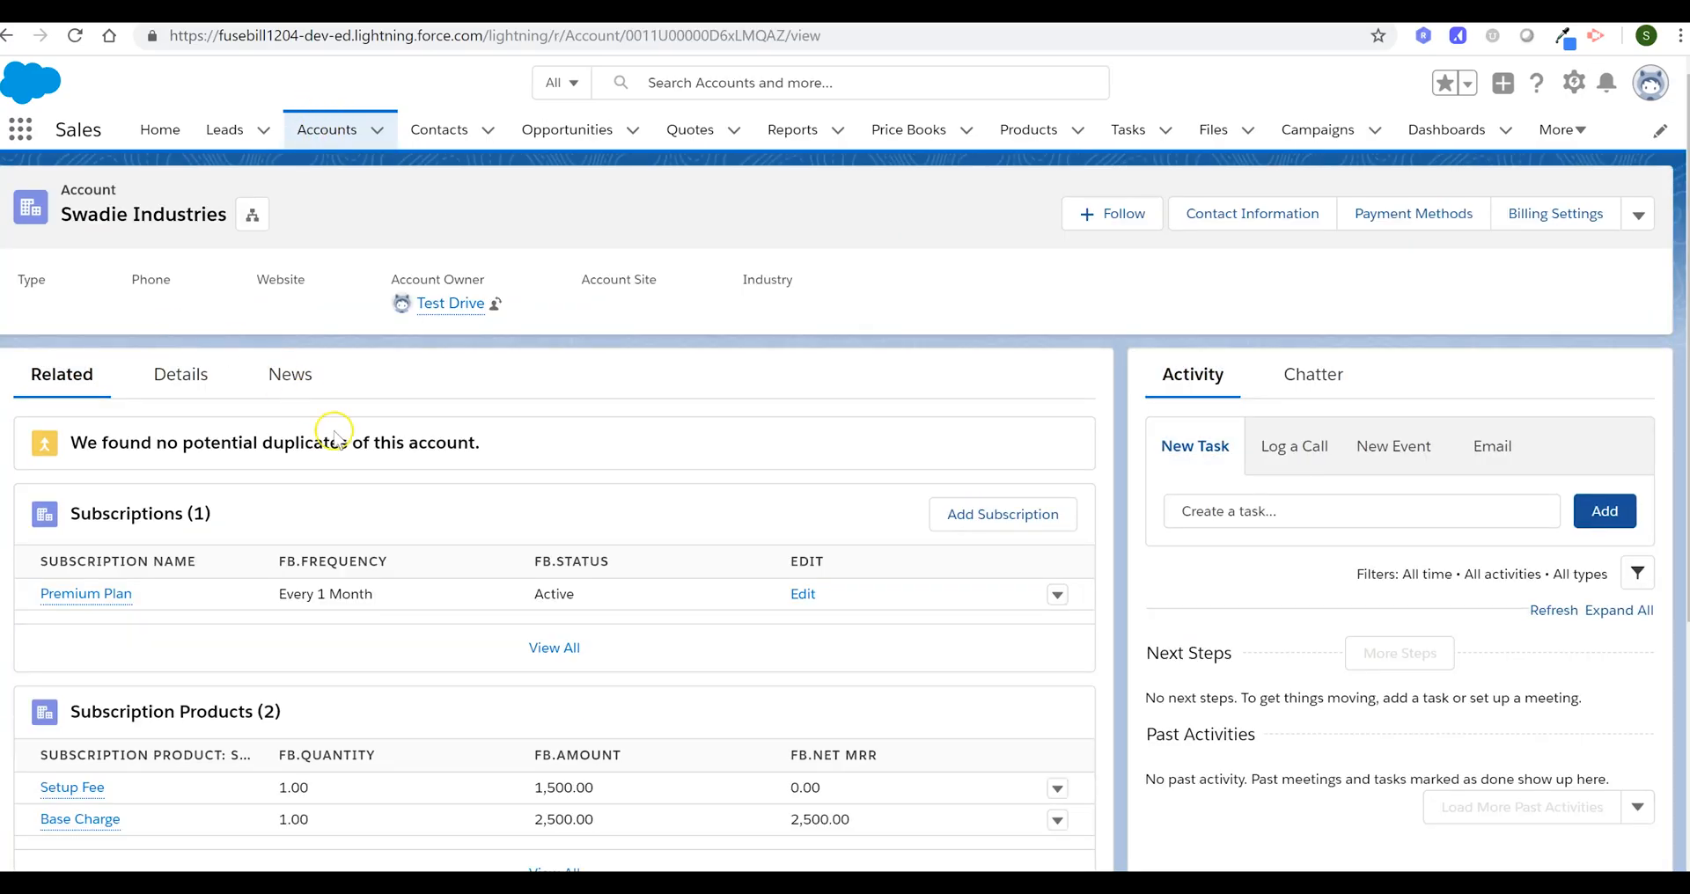
pyautogui.scroll(-3)
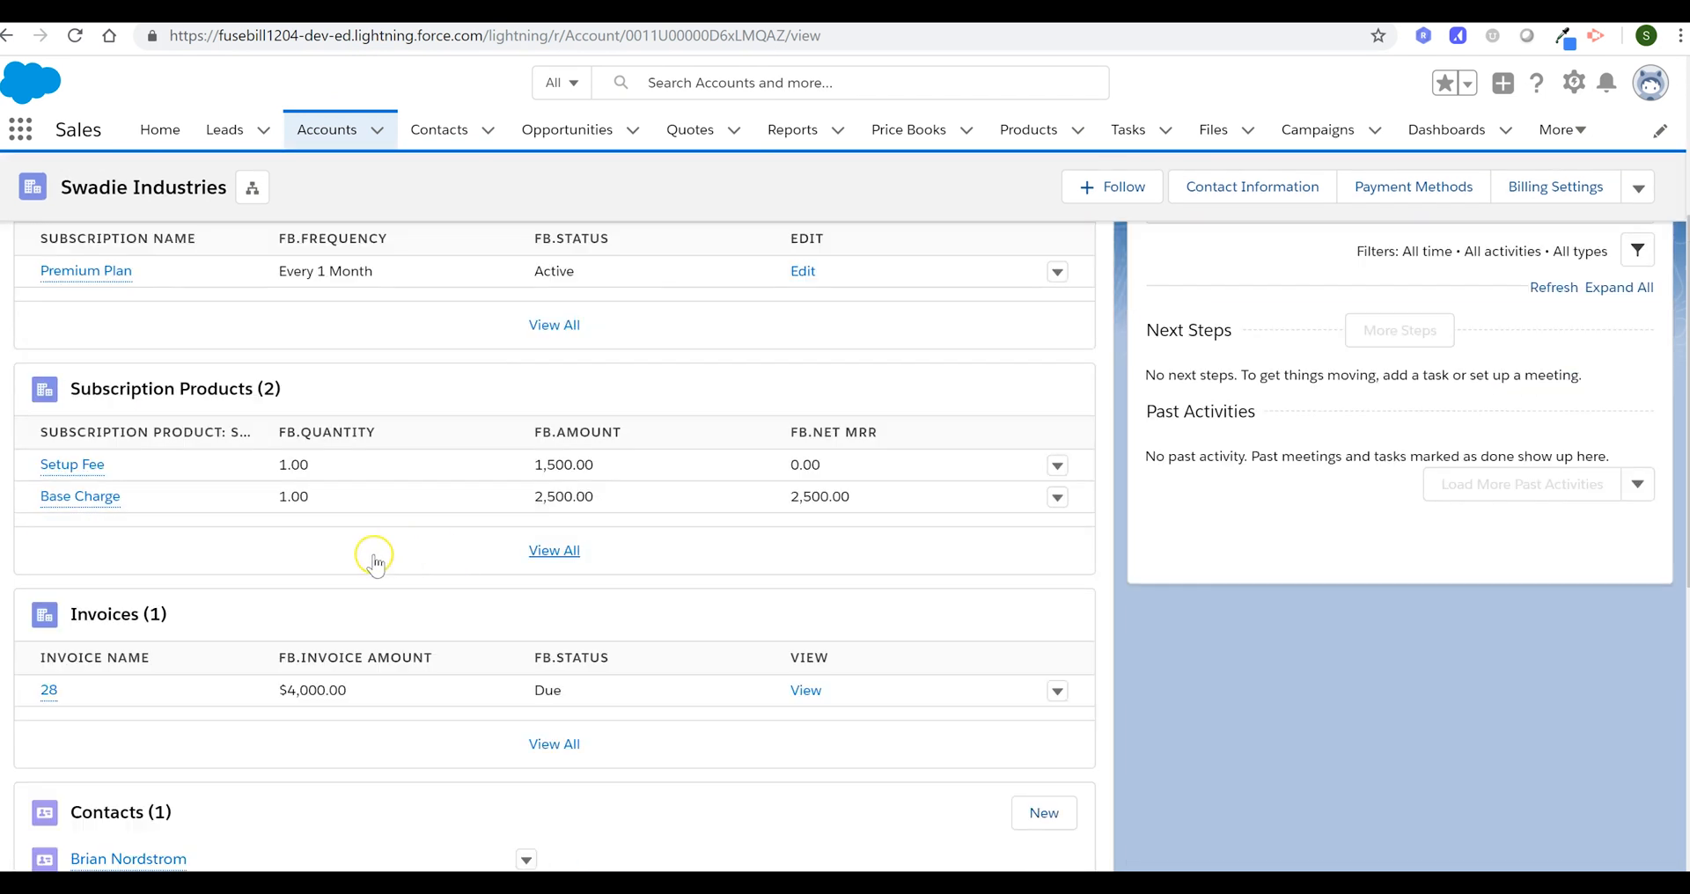
pyautogui.moveTo(804, 710)
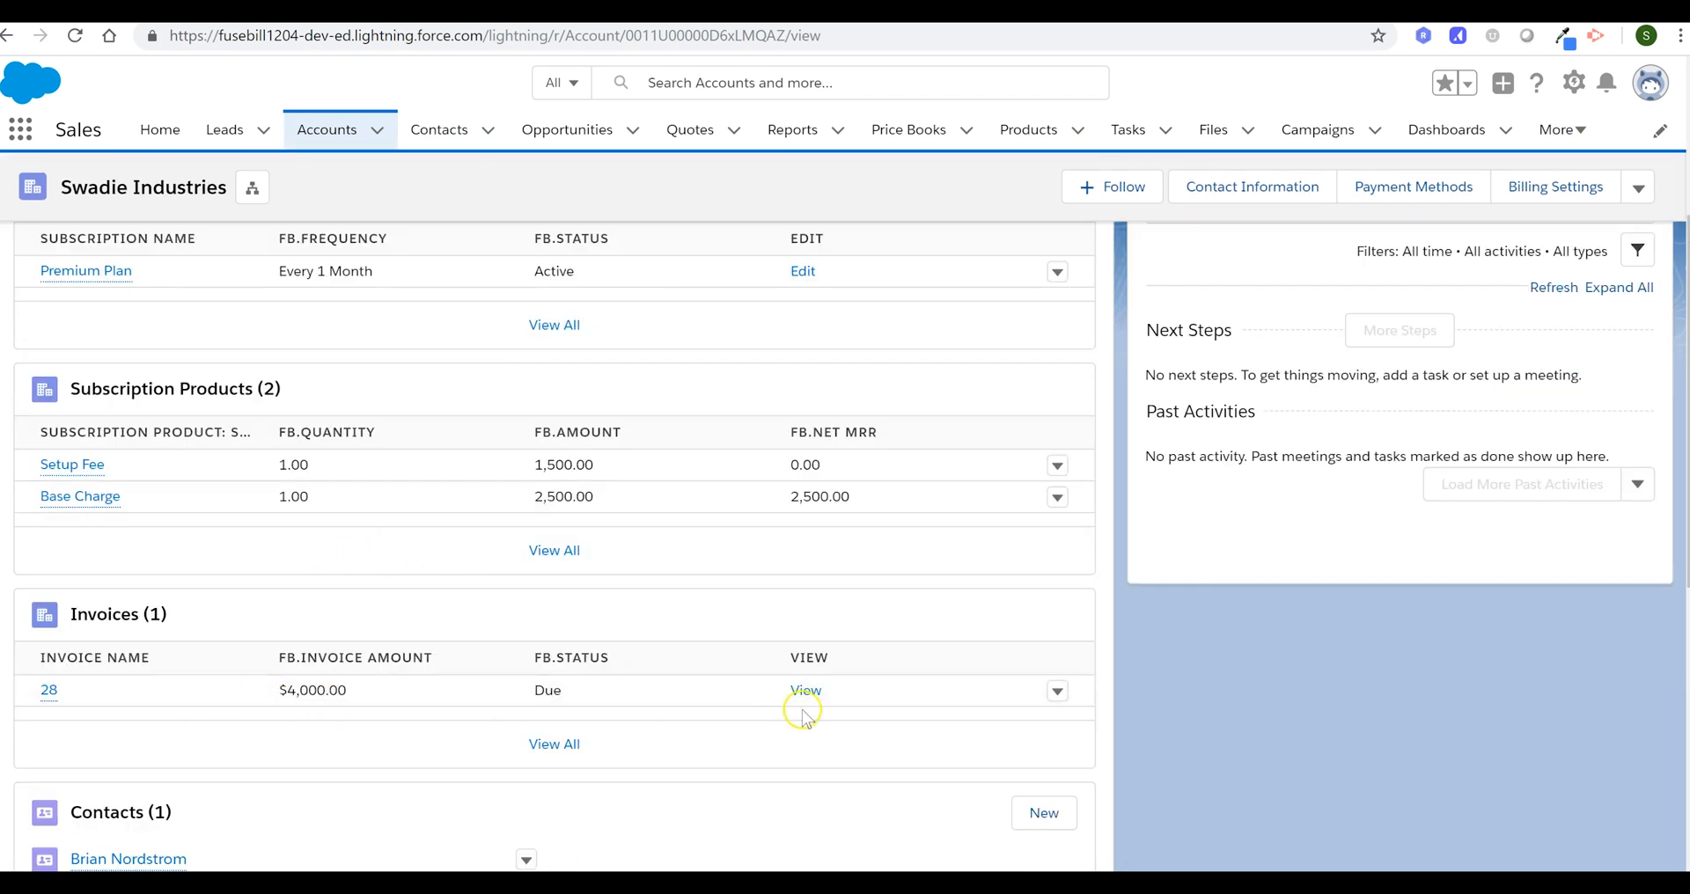
pyautogui.click(805, 690)
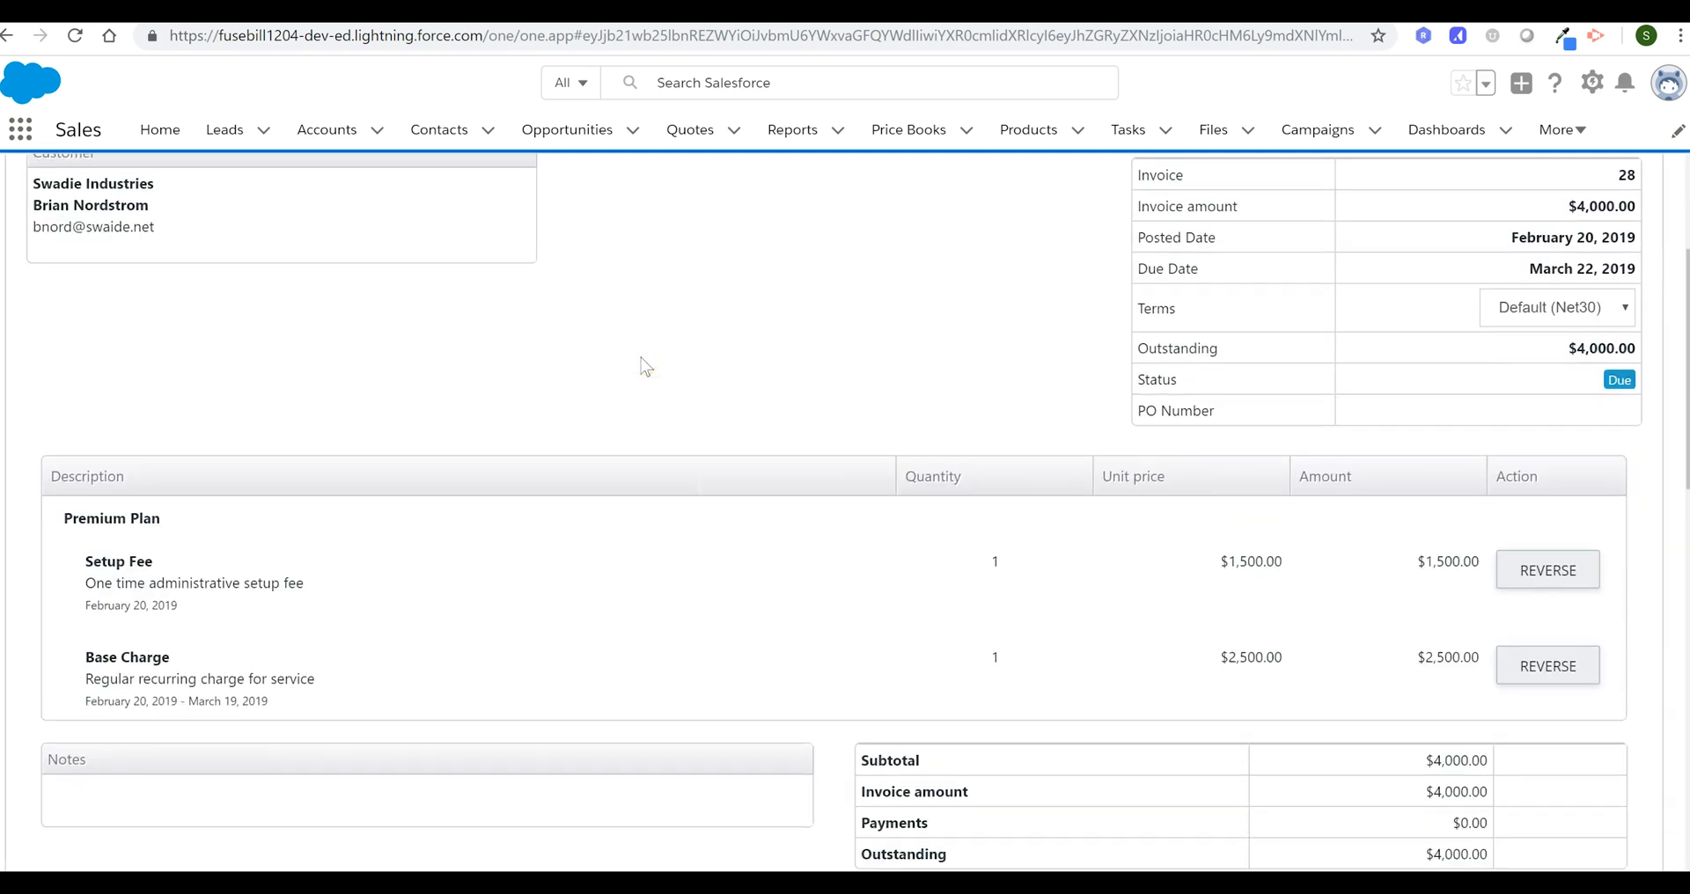
pyautogui.scroll(-3)
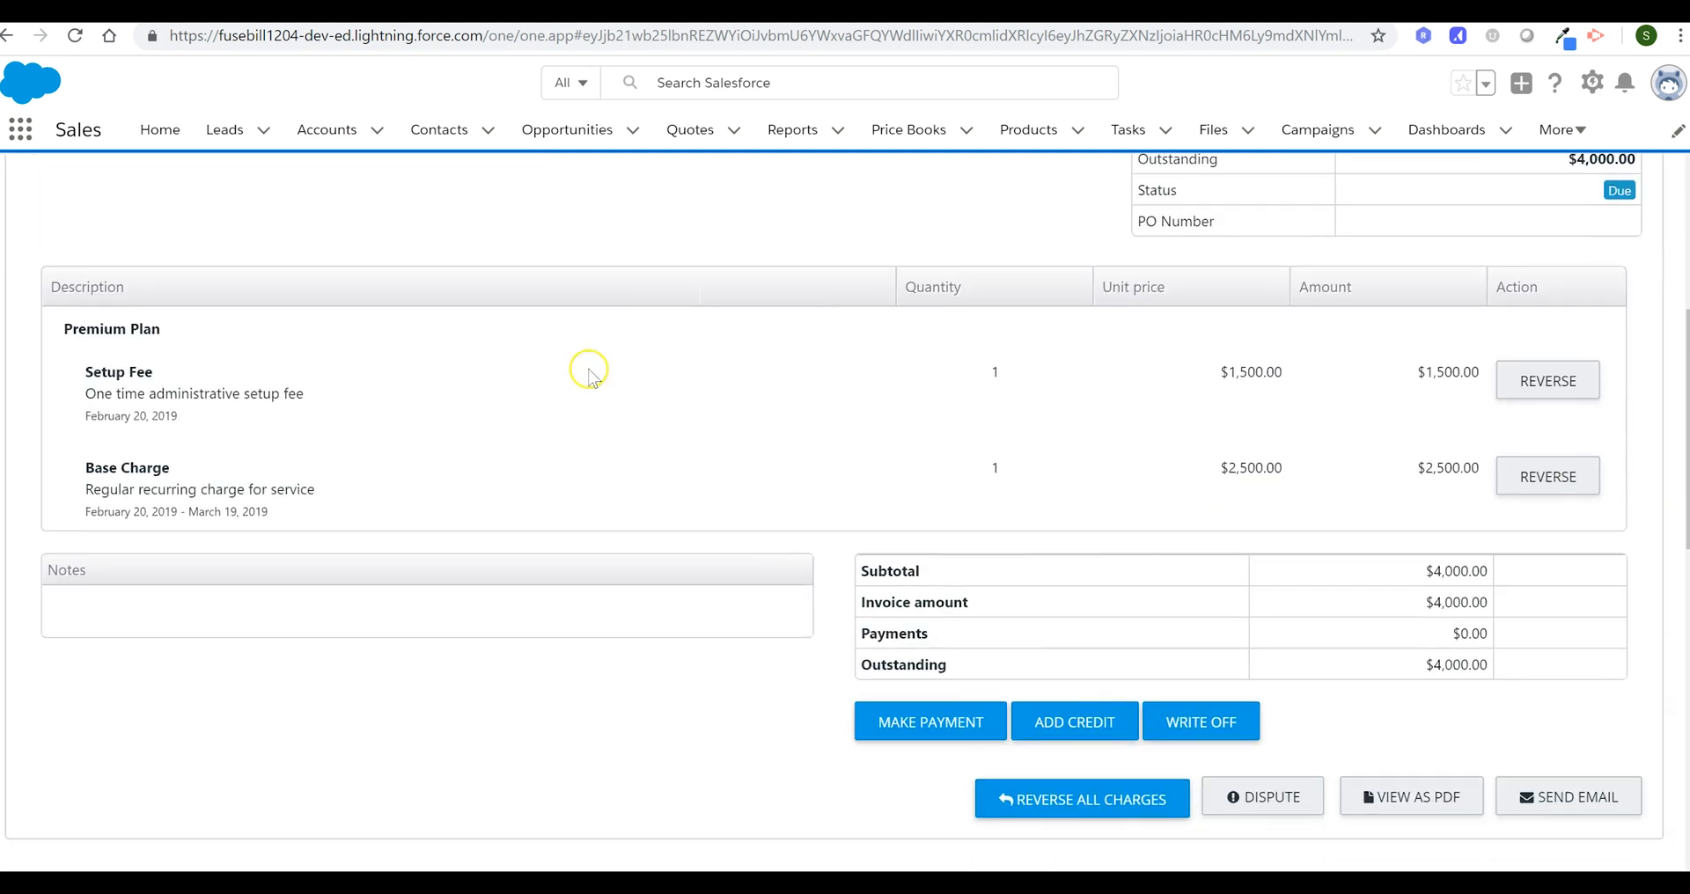
pyautogui.scroll(3)
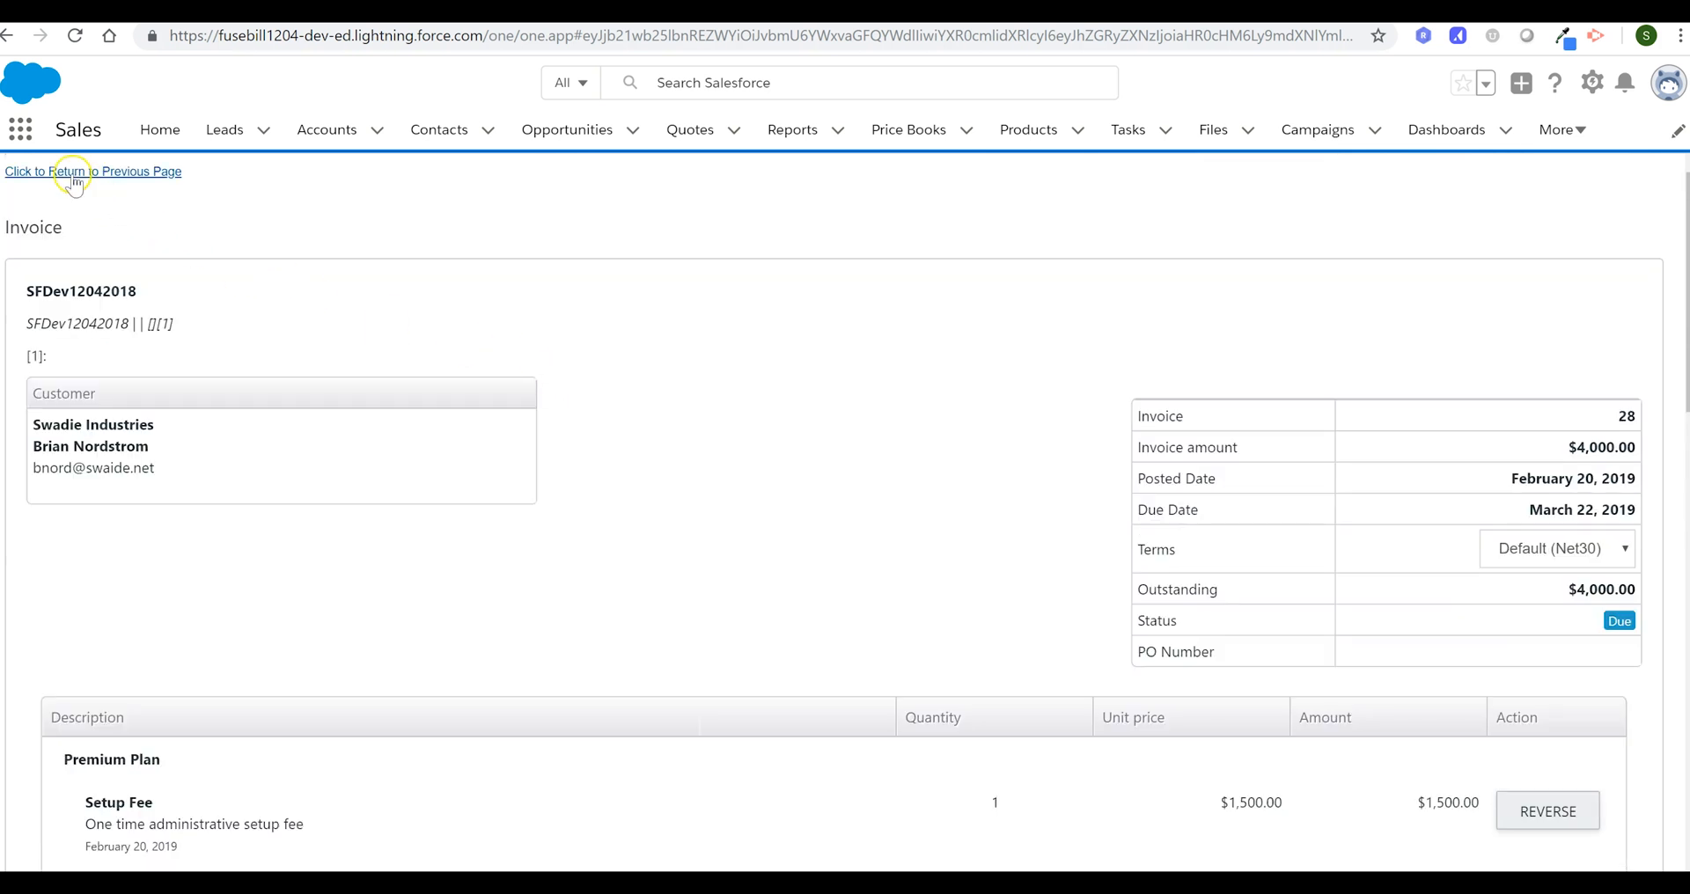
pyautogui.click(91, 172)
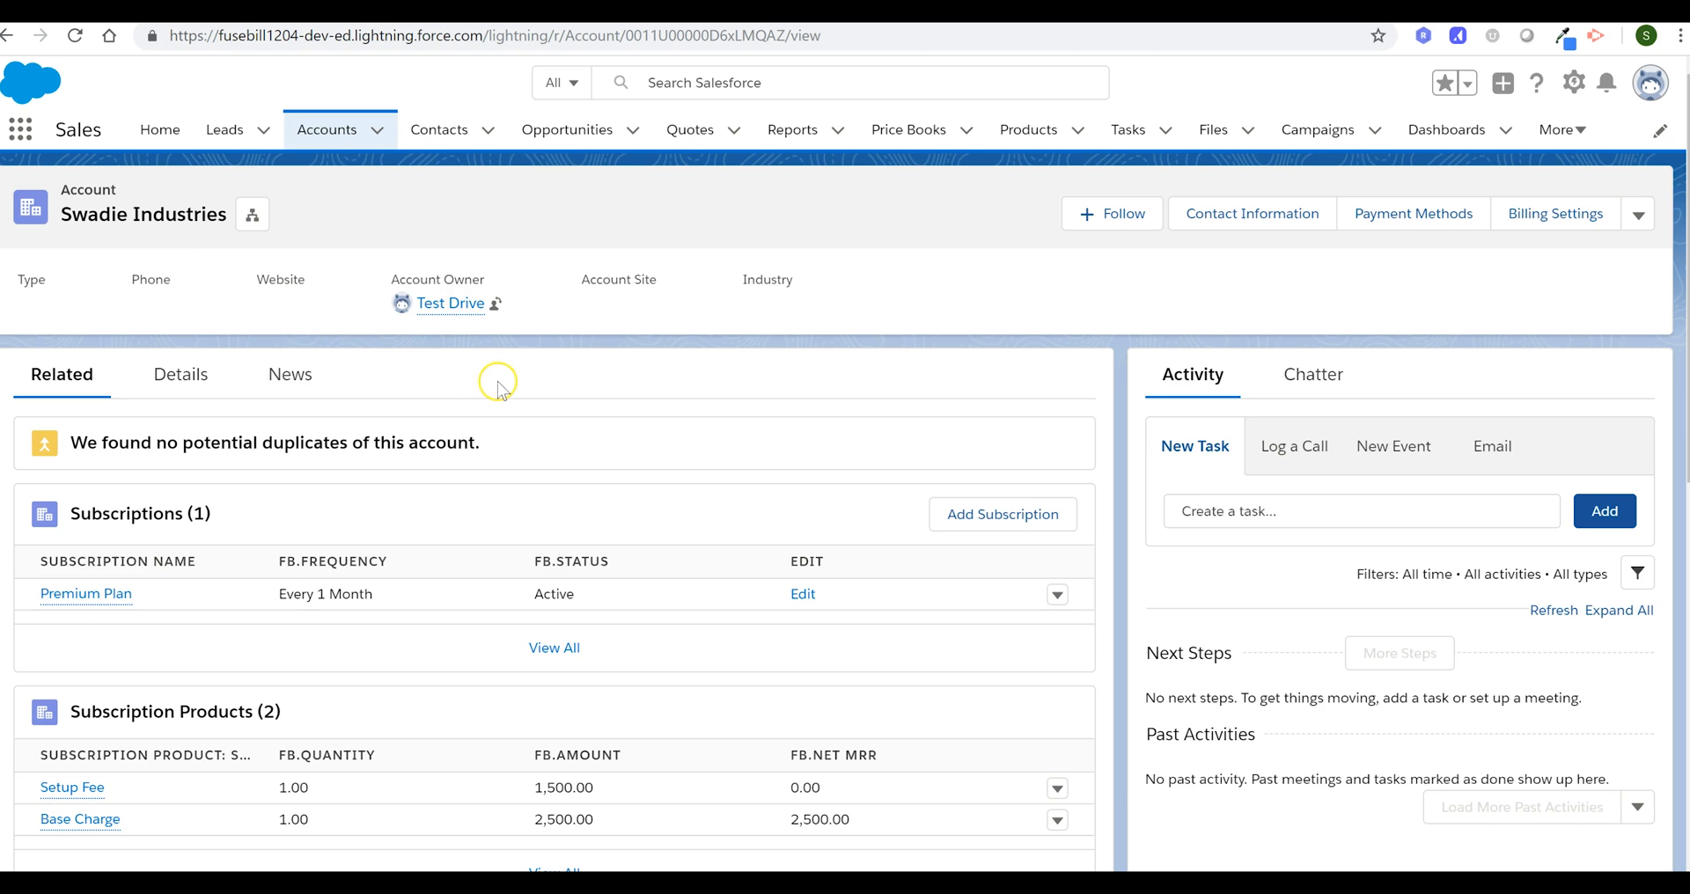
pyautogui.moveTo(1409, 221)
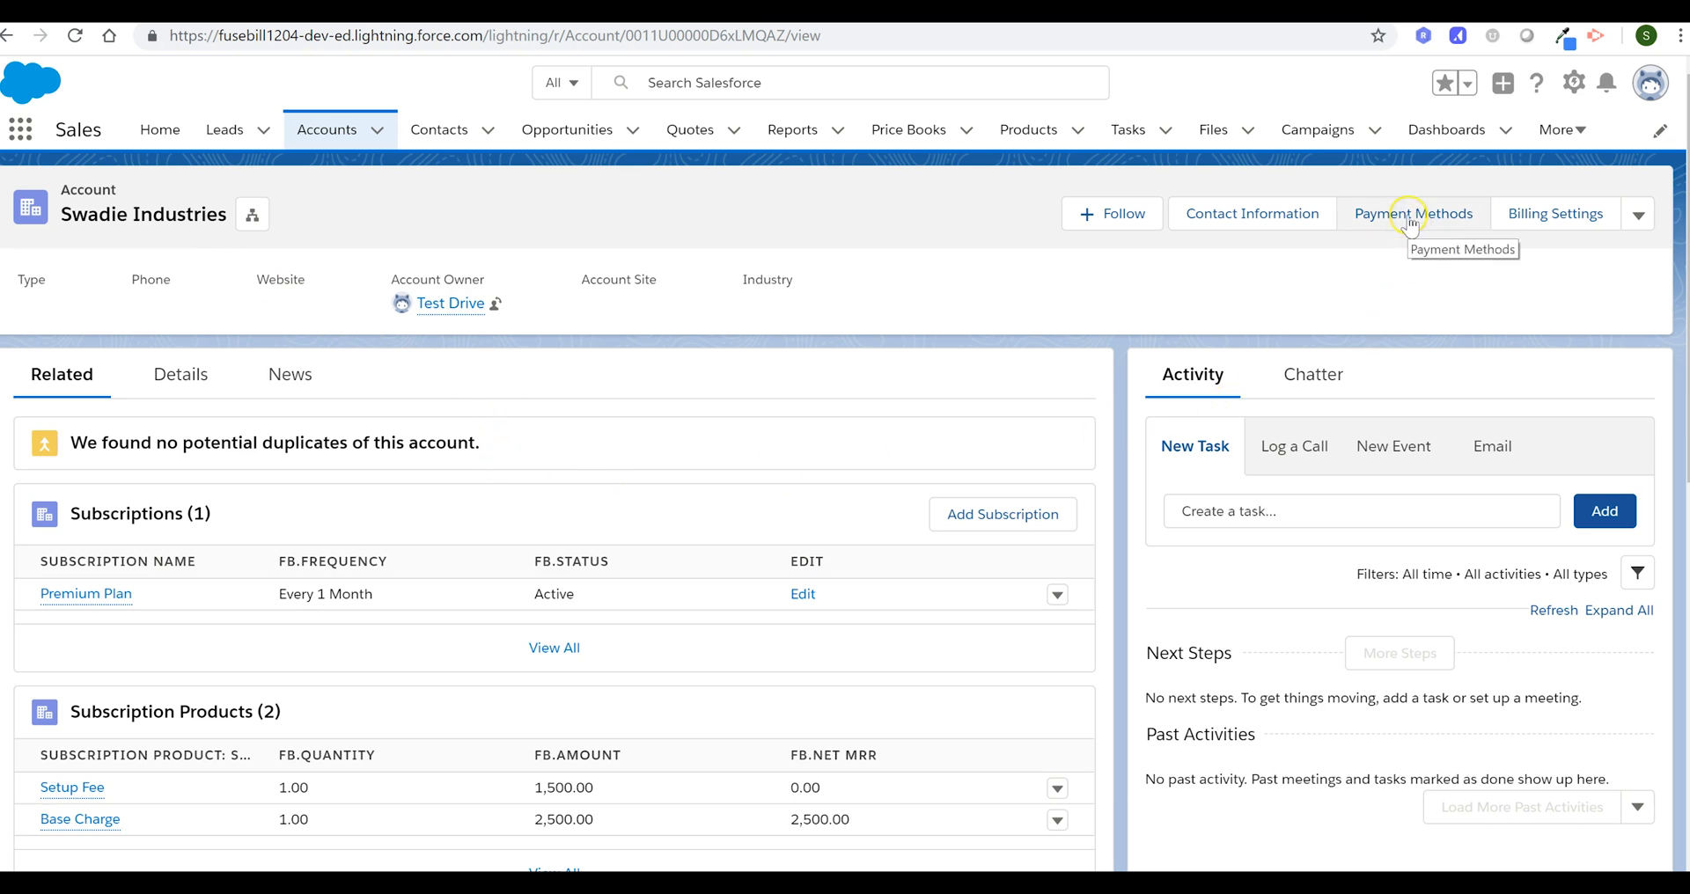
pyautogui.click(1410, 213)
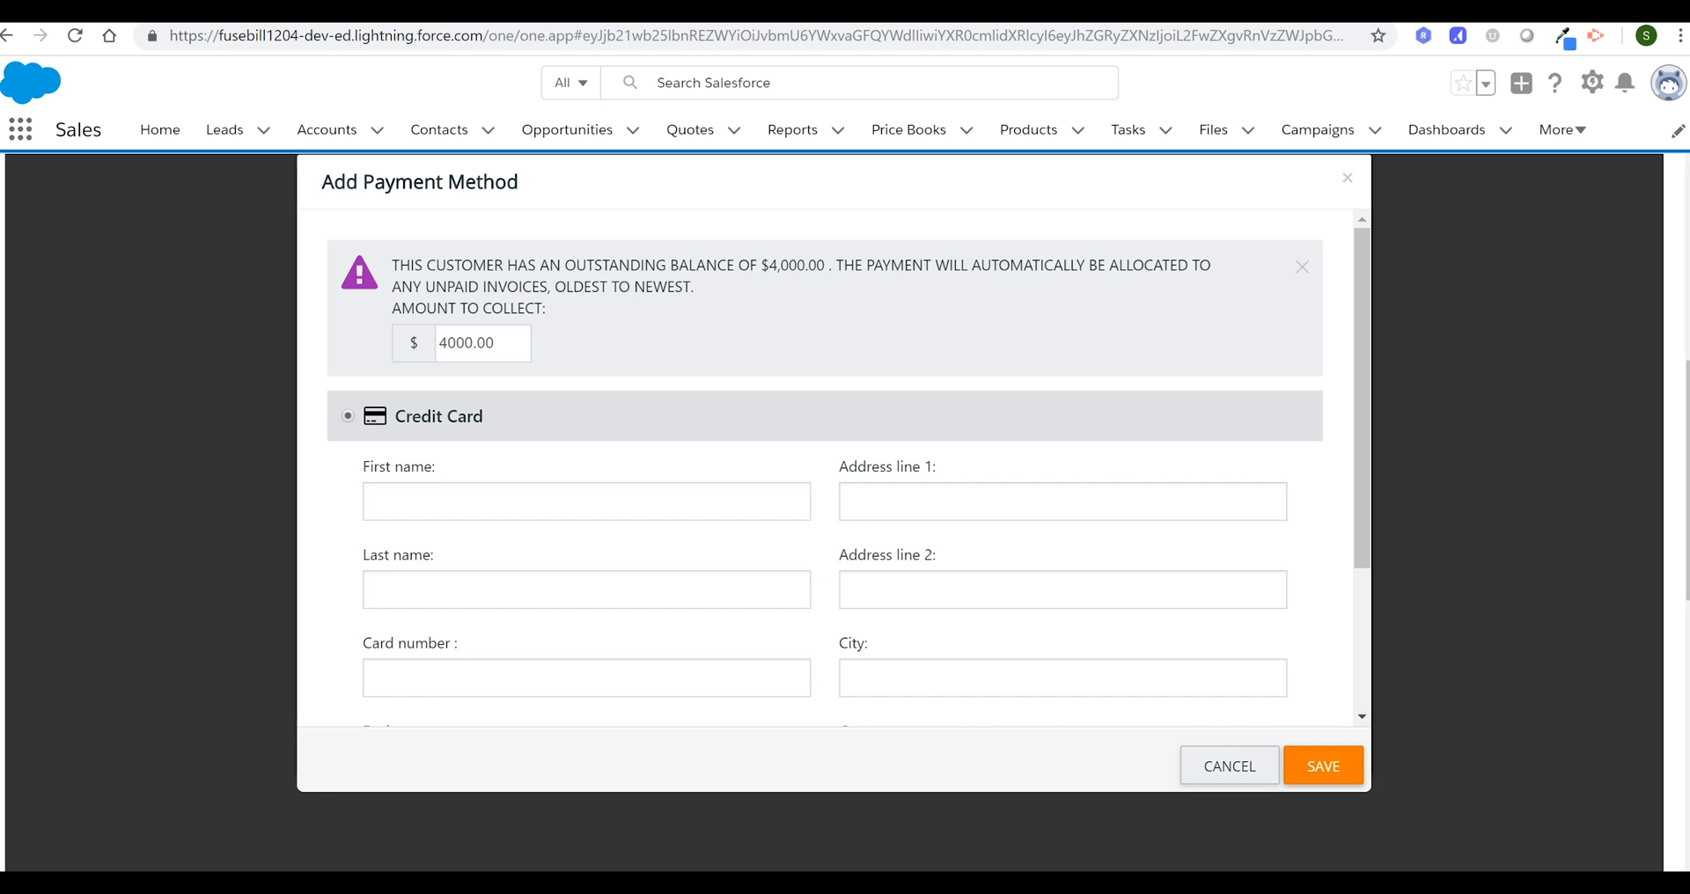
pyautogui.write('4242424242424242')
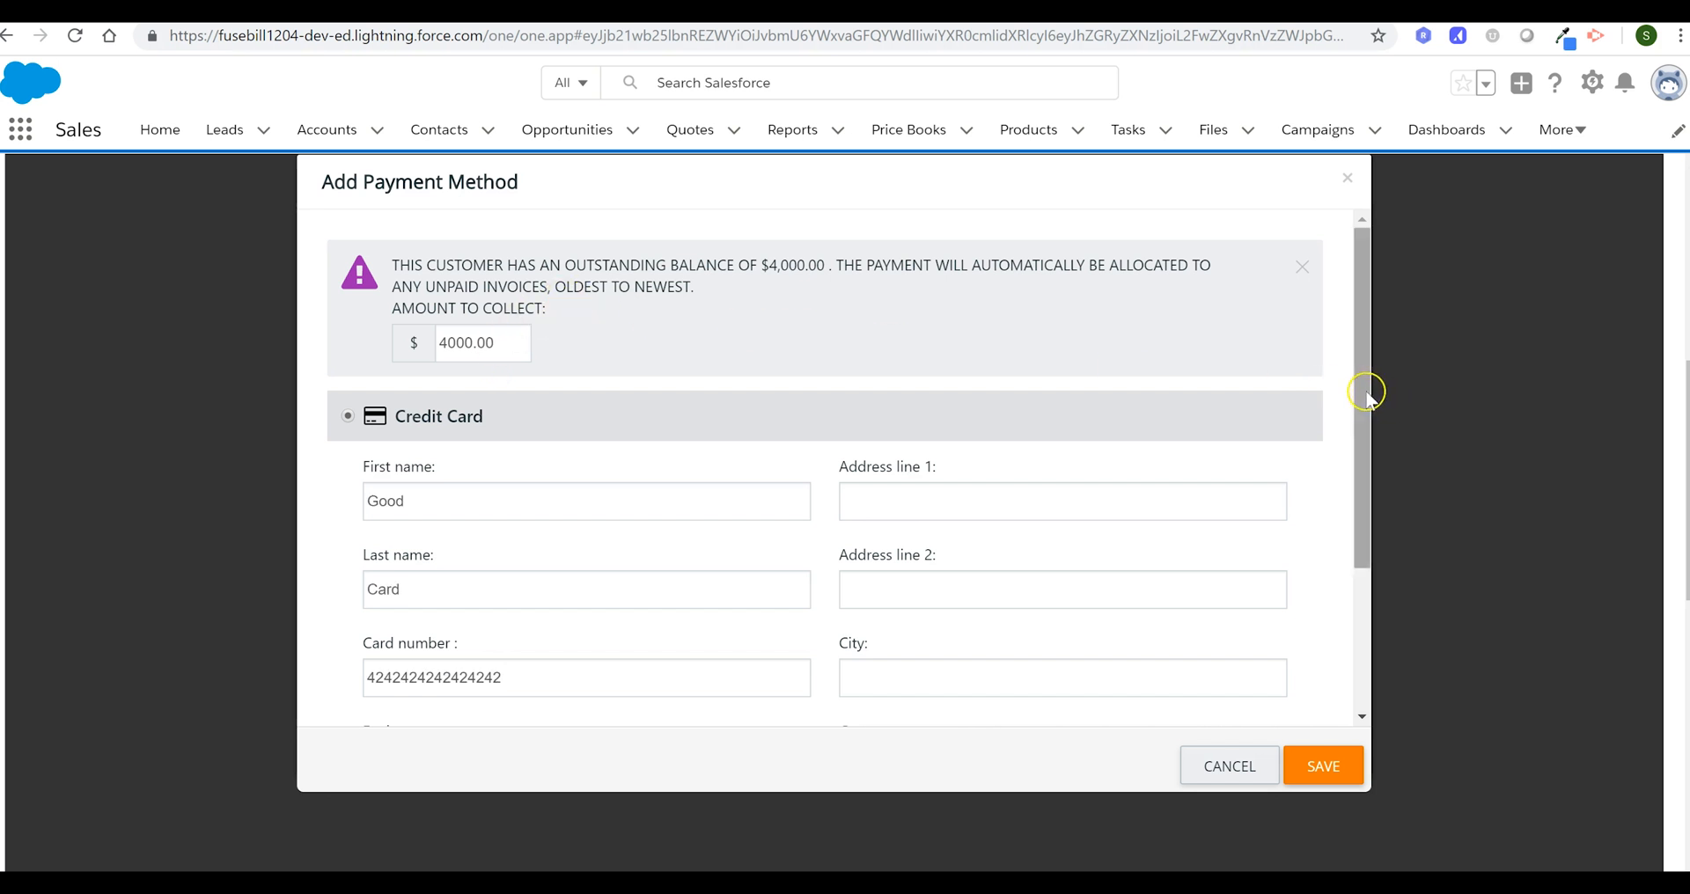
pyautogui.scroll(-3)
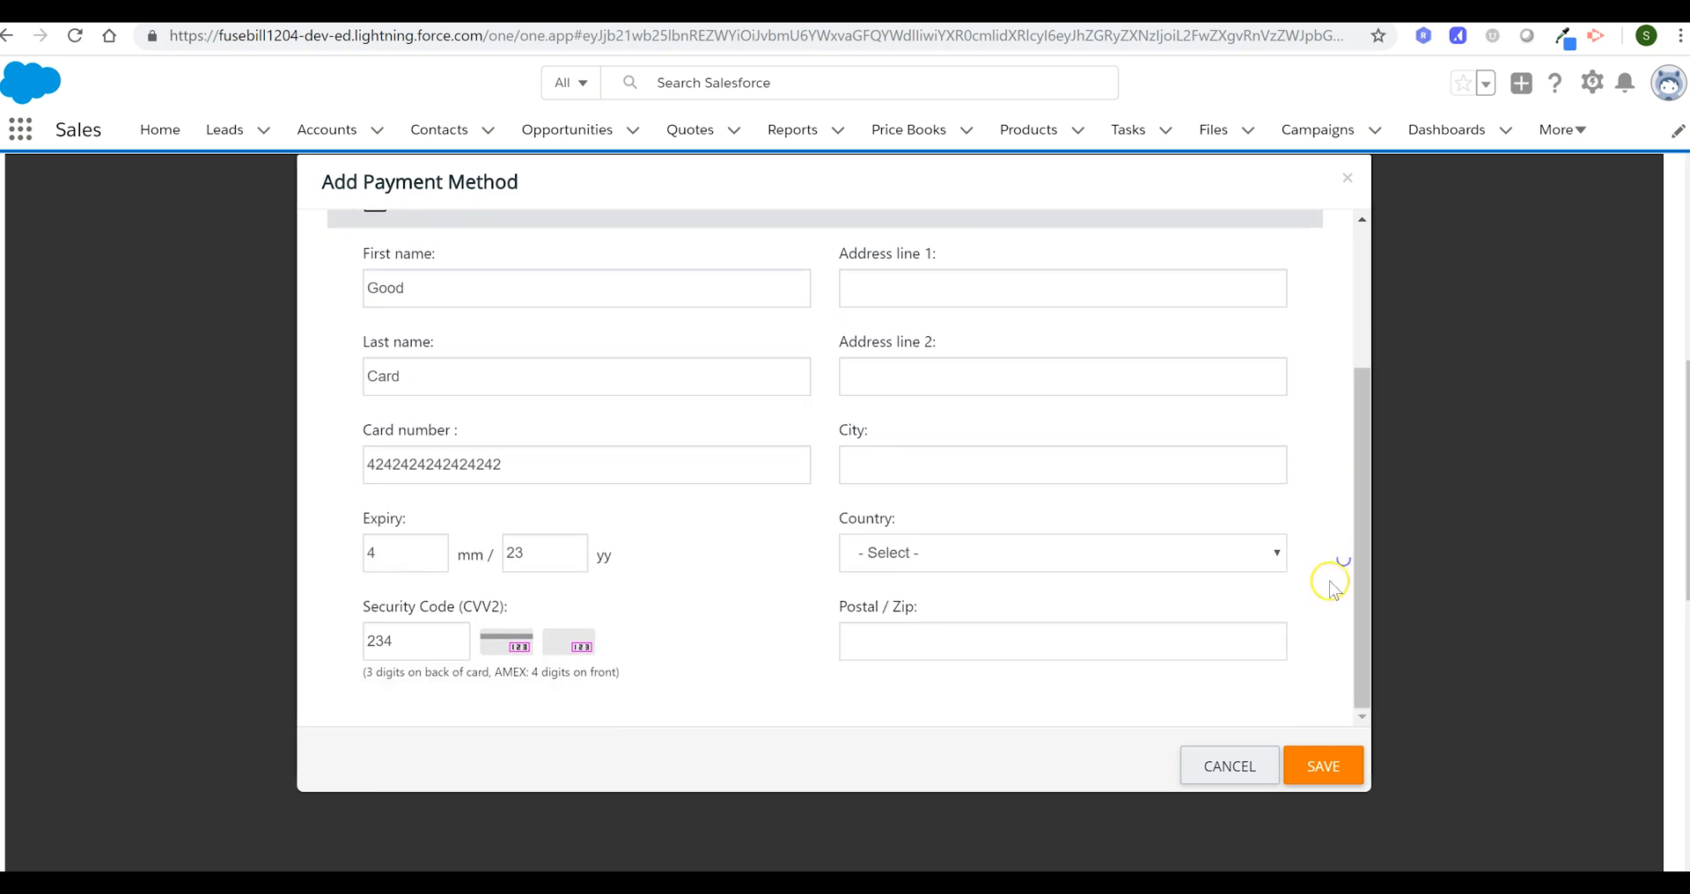
pyautogui.click(1323, 766)
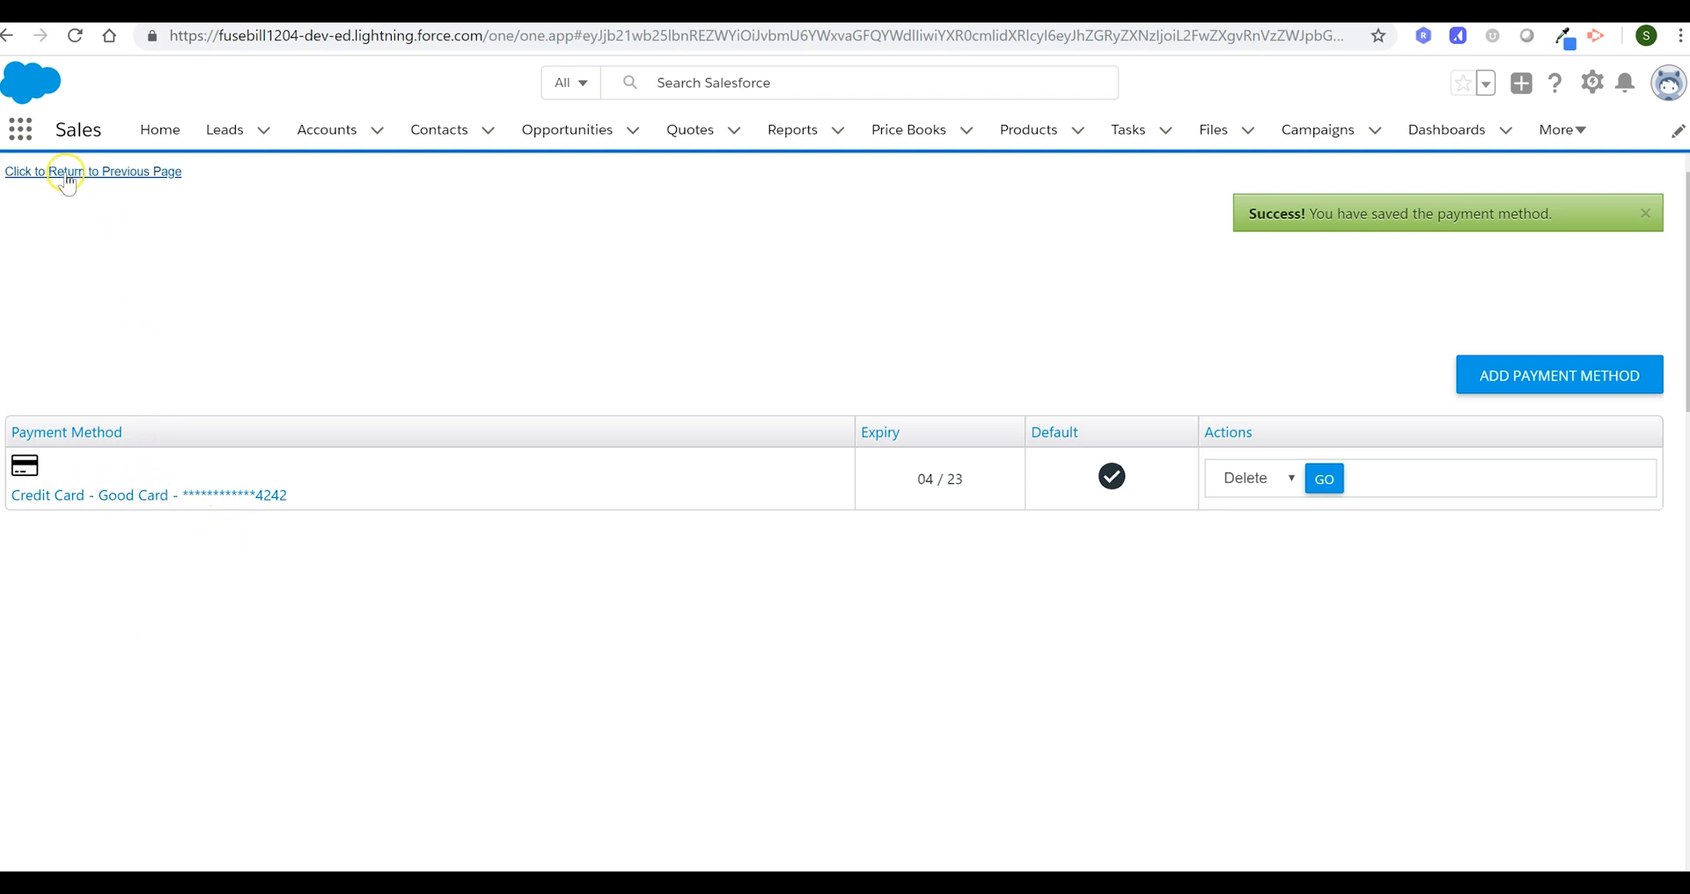
pyautogui.click(326, 130)
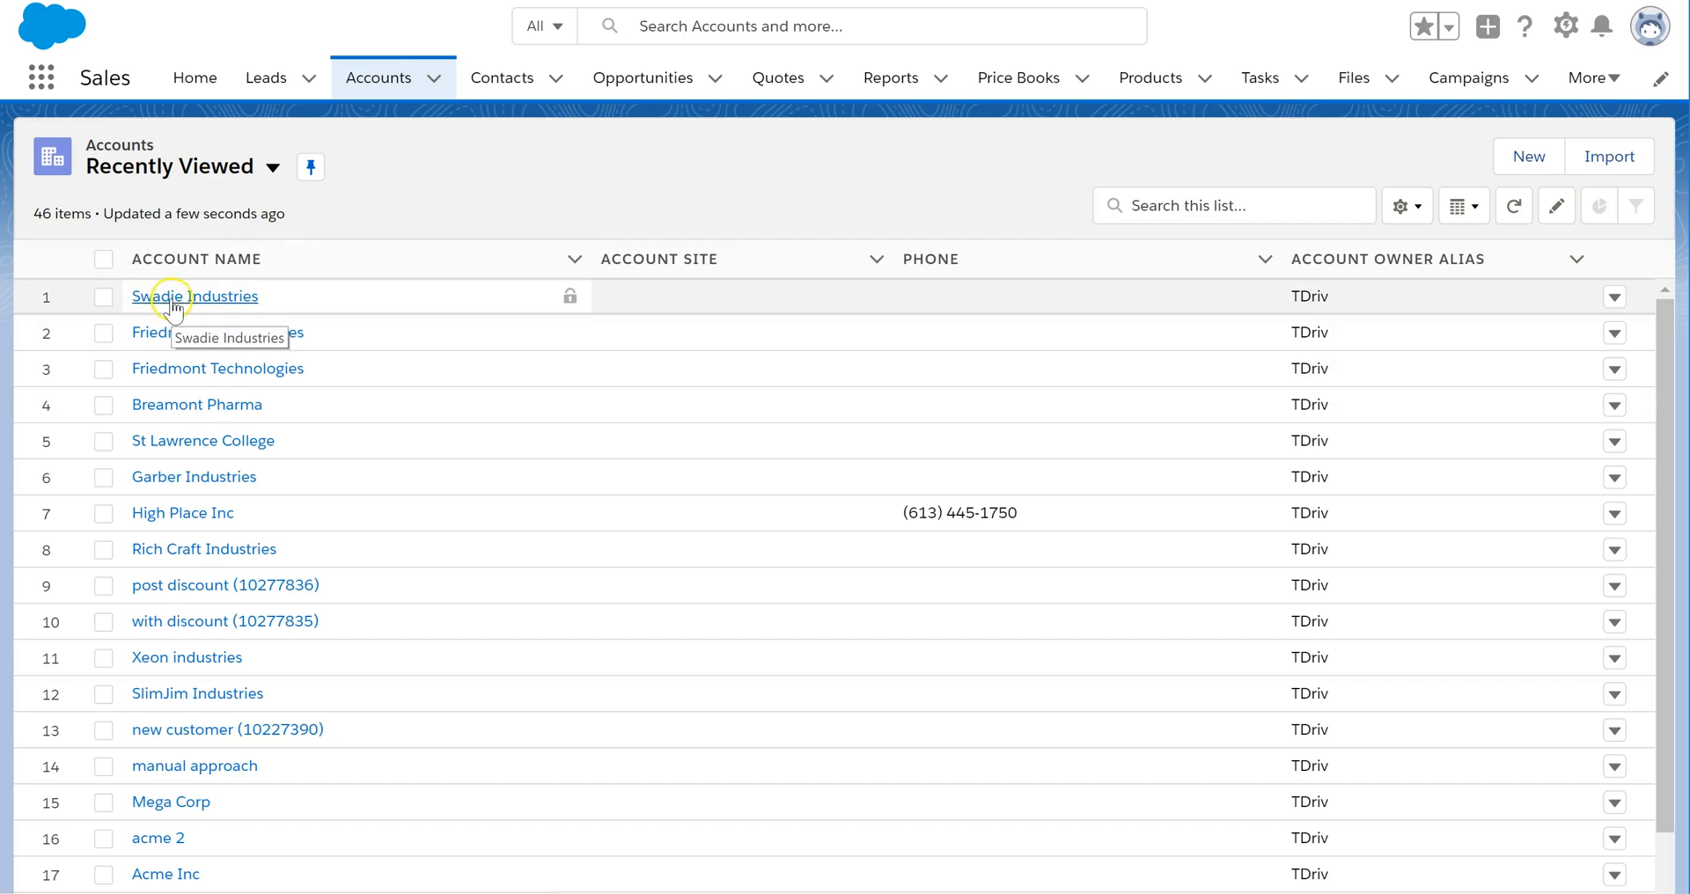
# Step: Open Swadie Industries and review its Premium Plan subscription, two products and invoice 28
pyautogui.click(198, 297)
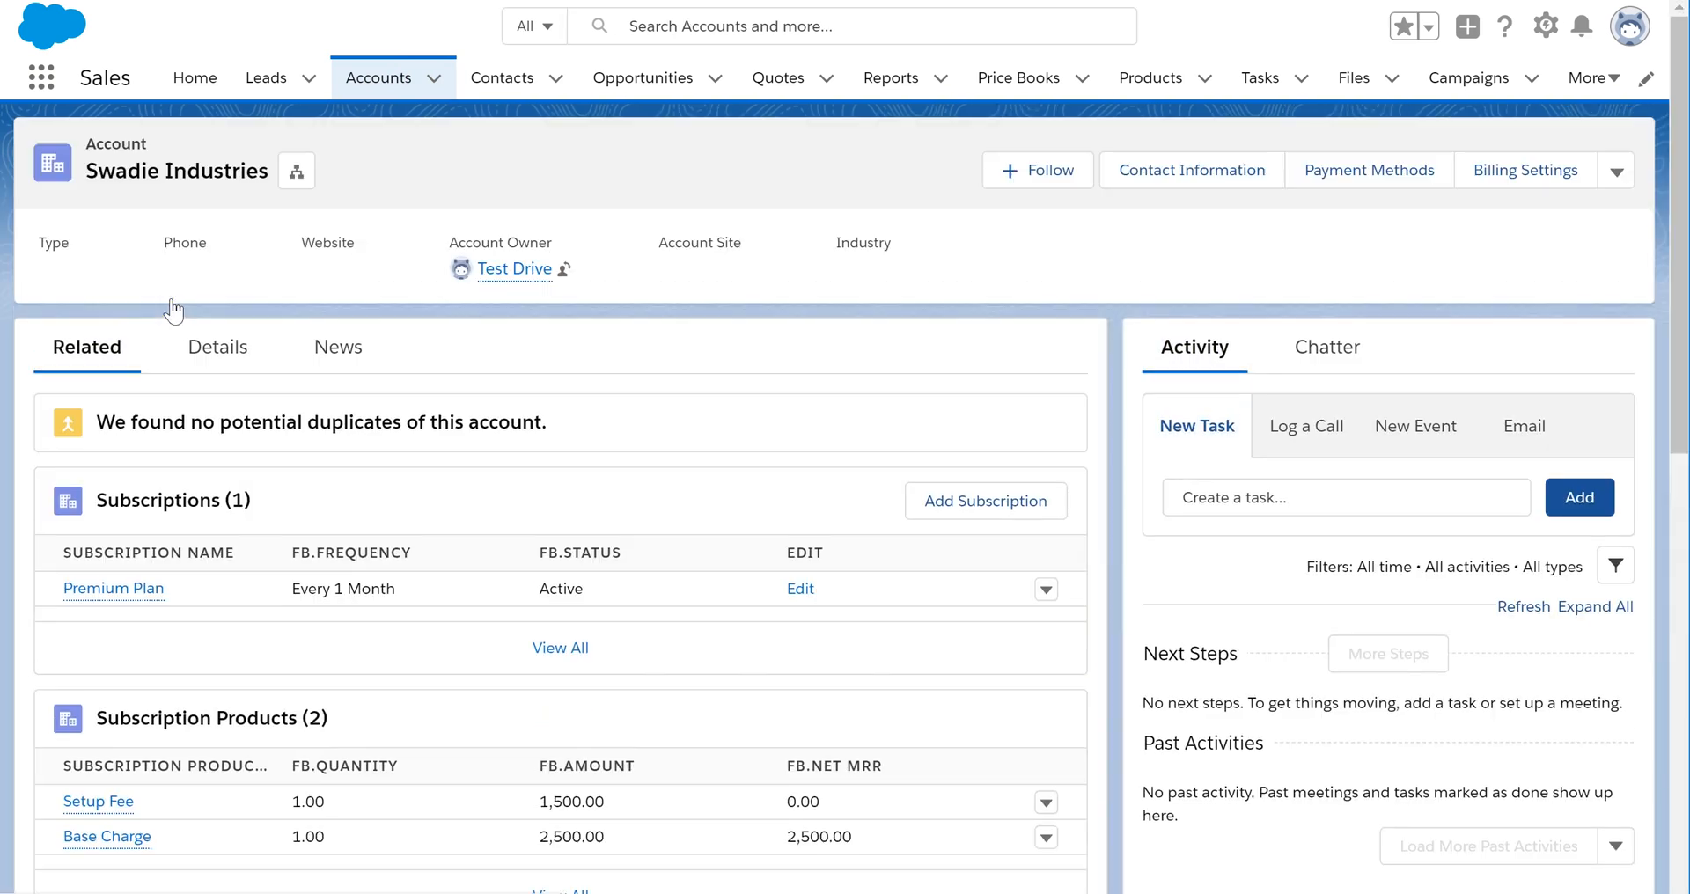
pyautogui.scroll(-3)
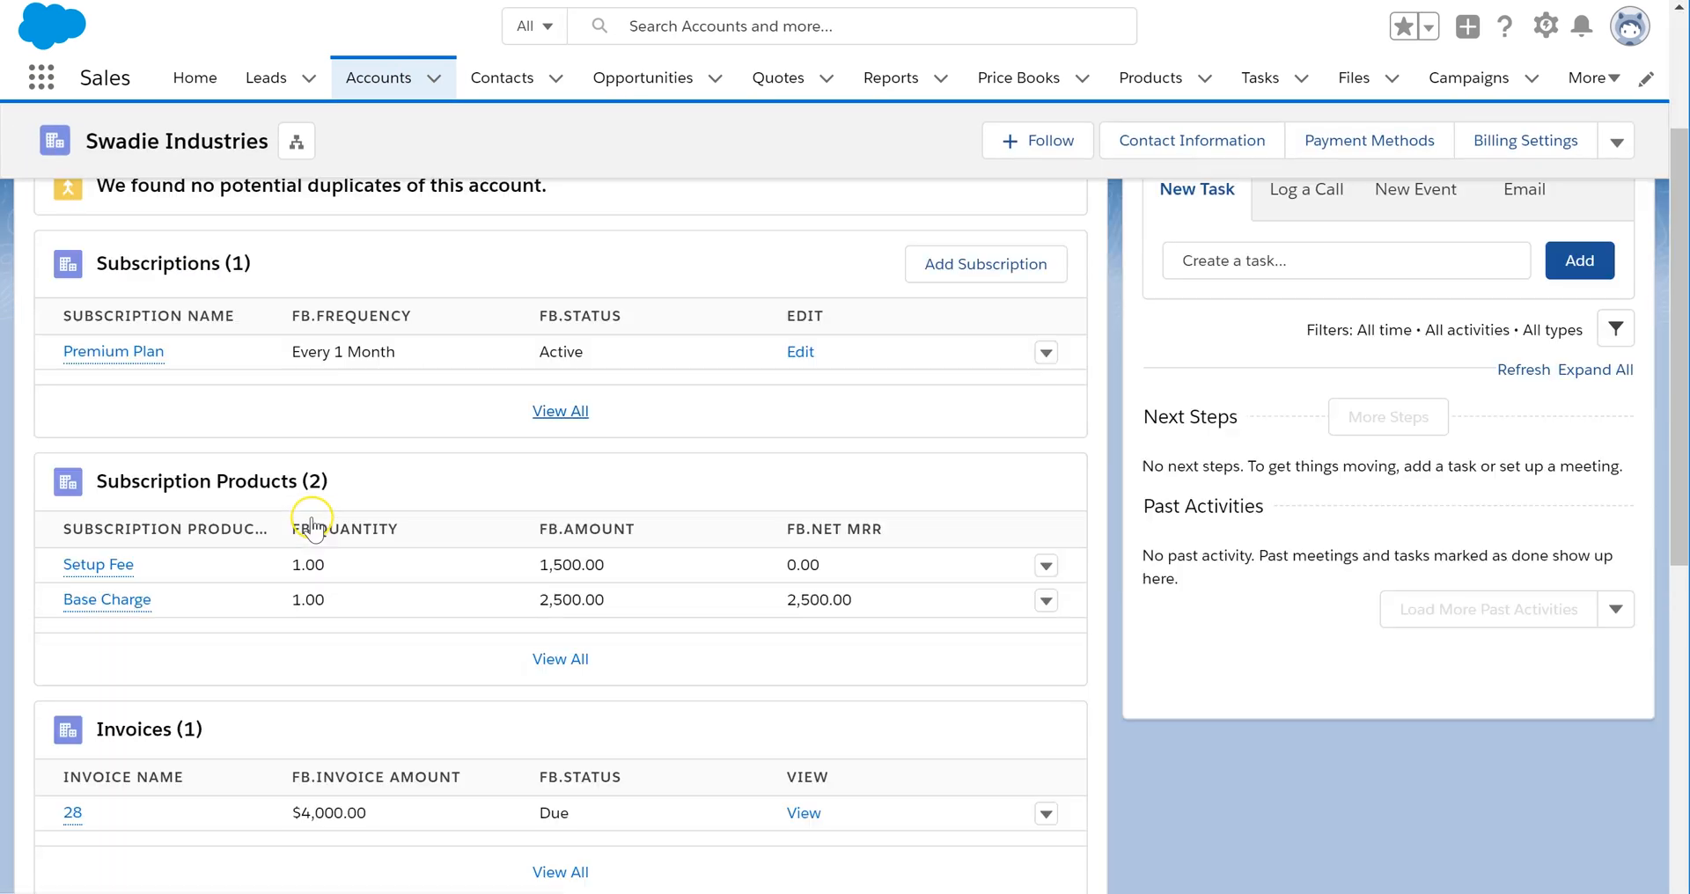
pyautogui.scroll(-3)
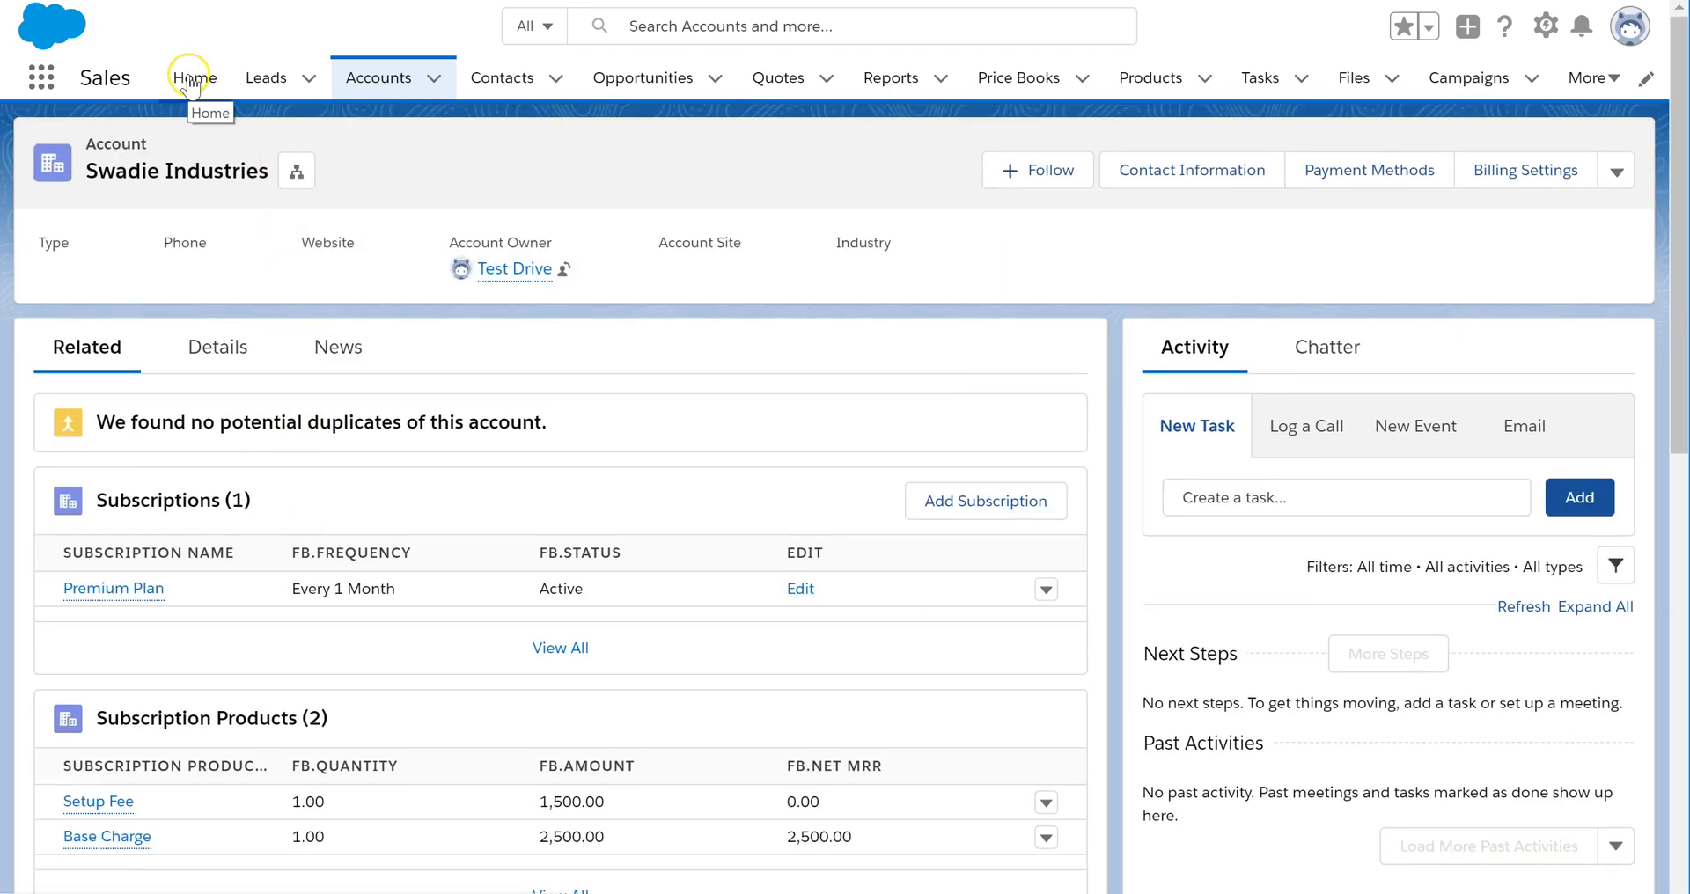
# Step: View the Home charts for customers by status, subscriptions by frequency and monthly sales
pyautogui.click(193, 78)
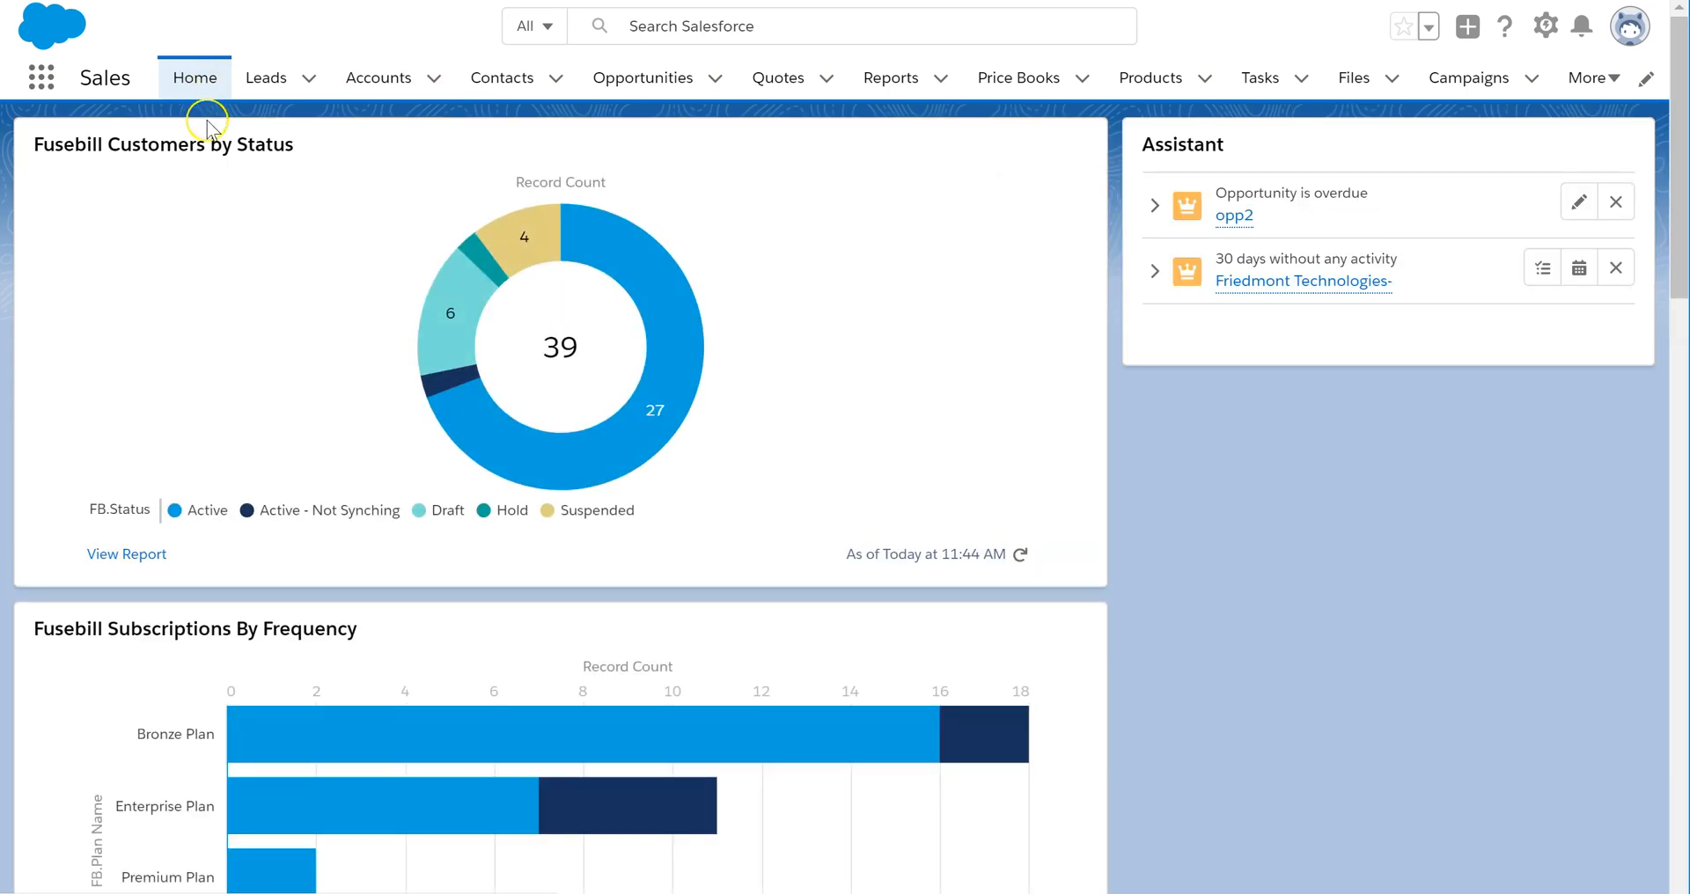
pyautogui.scroll(-3)
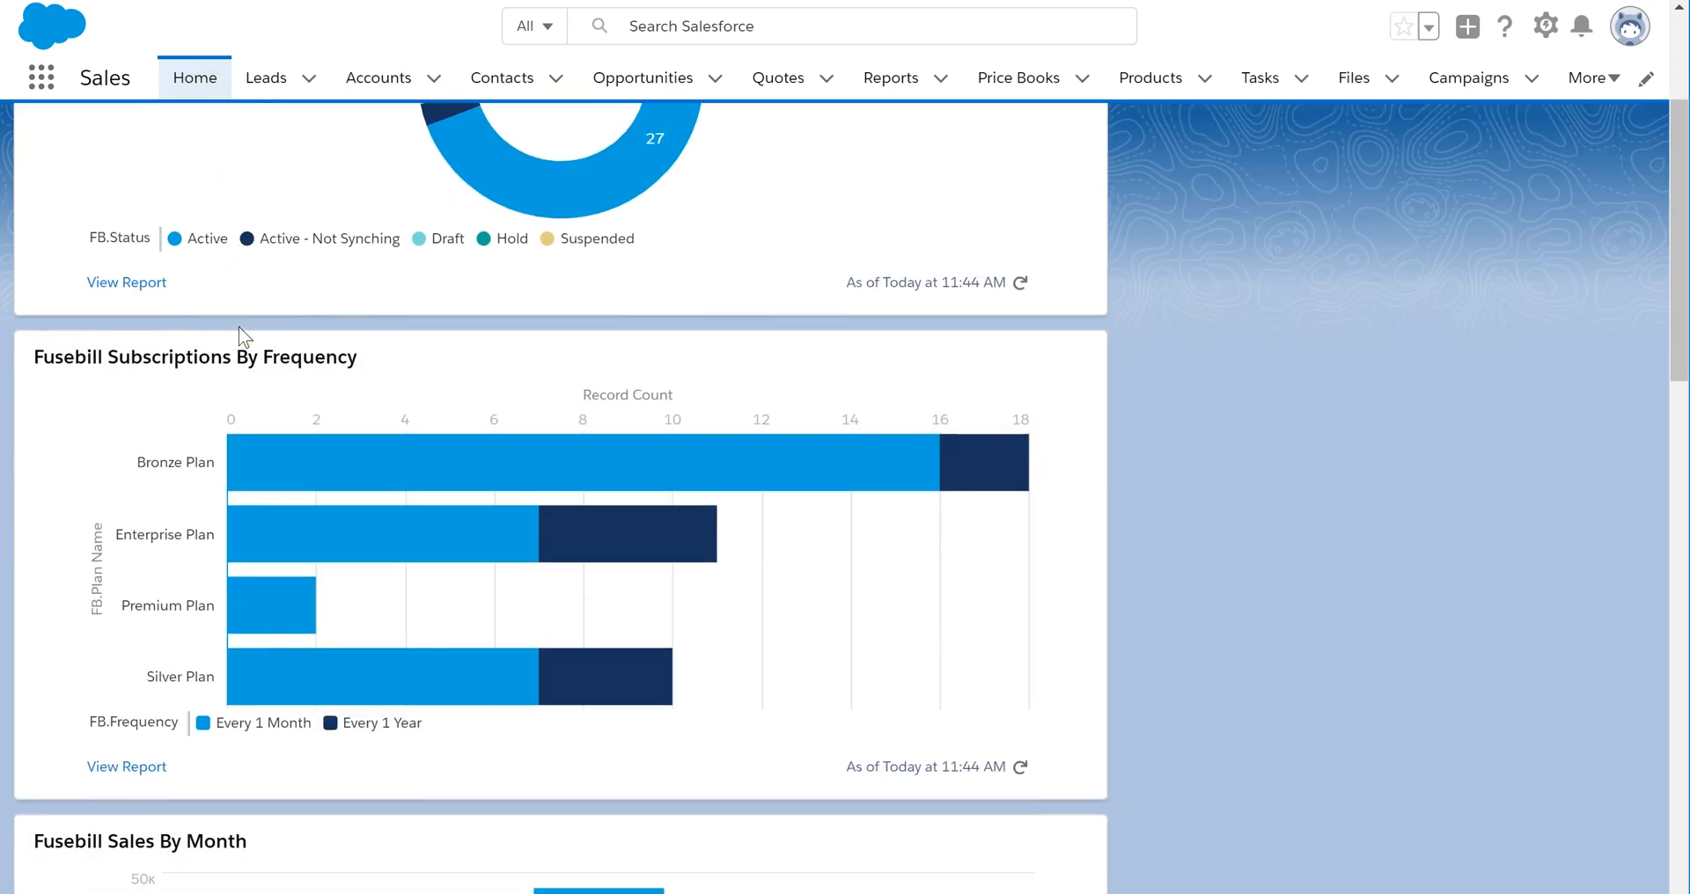
pyautogui.scroll(-3)
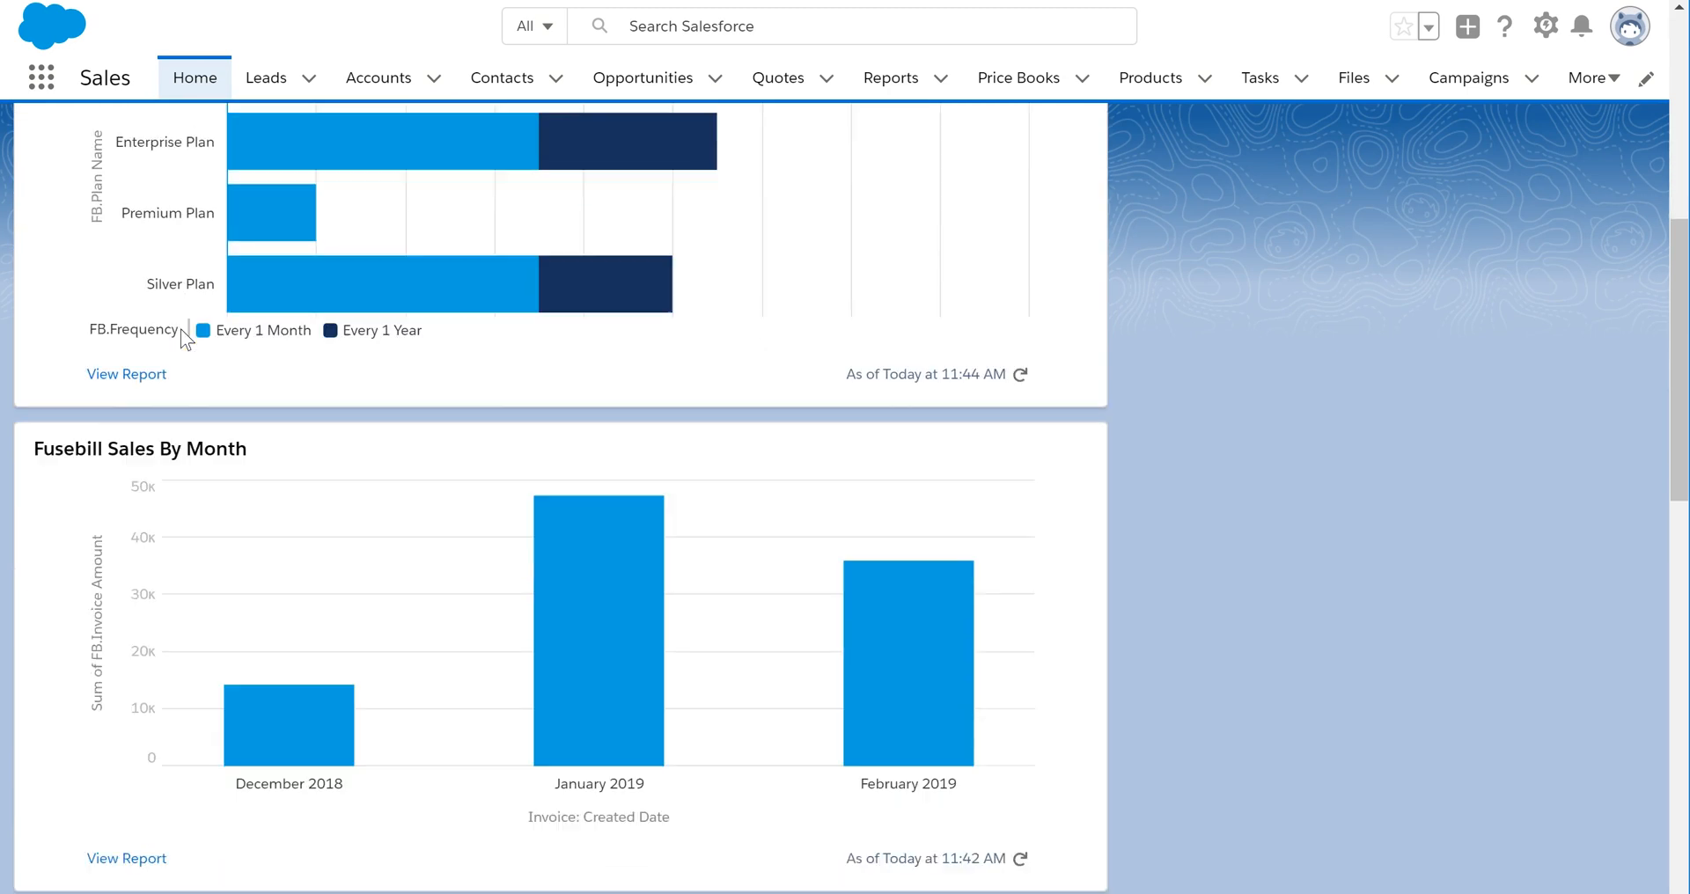